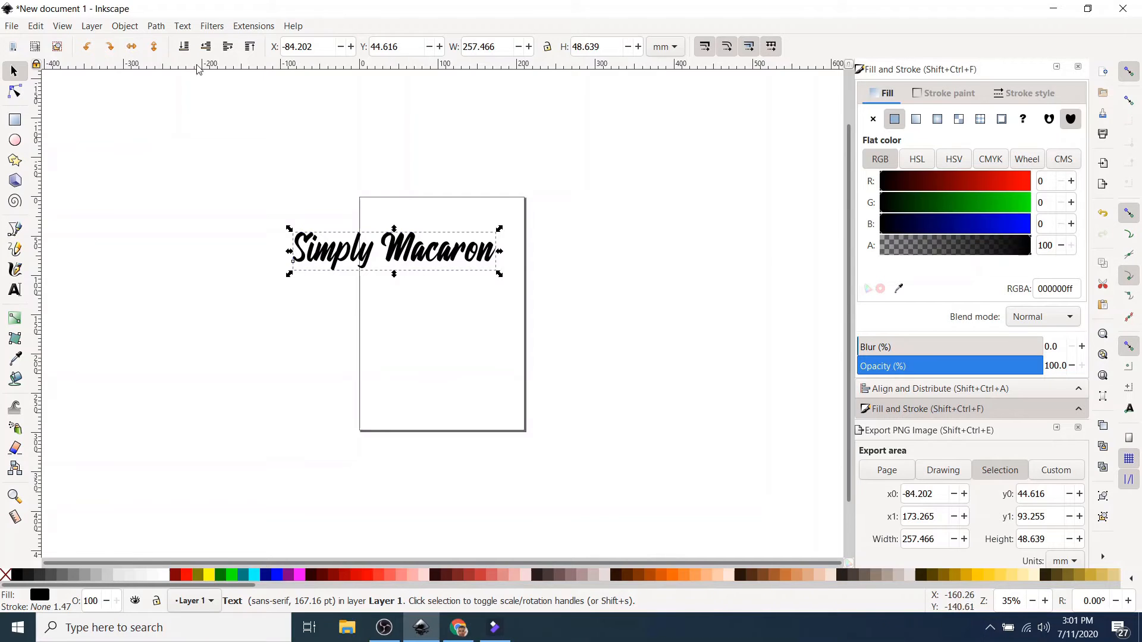
# Step: Start an import and browse to the Branding Elements folder on the Desktop
pyautogui.click(10, 26)
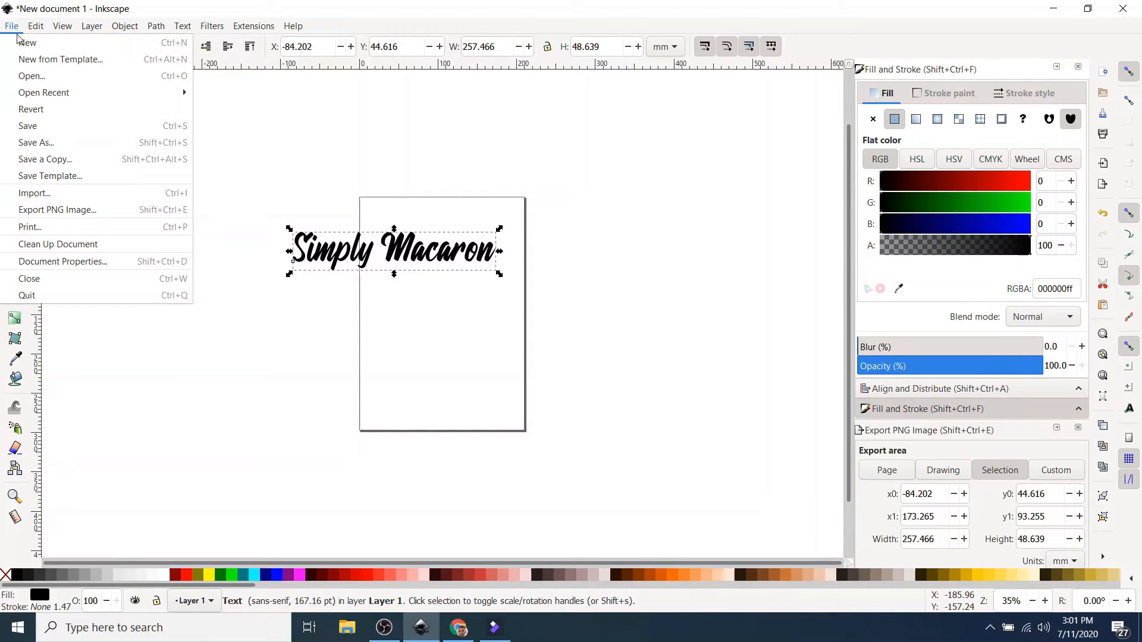
pyautogui.click(132, 192)
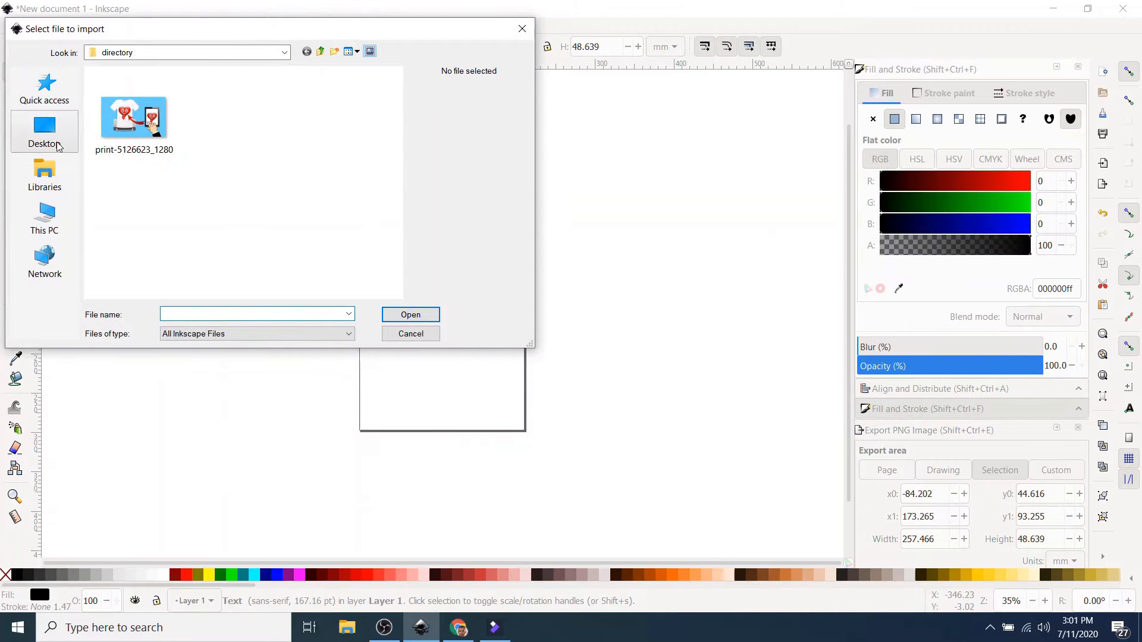
pyautogui.click(44, 128)
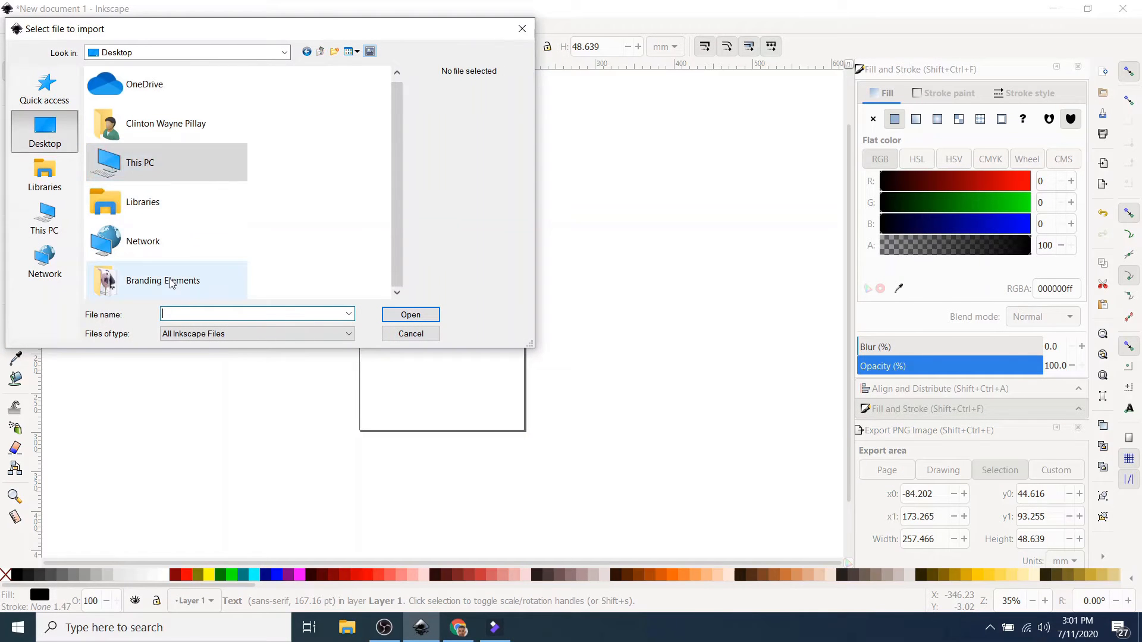
pyautogui.doubleClick(162, 280)
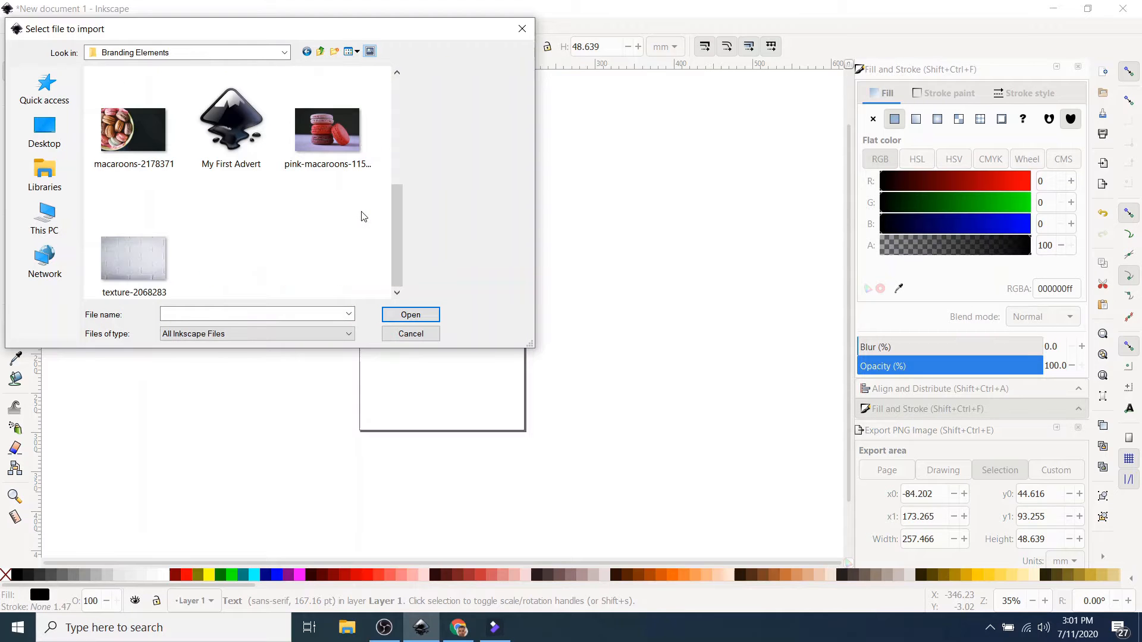
# Step: Import the macaroon-2035166 label artwork into the document beside the script text
pyautogui.scroll(-3)
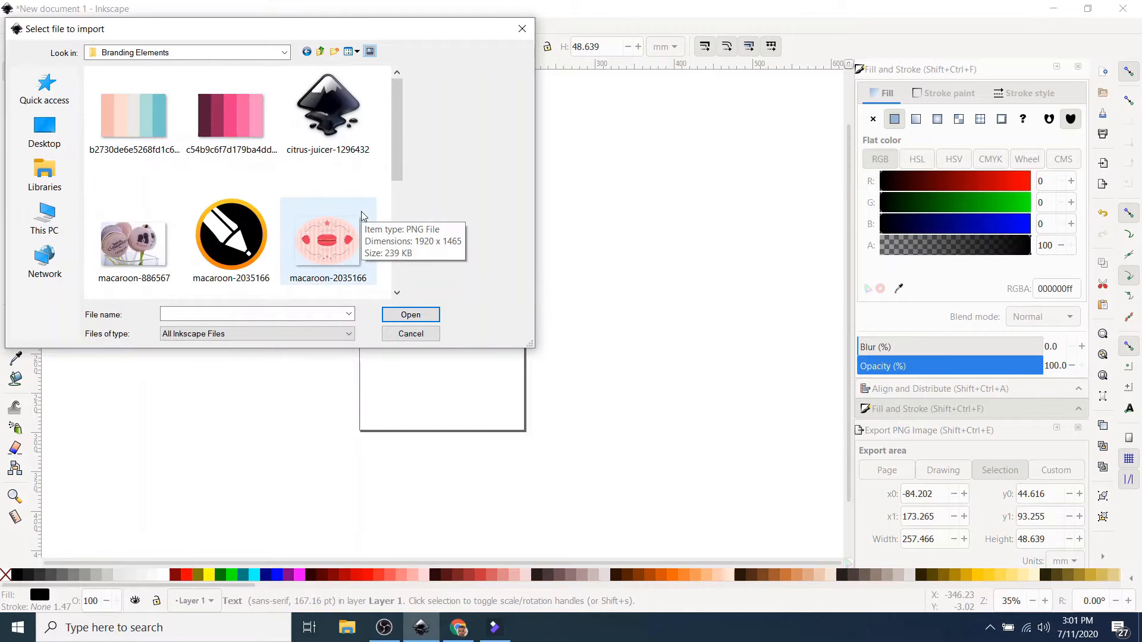
pyautogui.click(230, 236)
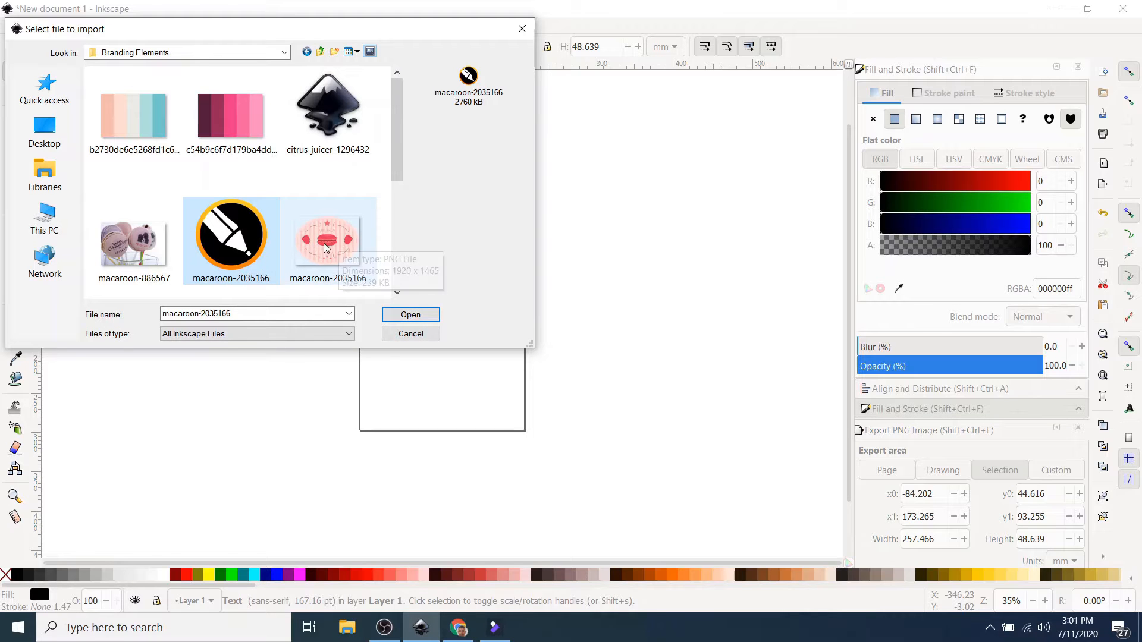
pyautogui.moveTo(412, 319)
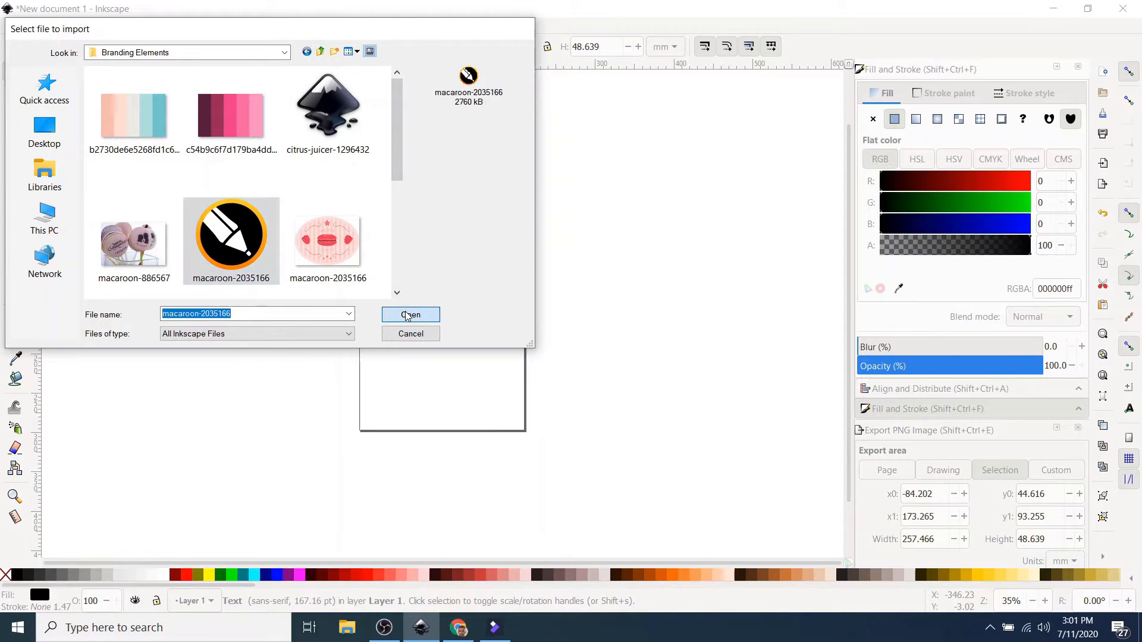
pyautogui.click(410, 314)
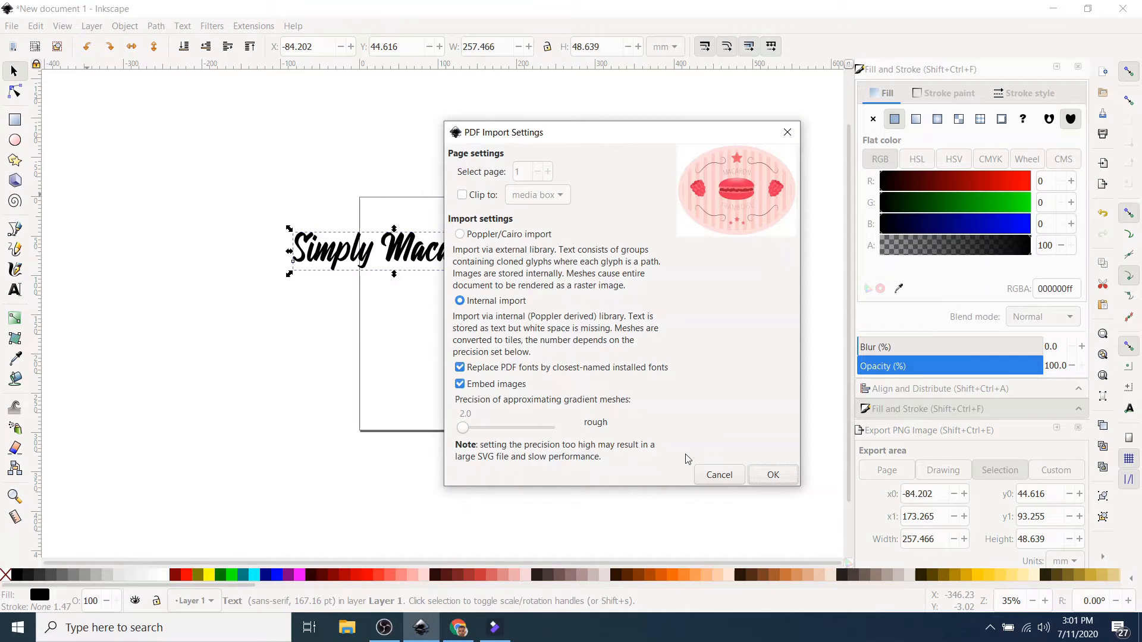
pyautogui.click(774, 475)
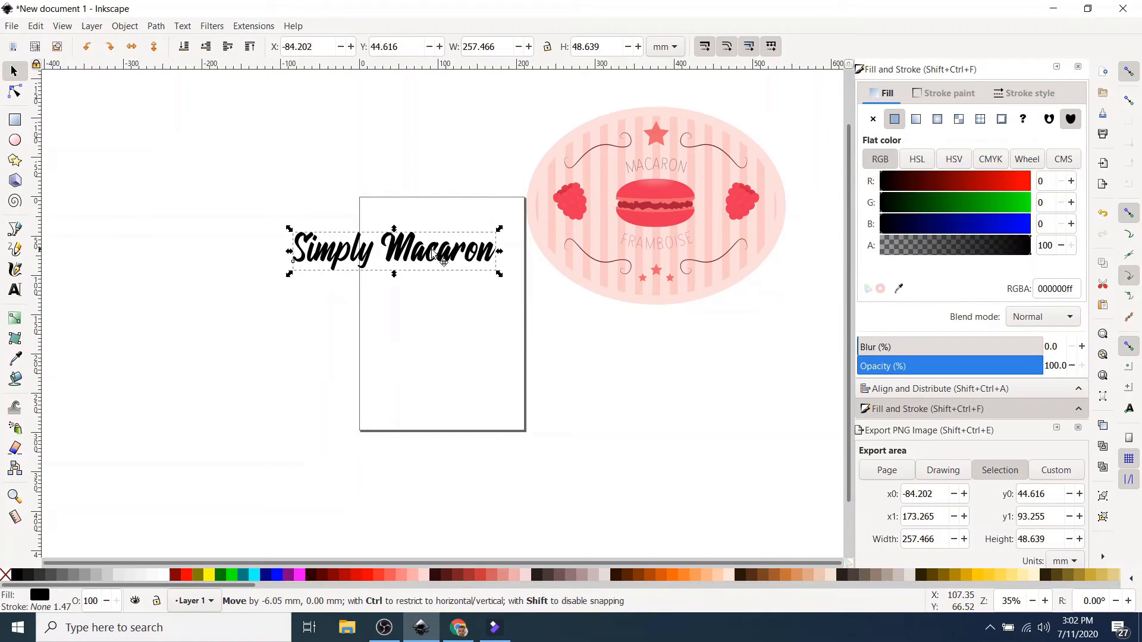
# Step: Import the PNG raster version of the macaron label as a second copy
pyautogui.click(657, 207)
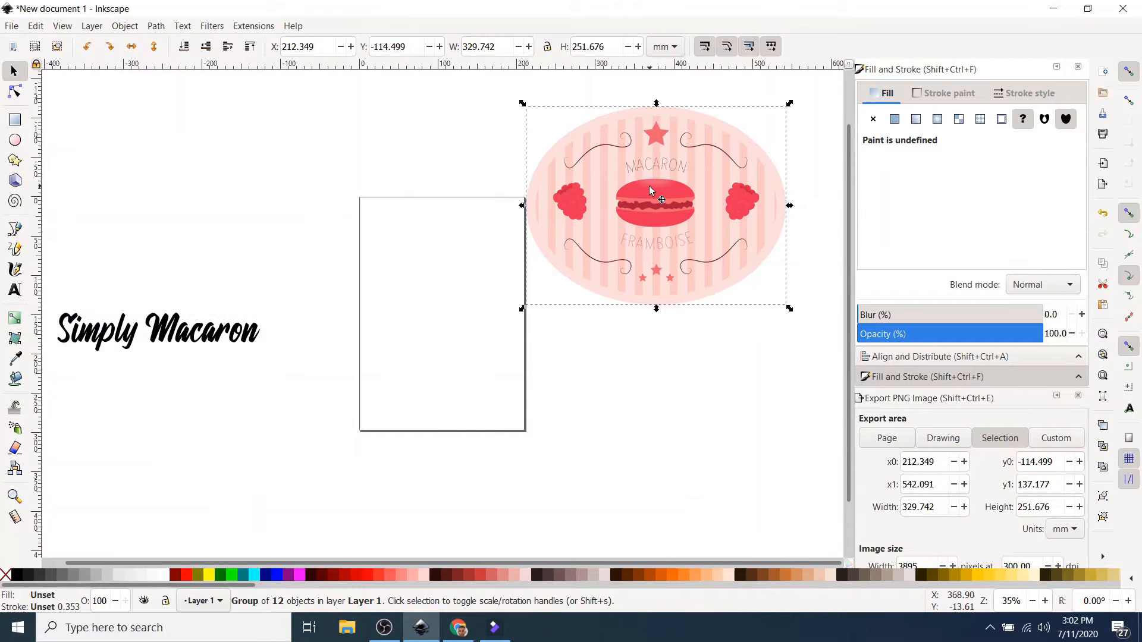
pyautogui.moveTo(663, 183)
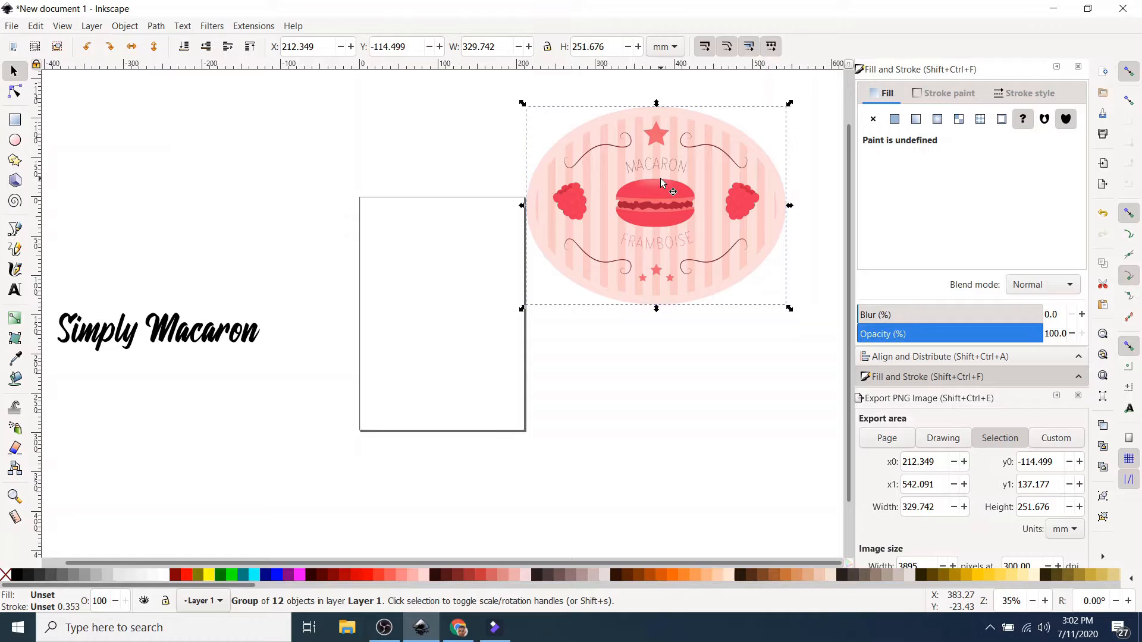
pyautogui.click(11, 26)
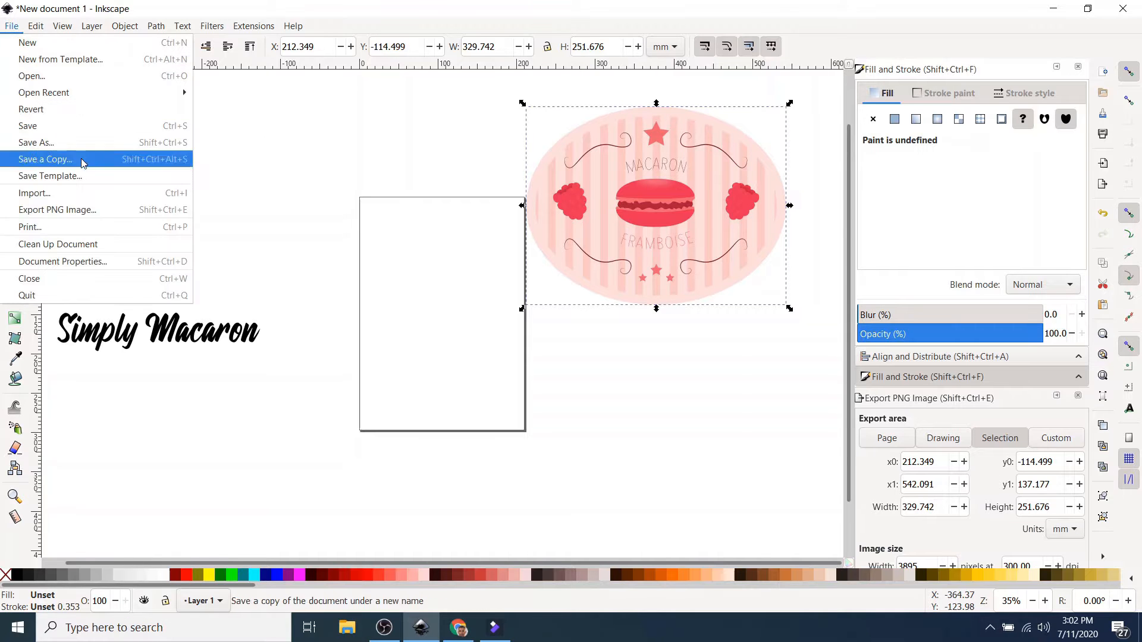
pyautogui.click(35, 193)
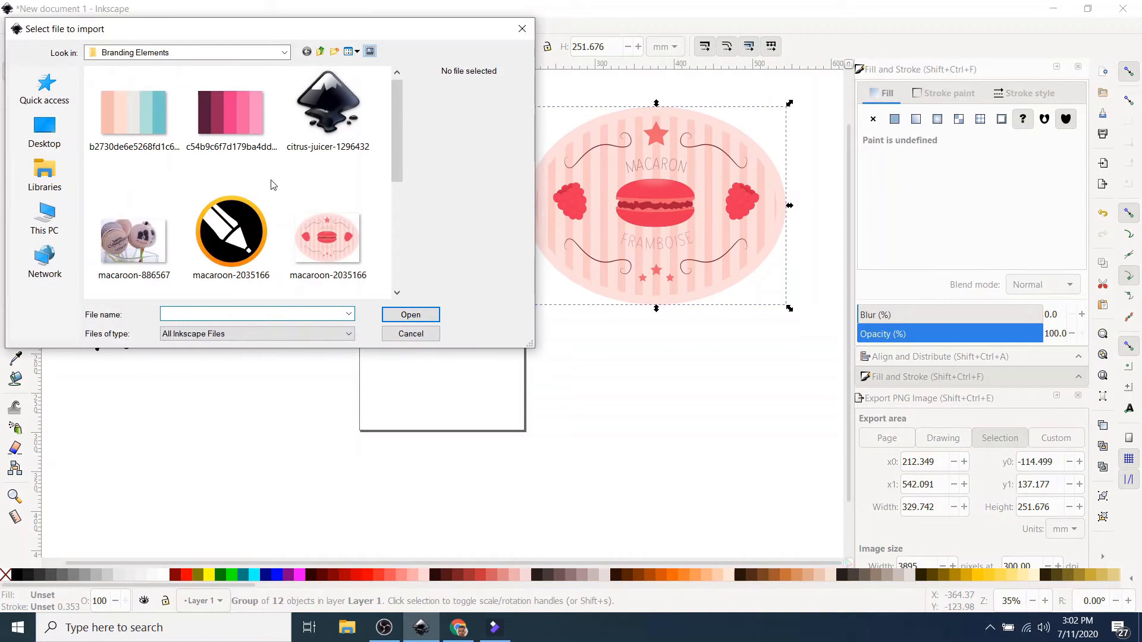
pyautogui.click(410, 314)
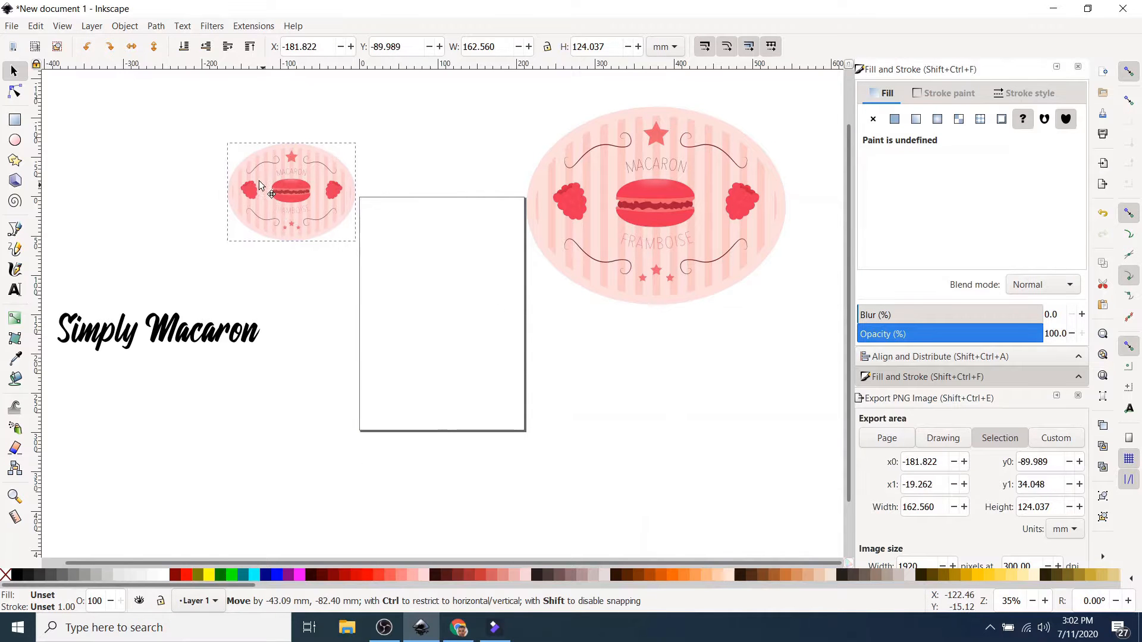
# Step: Place the new label above-left of the page and enlarge it with the corner handle
pyautogui.moveTo(355, 237); pyautogui.dragTo(474, 281)
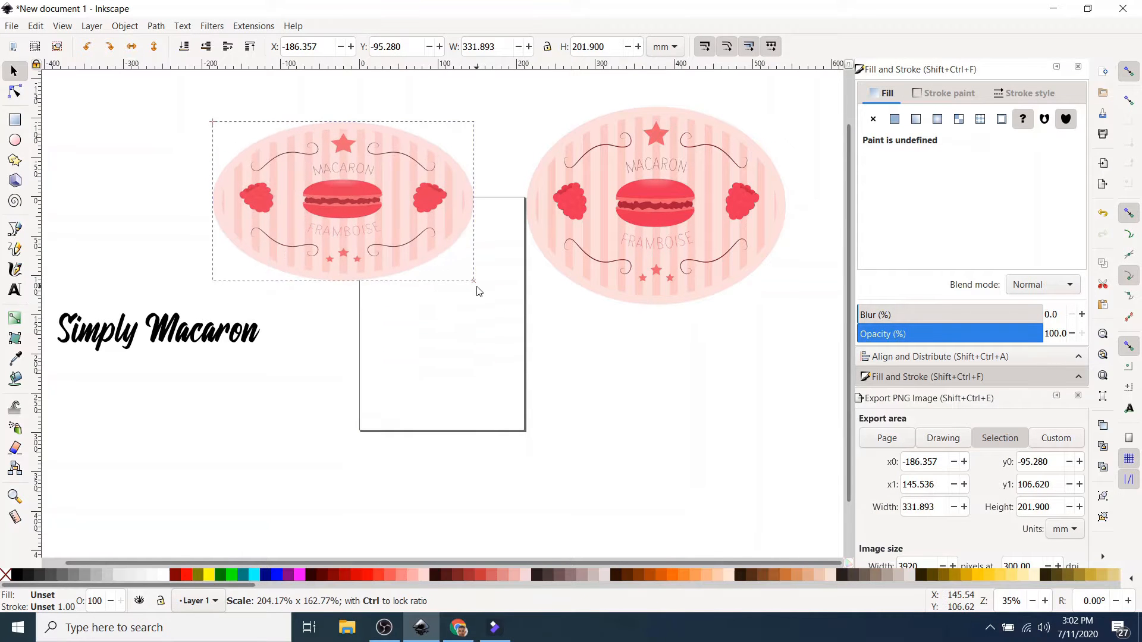
pyautogui.moveTo(473, 280); pyautogui.dragTo(514, 328)
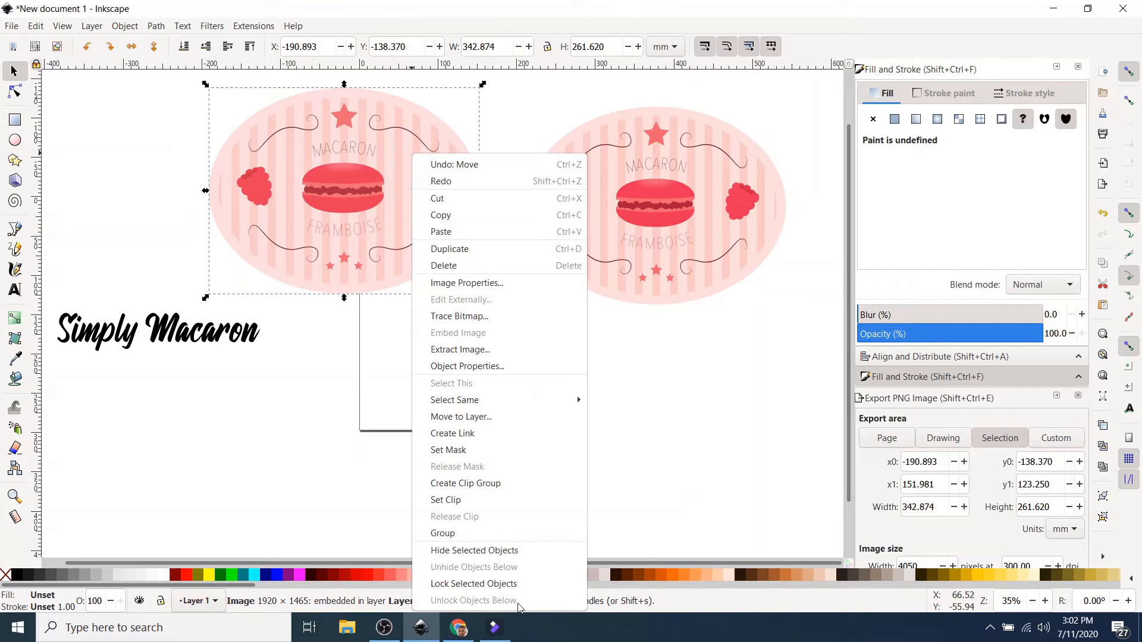
pyautogui.click(291, 222)
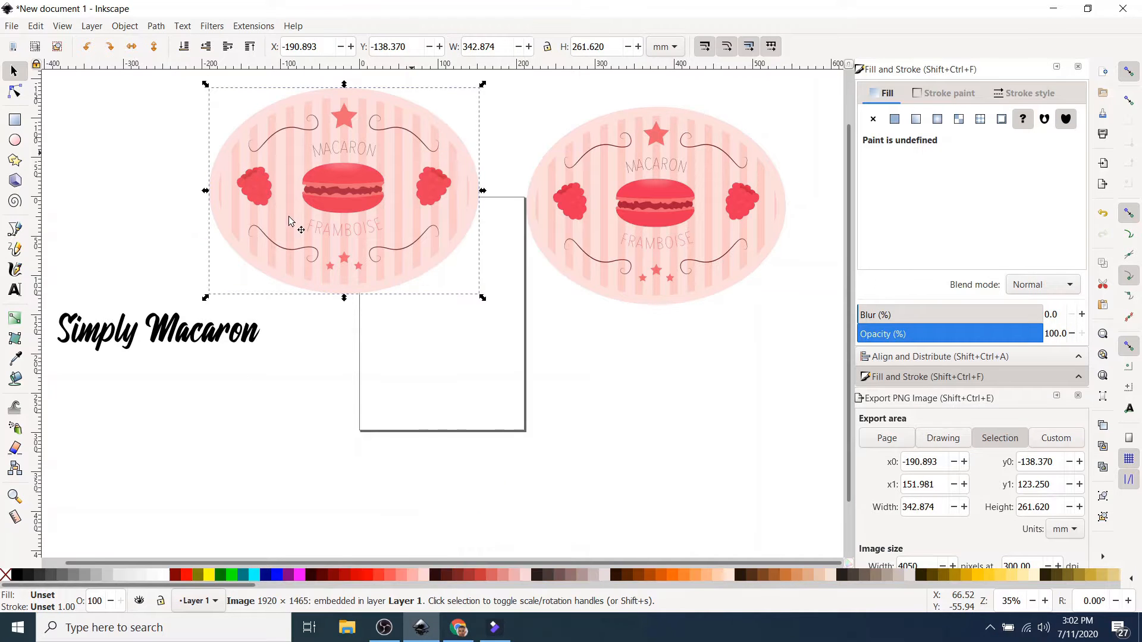
pyautogui.moveTo(297, 224)
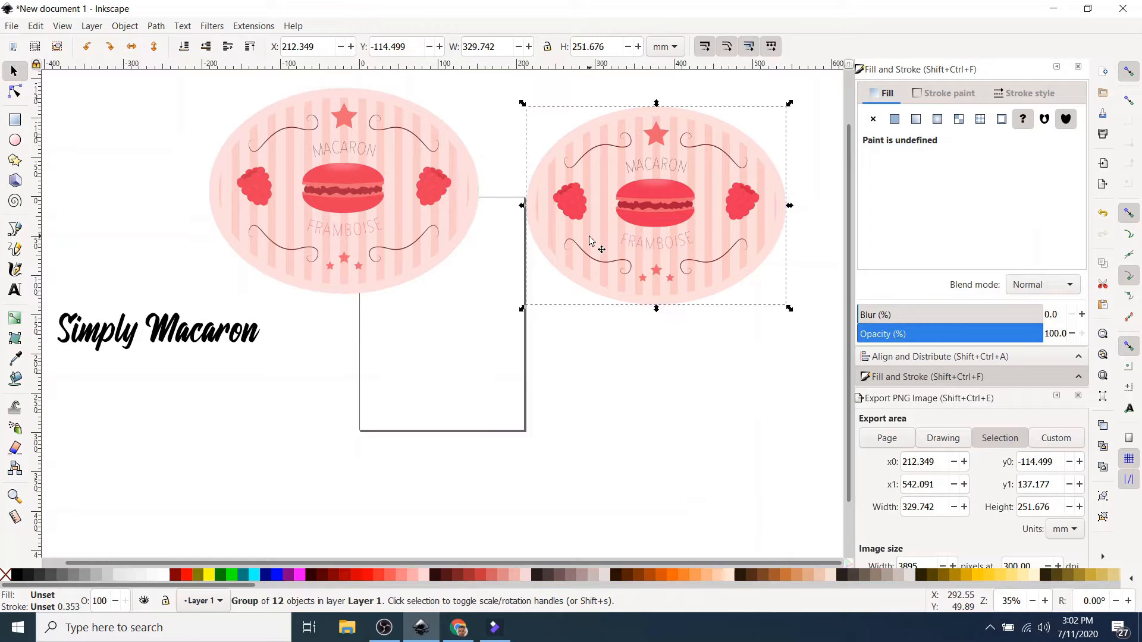
# Step: Ungroup the vector label into its separate parts
pyautogui.rightClick(590, 240)
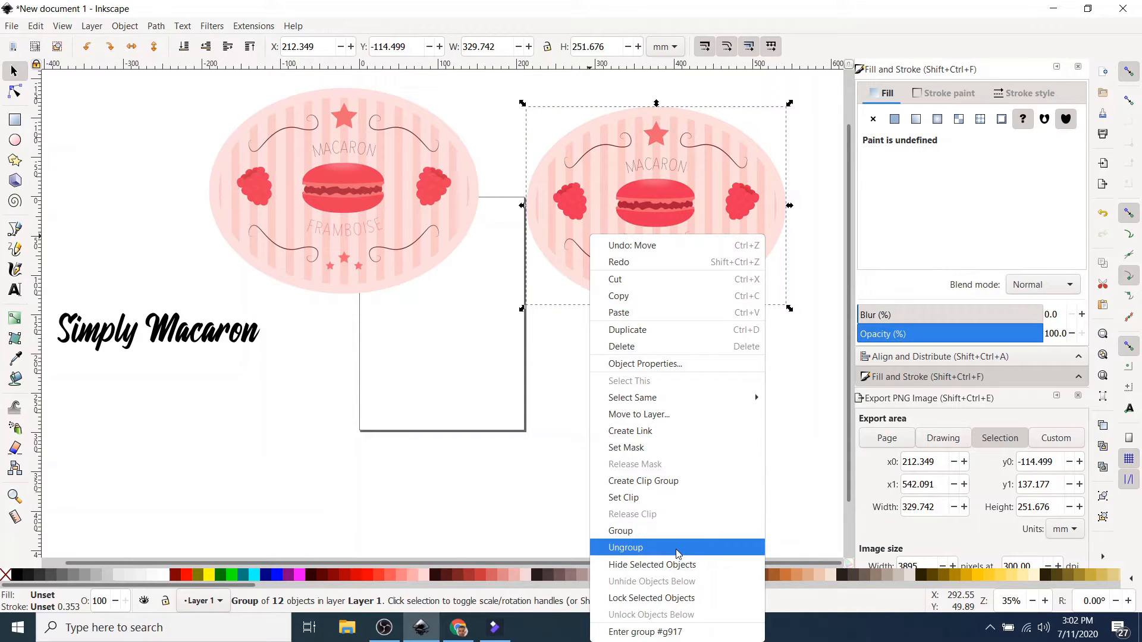
pyautogui.click(626, 548)
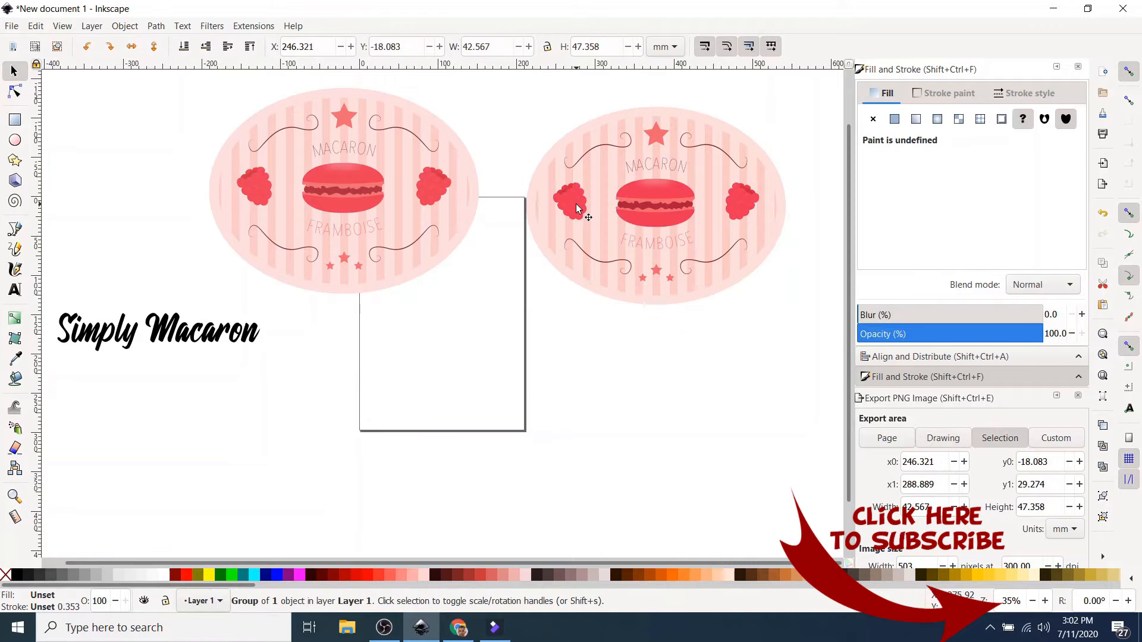
pyautogui.click(572, 200)
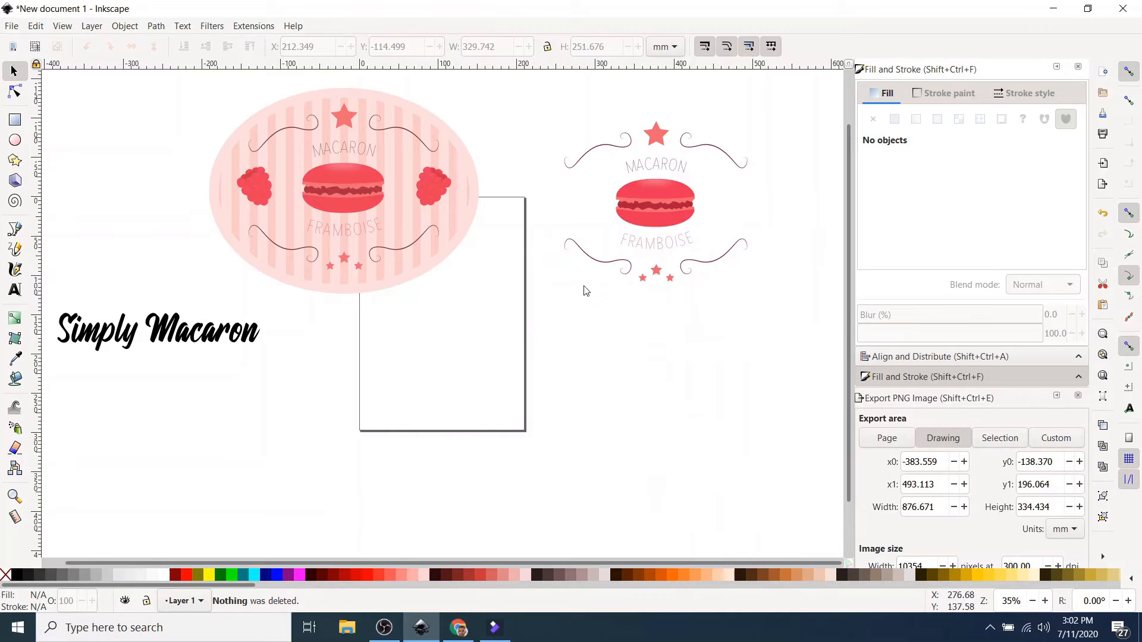
# Step: Delete the oval background, stars, swirls and lettering, leaving only the red macaron
pyautogui.click(656, 205)
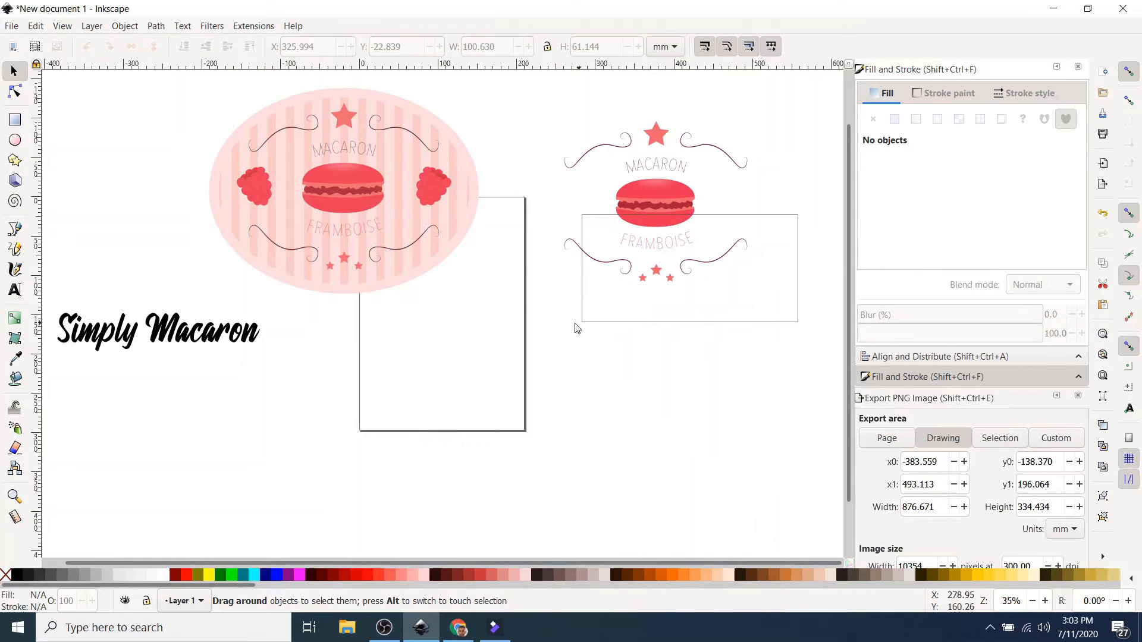
pyautogui.click(656, 205)
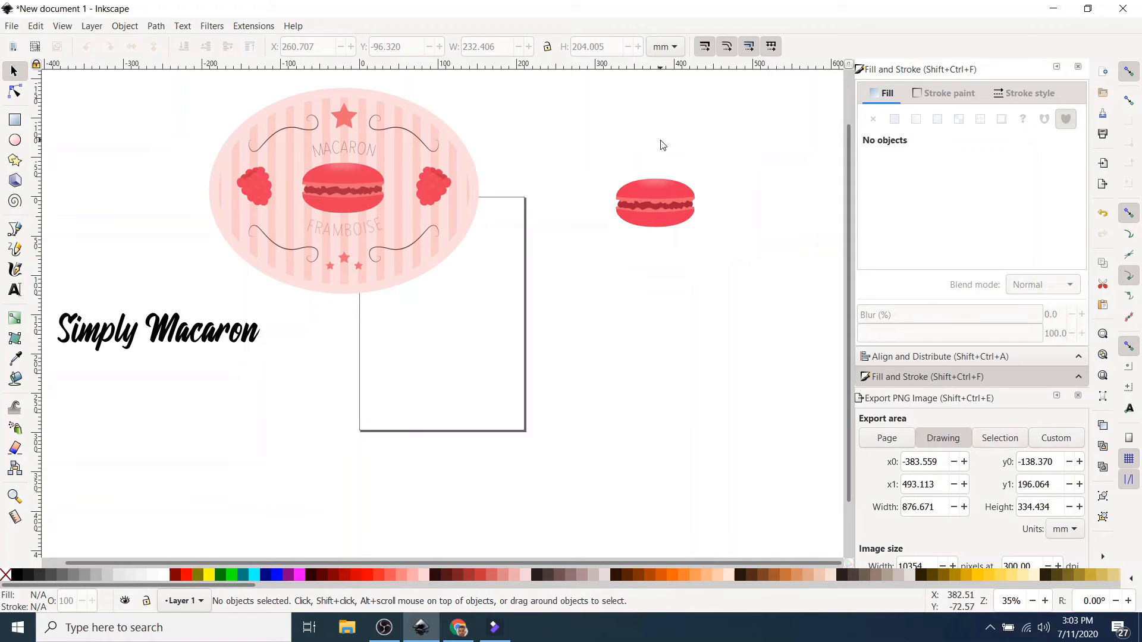
pyautogui.moveTo(660, 190)
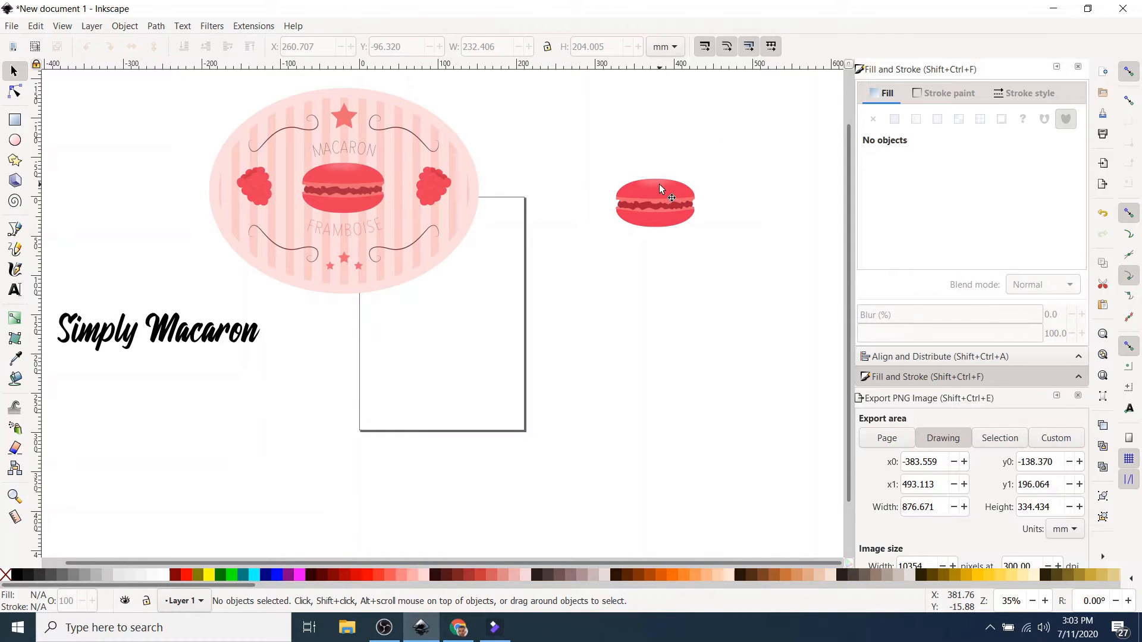
pyautogui.click(659, 196)
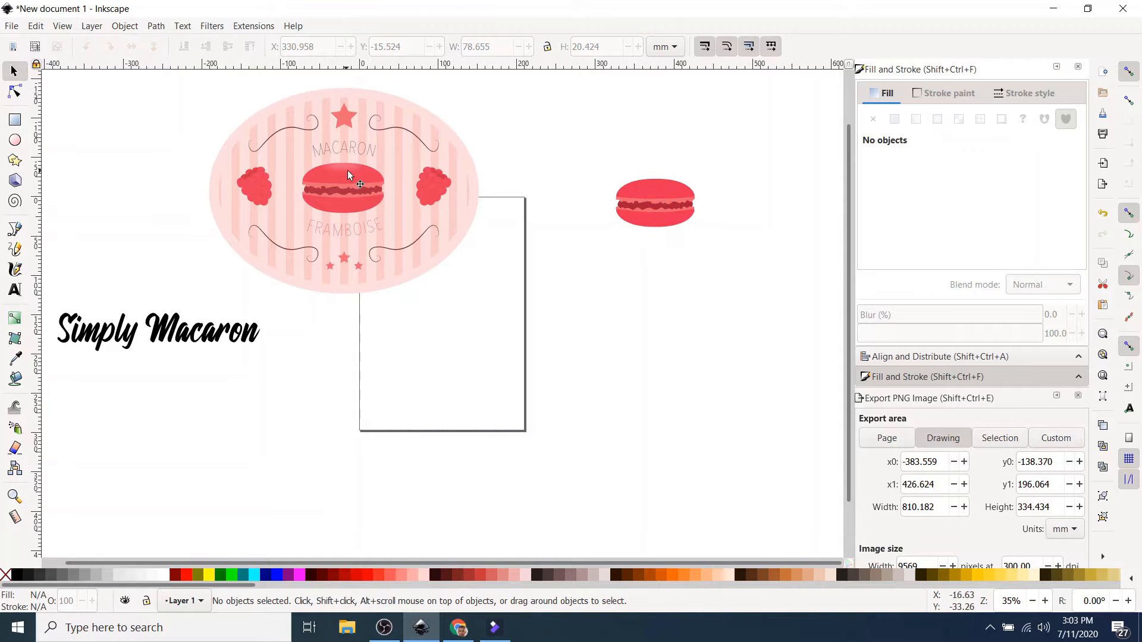
pyautogui.moveTo(395, 184)
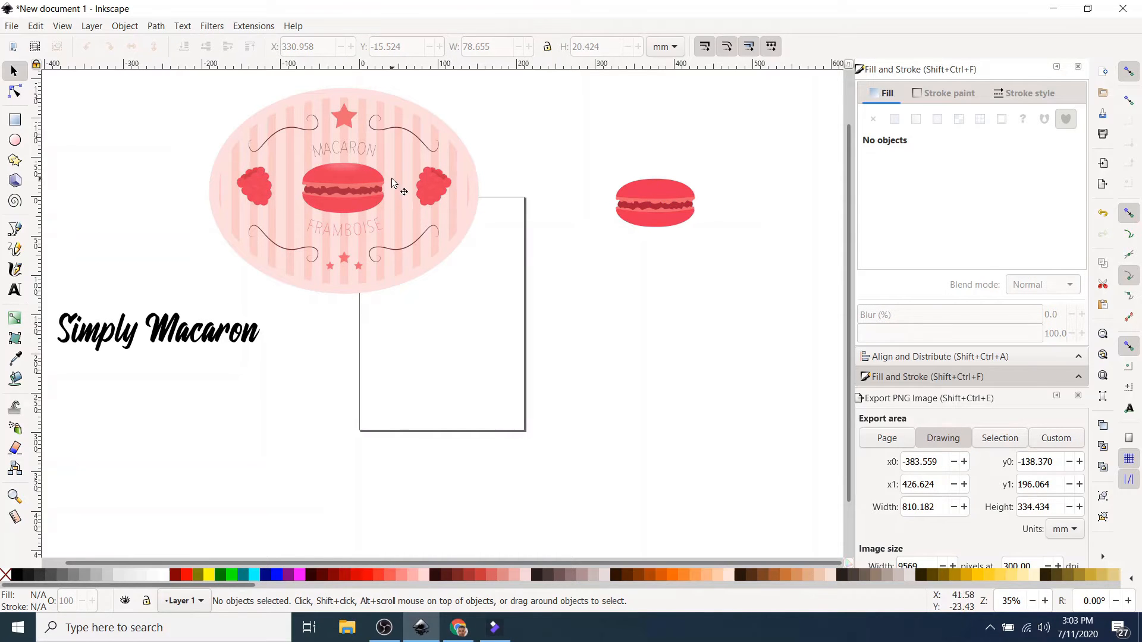
pyautogui.click(393, 185)
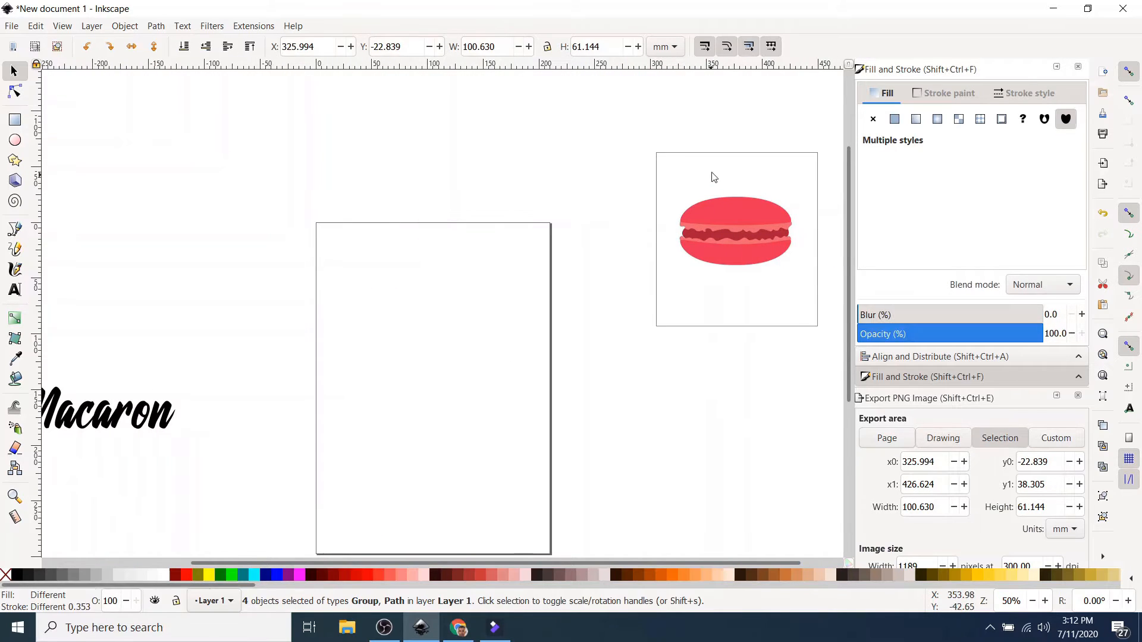
# Step: Rubber-band select the macaron parts and move them just above the Simply Macaron text
pyautogui.moveTo(734, 233); pyautogui.dragTo(131, 361)
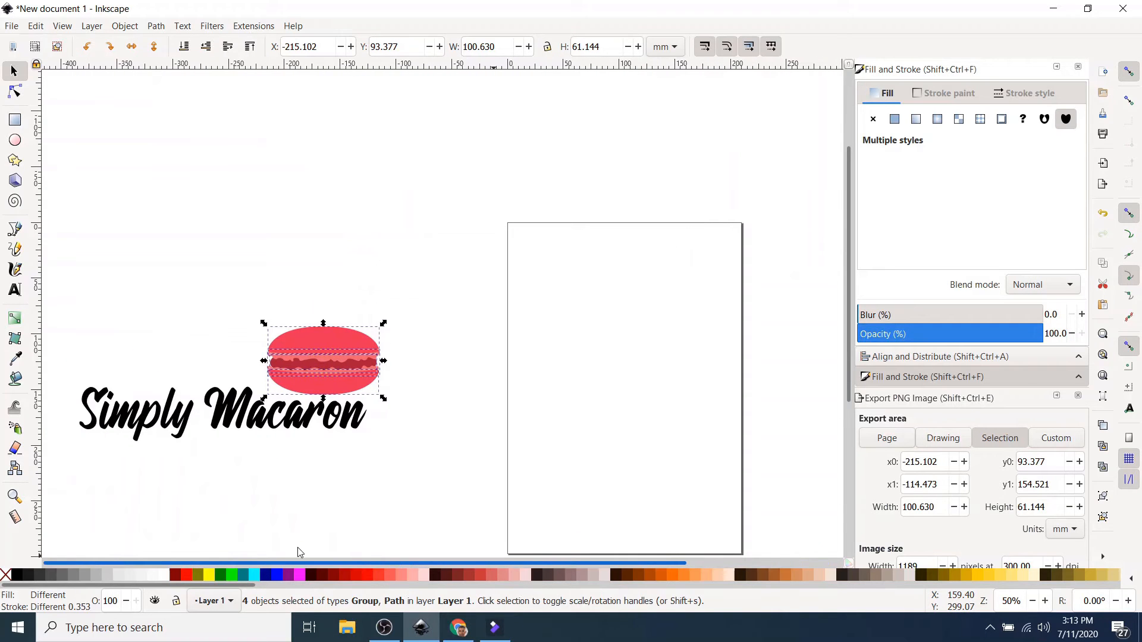
pyautogui.moveTo(323, 359); pyautogui.dragTo(298, 342)
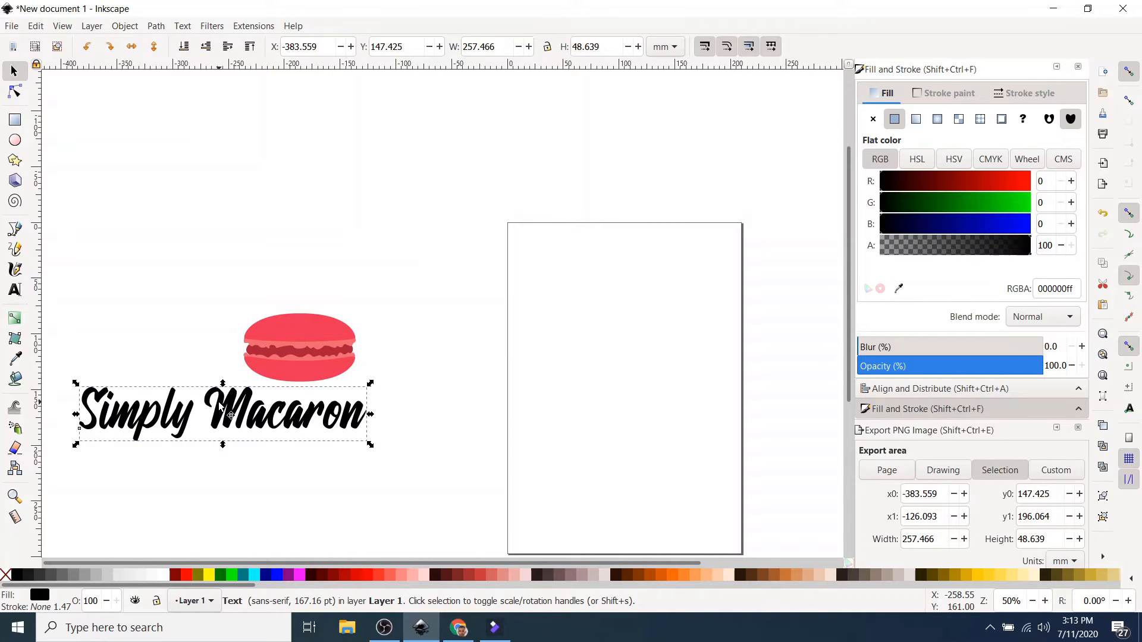
pyautogui.moveTo(250, 428)
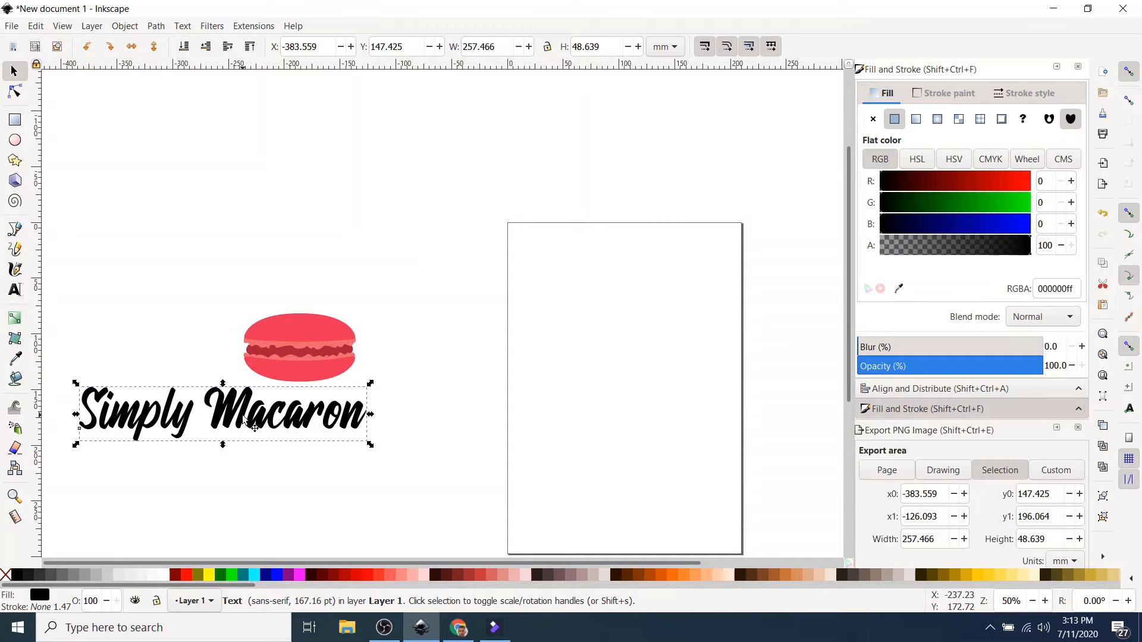
# Step: Split the slogan into two lines, 'Simply' on top and 'Macaron' below
pyautogui.moveTo(251, 424); pyautogui.dragTo(244, 466)
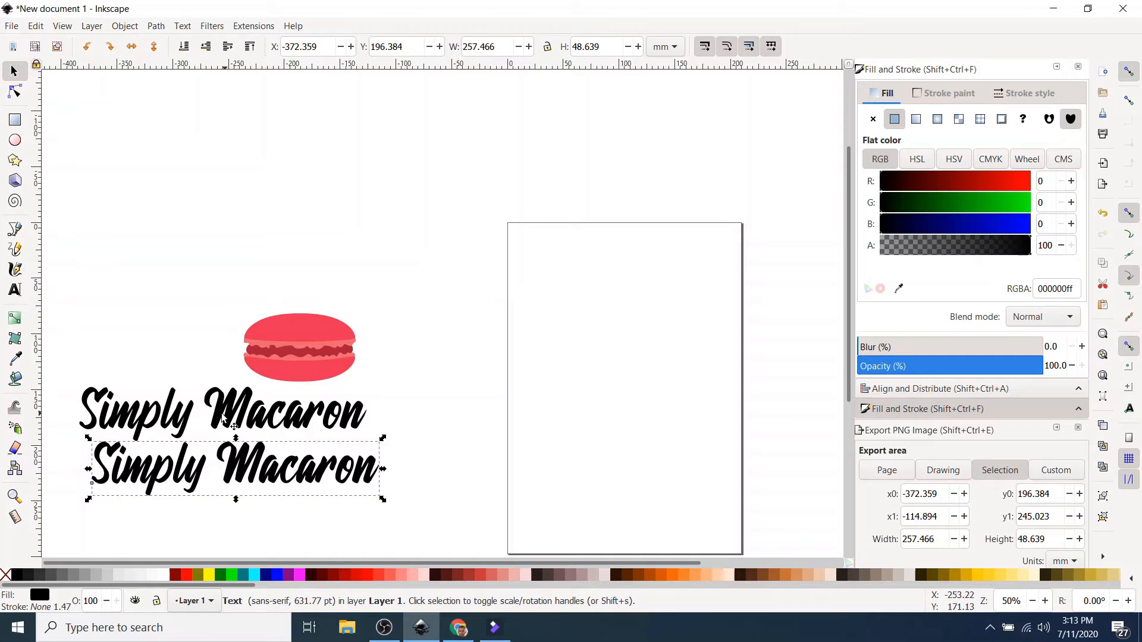
pyautogui.doubleClick(283, 411)
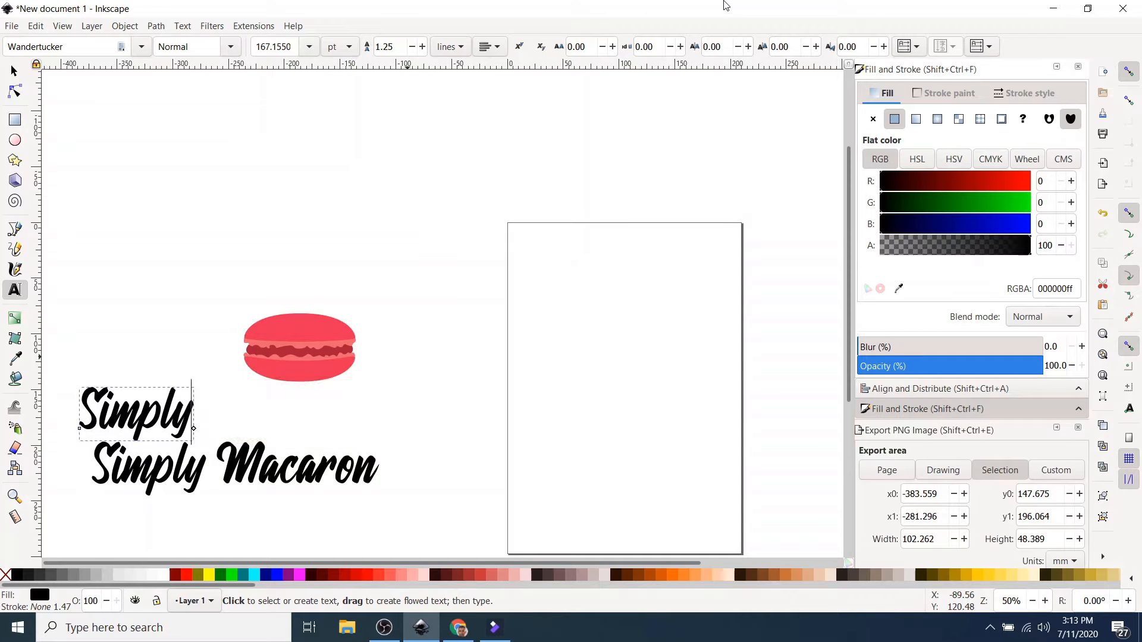
pyautogui.click(253, 467)
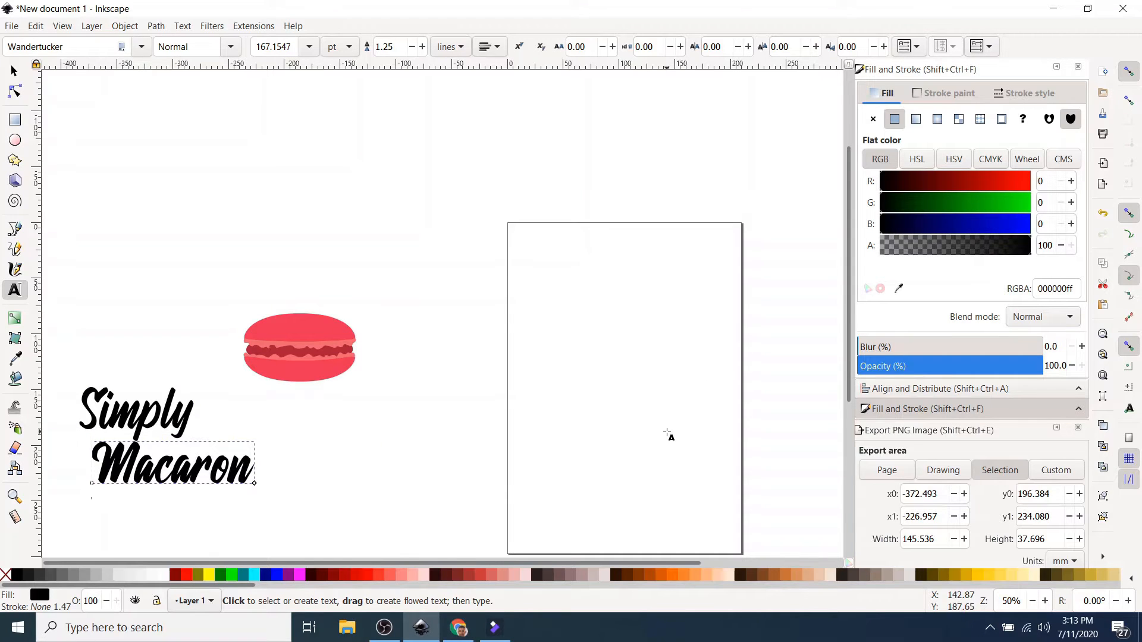
pyautogui.click(12, 70)
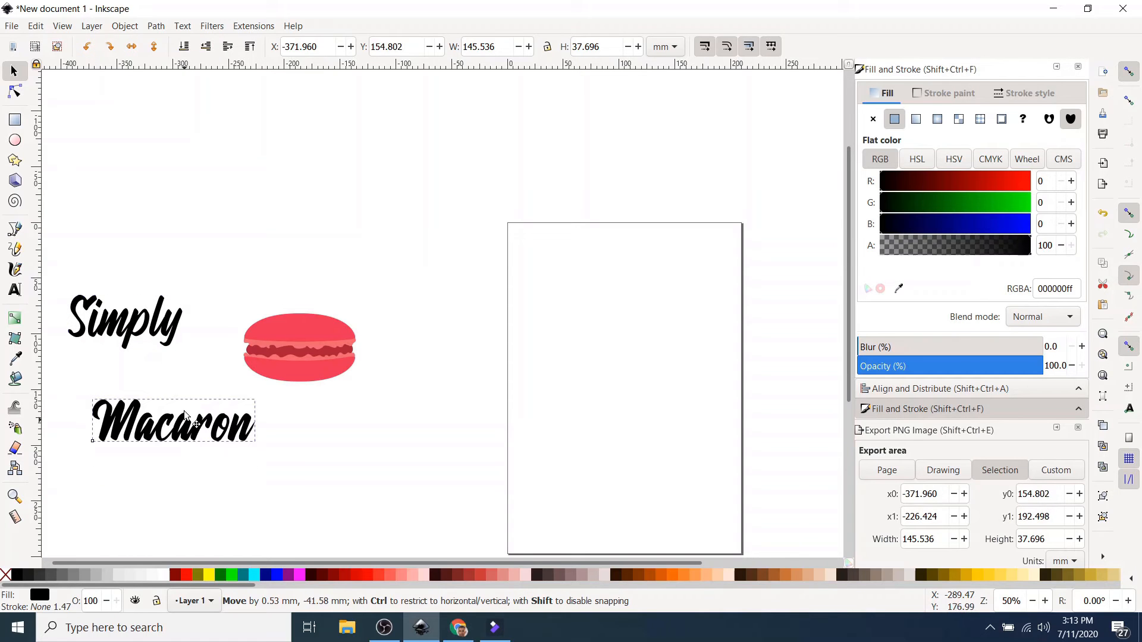
# Step: Stack Macaron beneath Simply and position both words above the pink macaron
pyautogui.moveTo(172, 421); pyautogui.dragTo(178, 382)
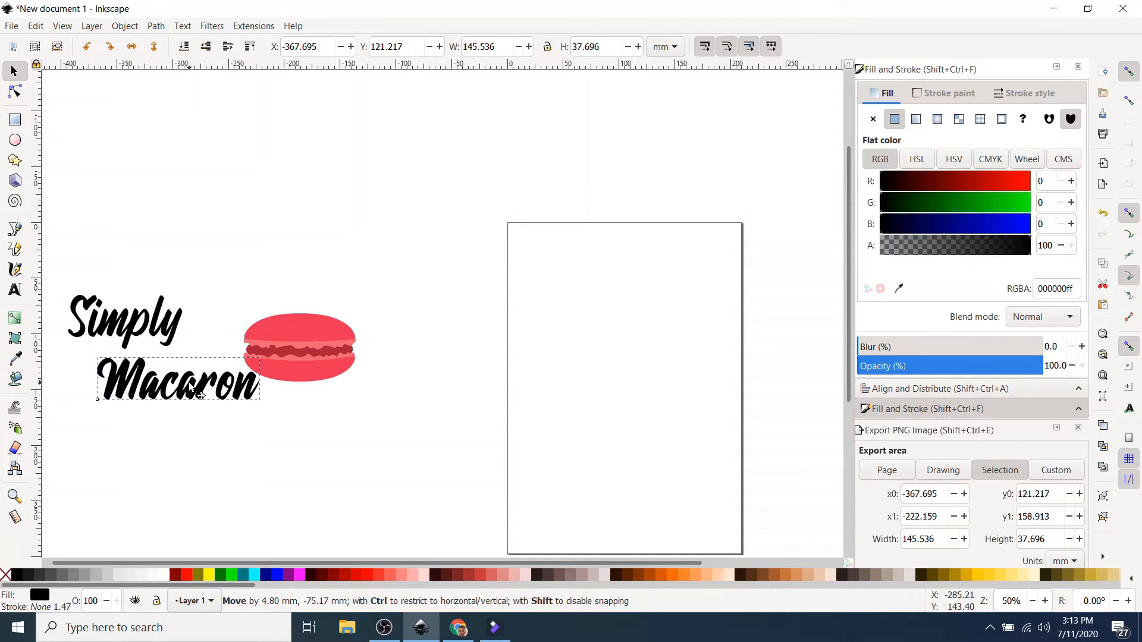
pyautogui.moveTo(179, 379); pyautogui.dragTo(132, 377)
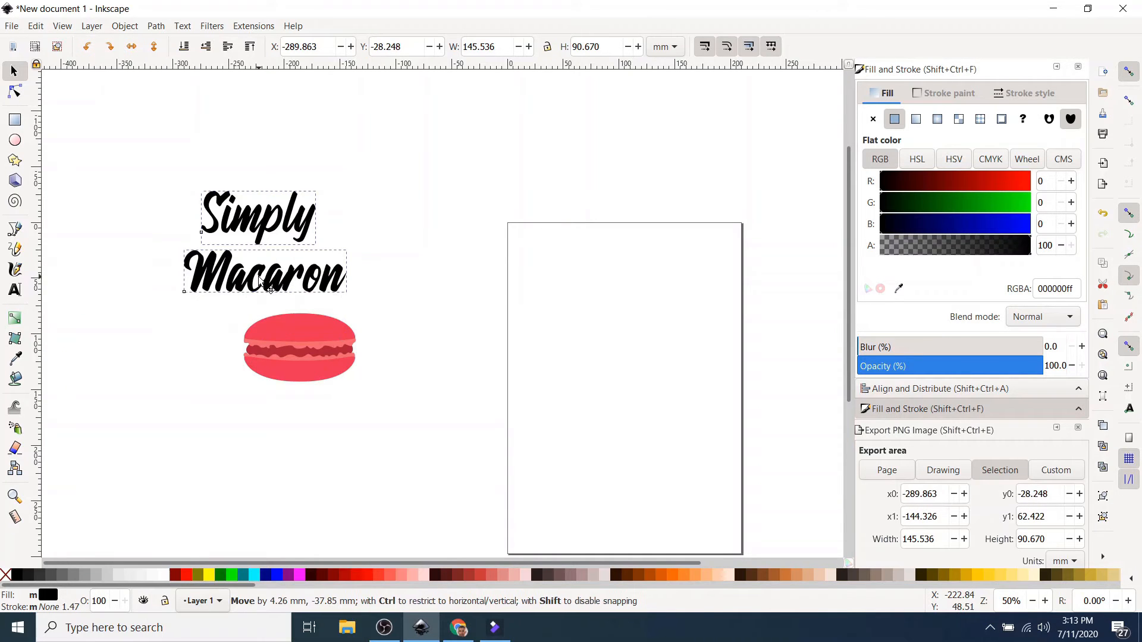
pyautogui.click(145, 390)
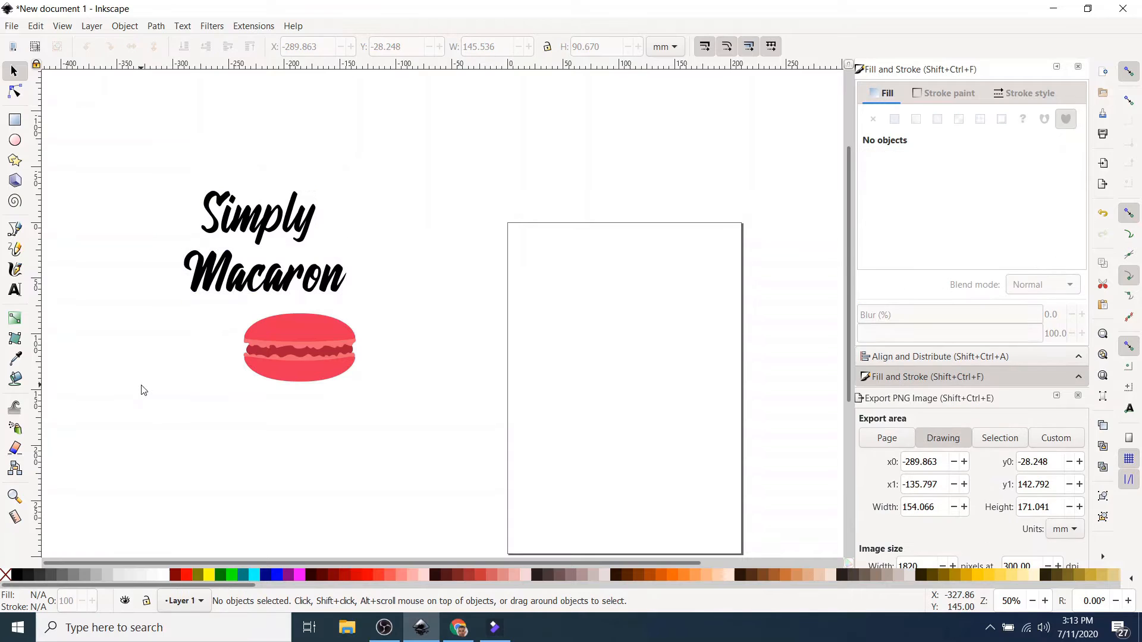
pyautogui.moveTo(114, 405)
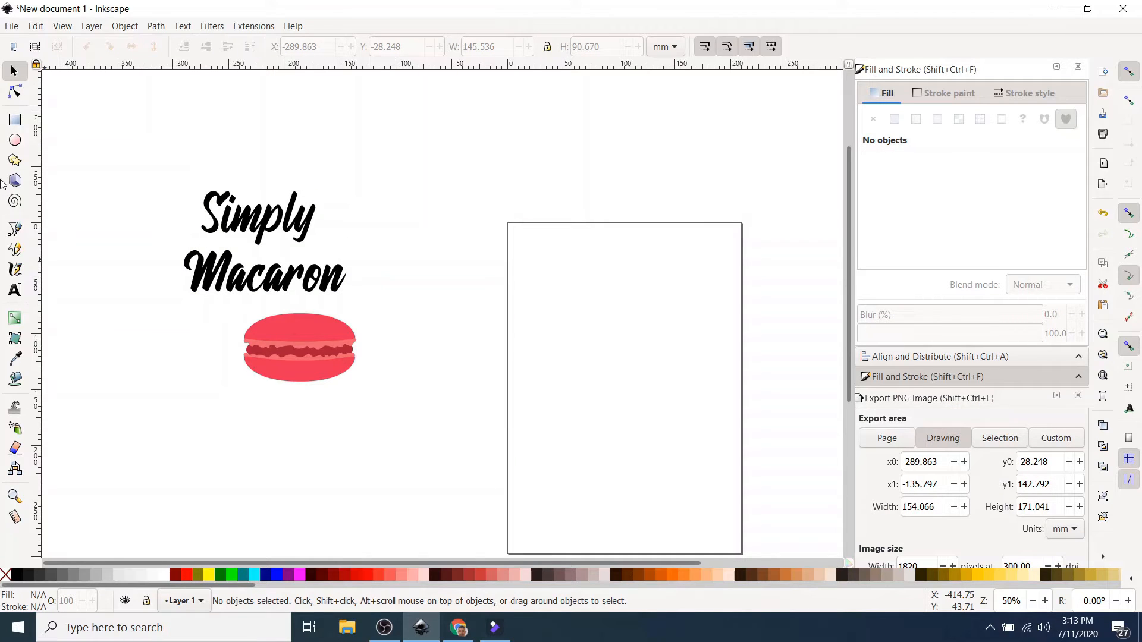
pyautogui.click(14, 121)
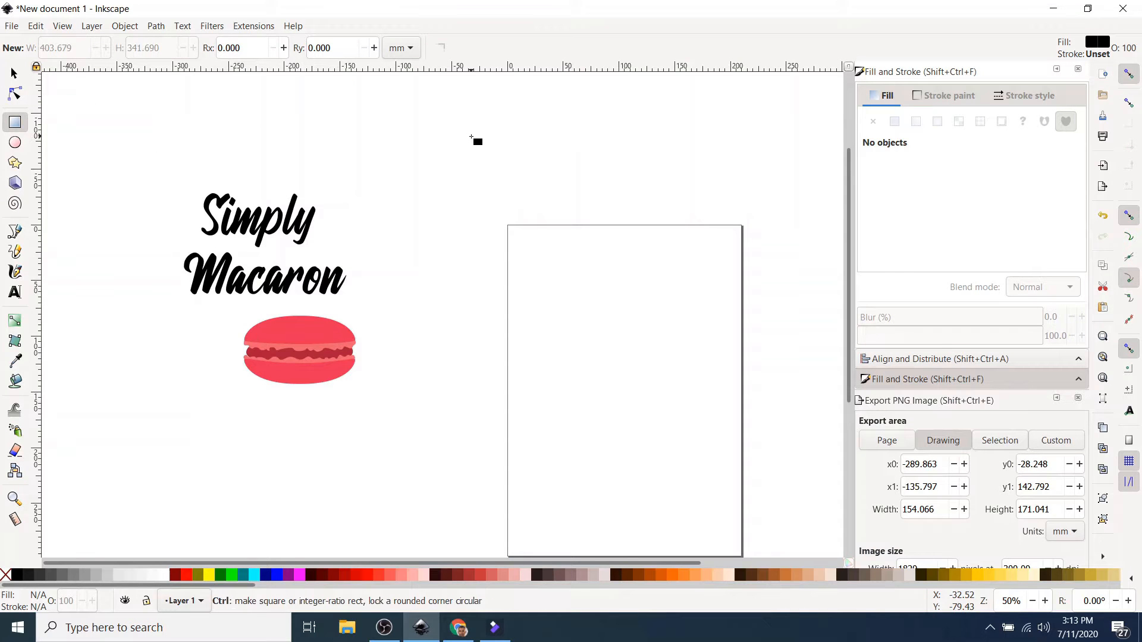
# Step: Draw a black square near the page top and a wider landscape rectangle below it
pyautogui.moveTo(472, 134); pyautogui.dragTo(628, 297)
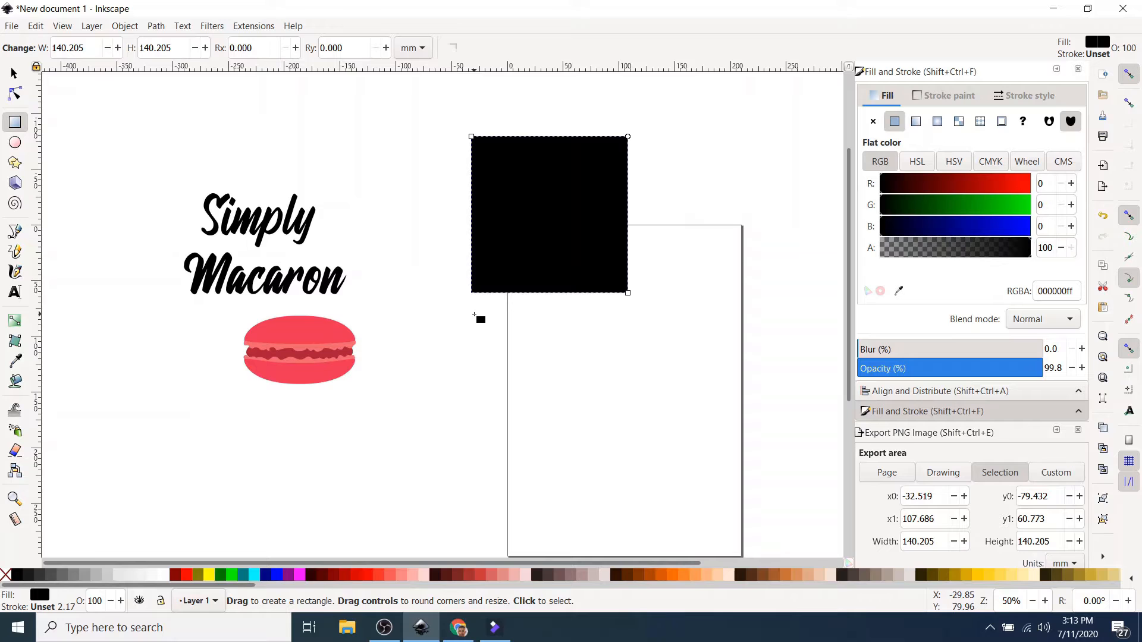
pyautogui.moveTo(475, 319); pyautogui.dragTo(742, 401)
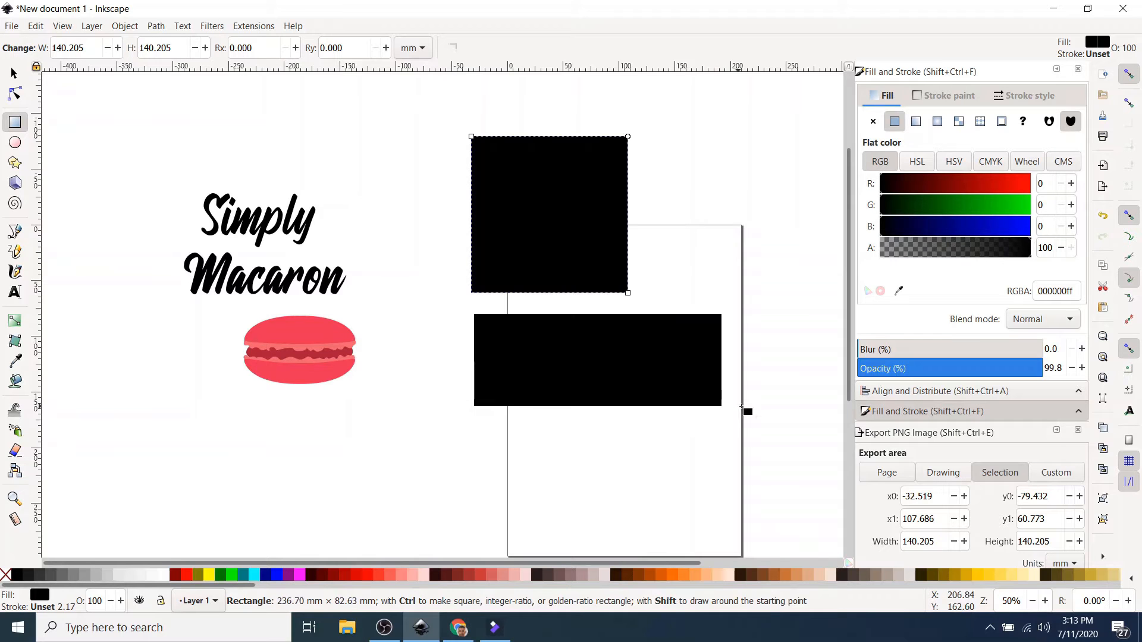
pyautogui.moveTo(747, 412); pyautogui.dragTo(779, 447)
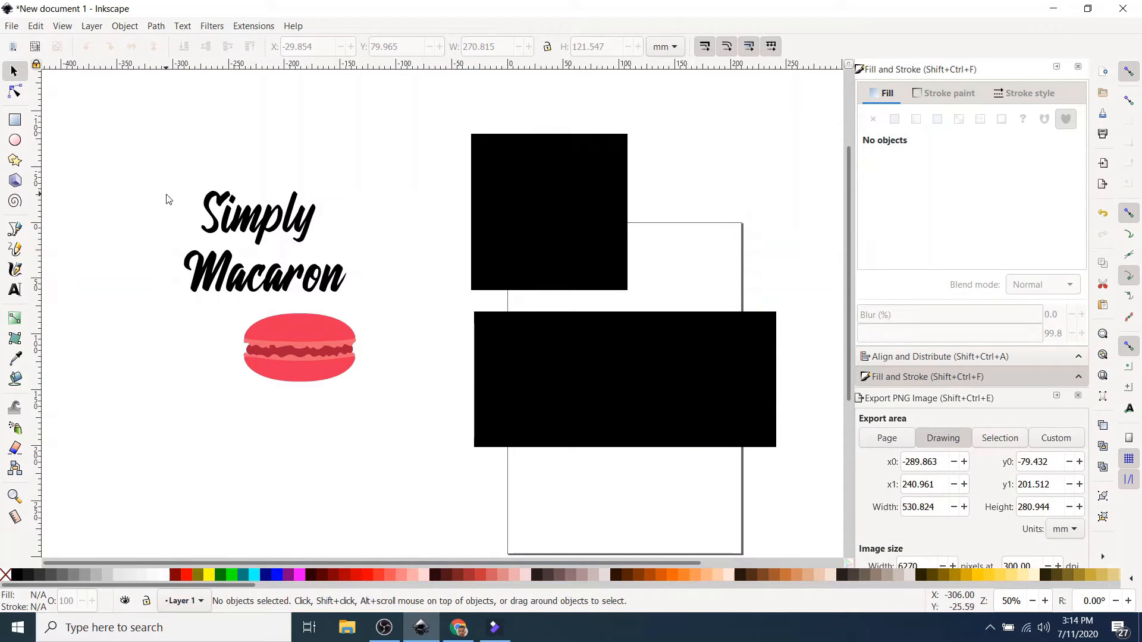
pyautogui.moveTo(258, 229)
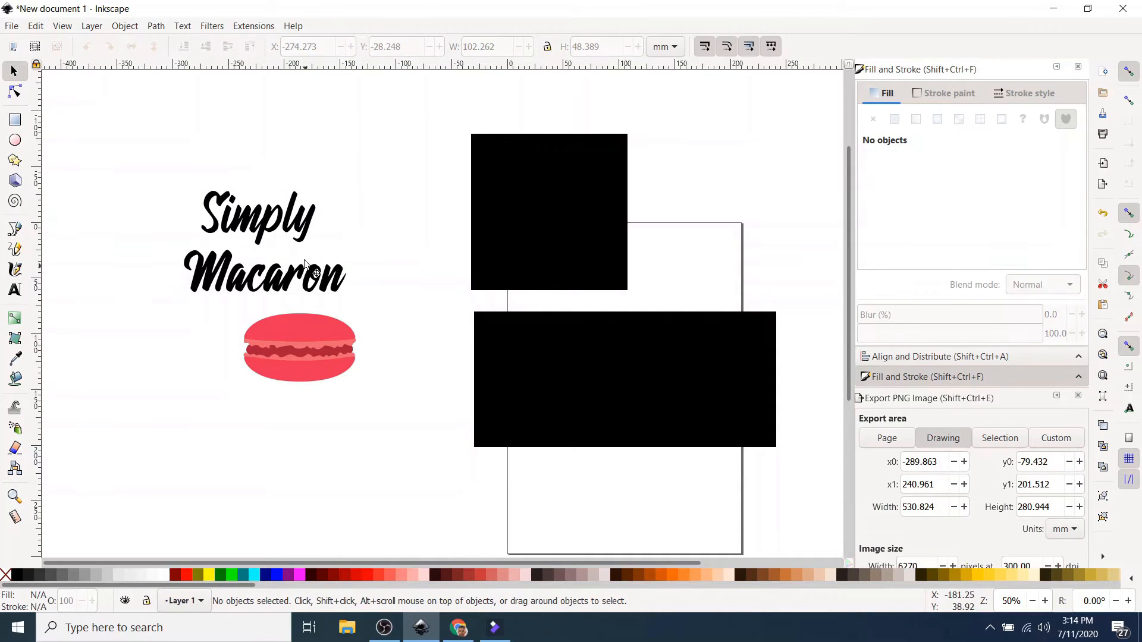
pyautogui.moveTo(507, 212)
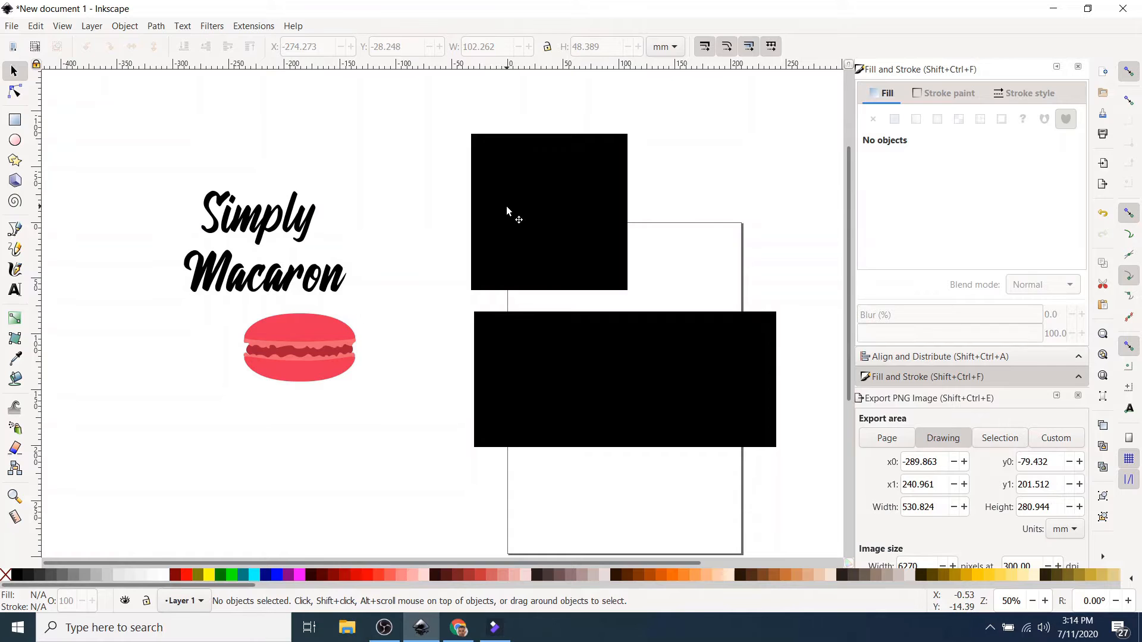
# Step: Give the square a white fill with a black stroke
pyautogui.click(517, 214)
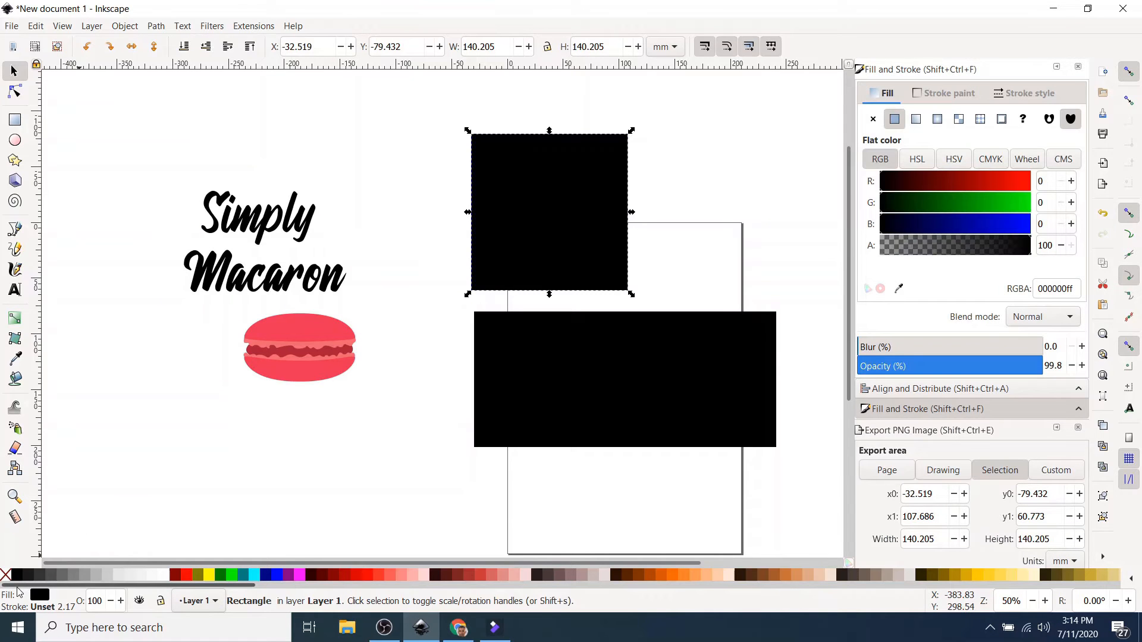
pyautogui.moveTo(19, 572)
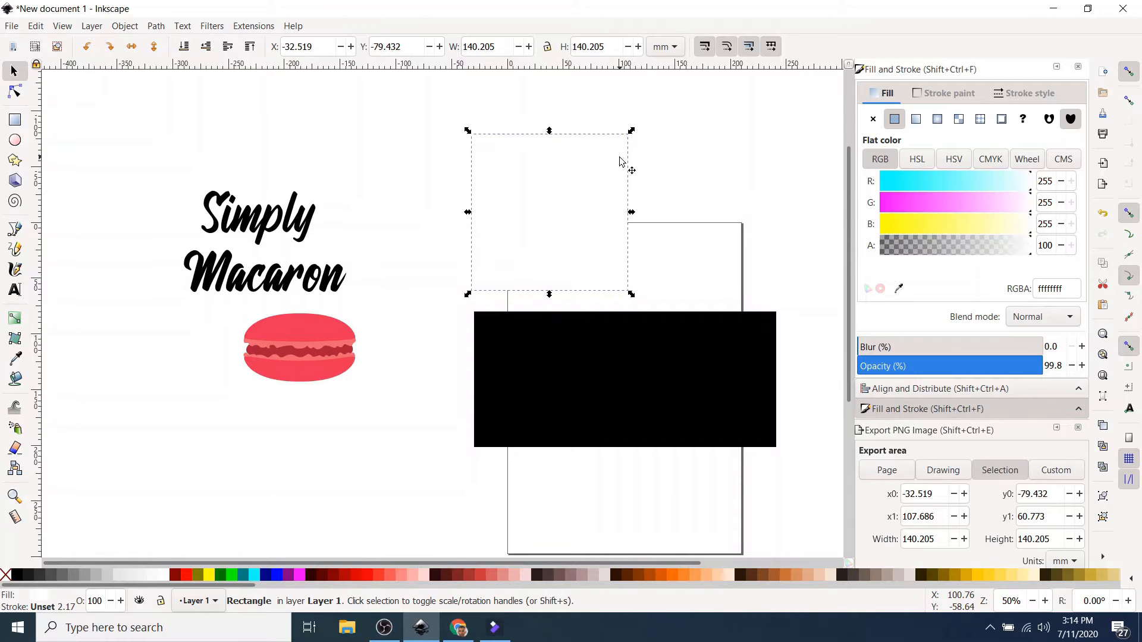
pyautogui.moveTo(717, 200)
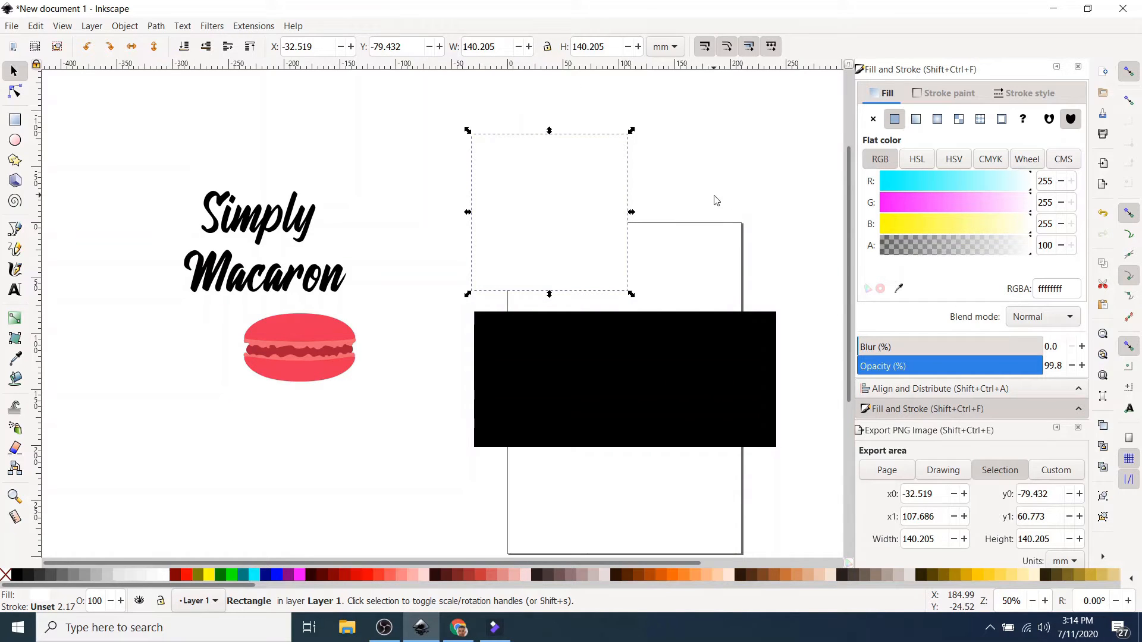
pyautogui.moveTo(18, 578)
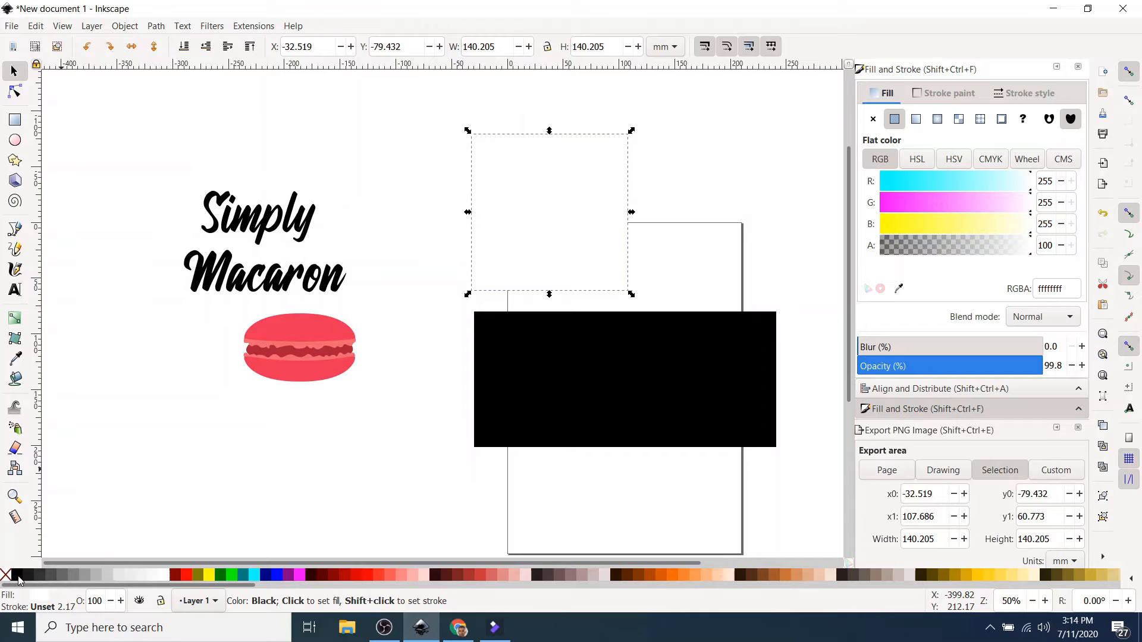
pyautogui.rightClick(18, 575)
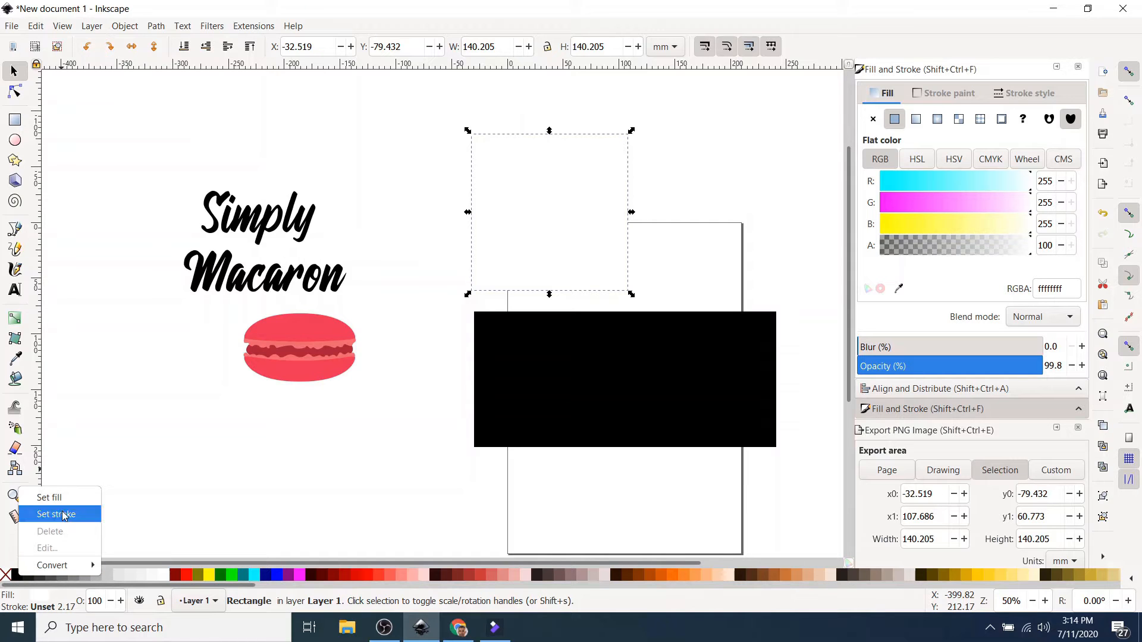
pyautogui.moveTo(61, 497)
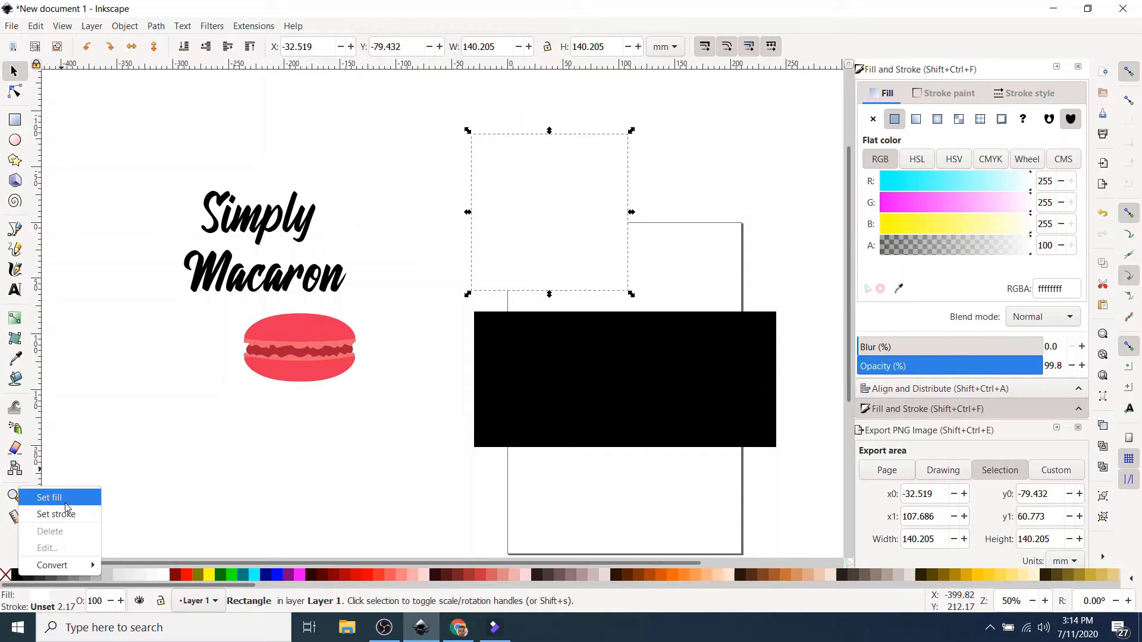
pyautogui.moveTo(67, 514)
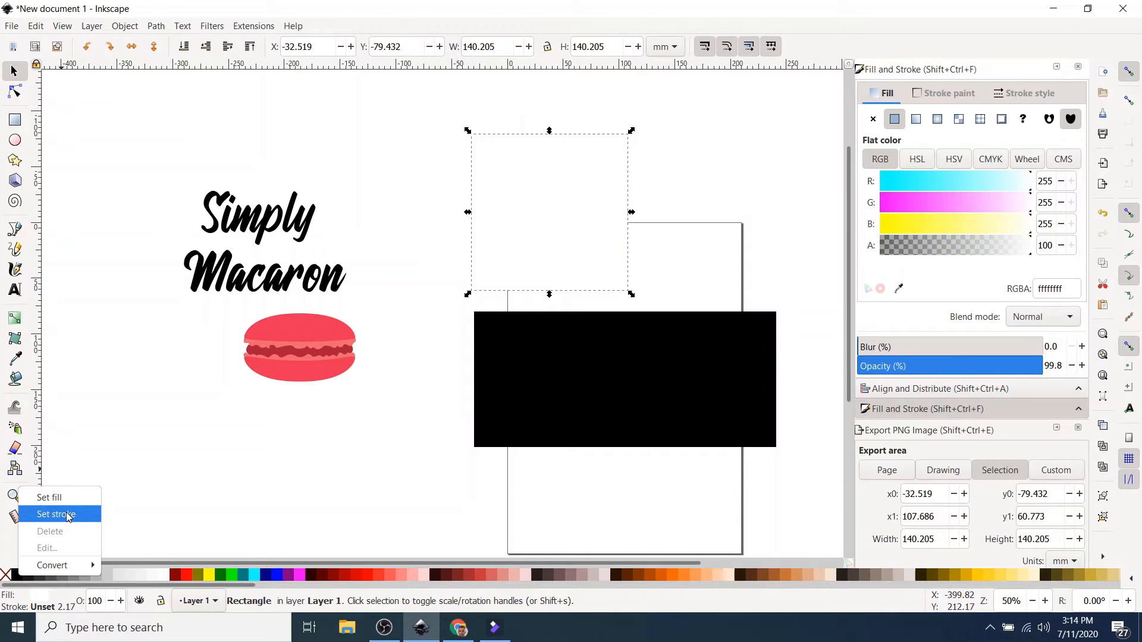
pyautogui.click(55, 514)
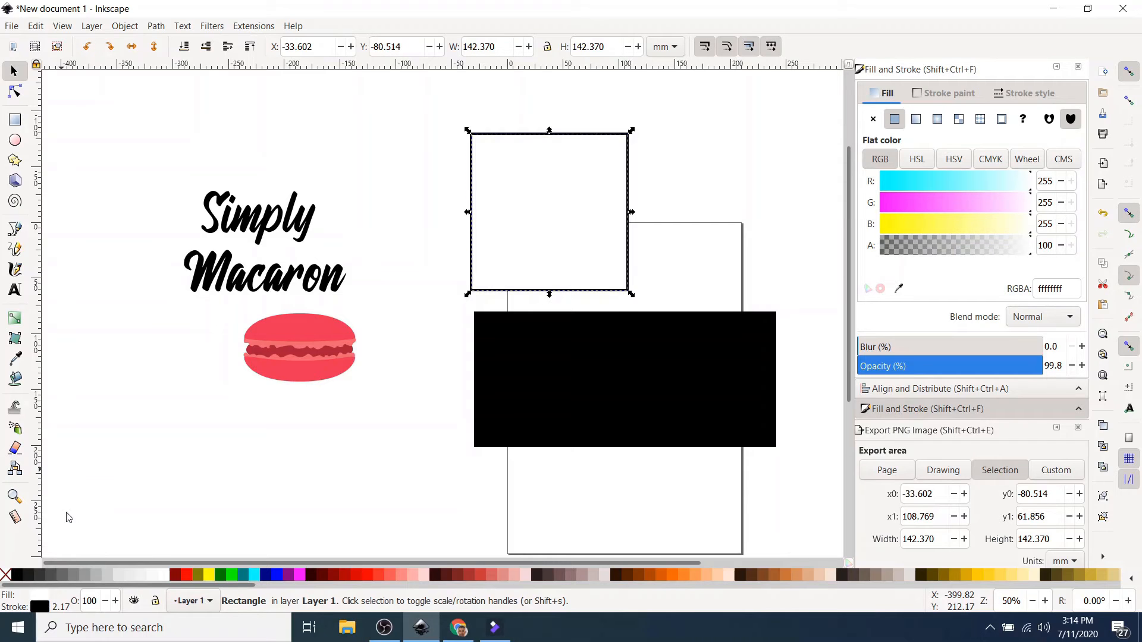
pyautogui.moveTo(153, 184)
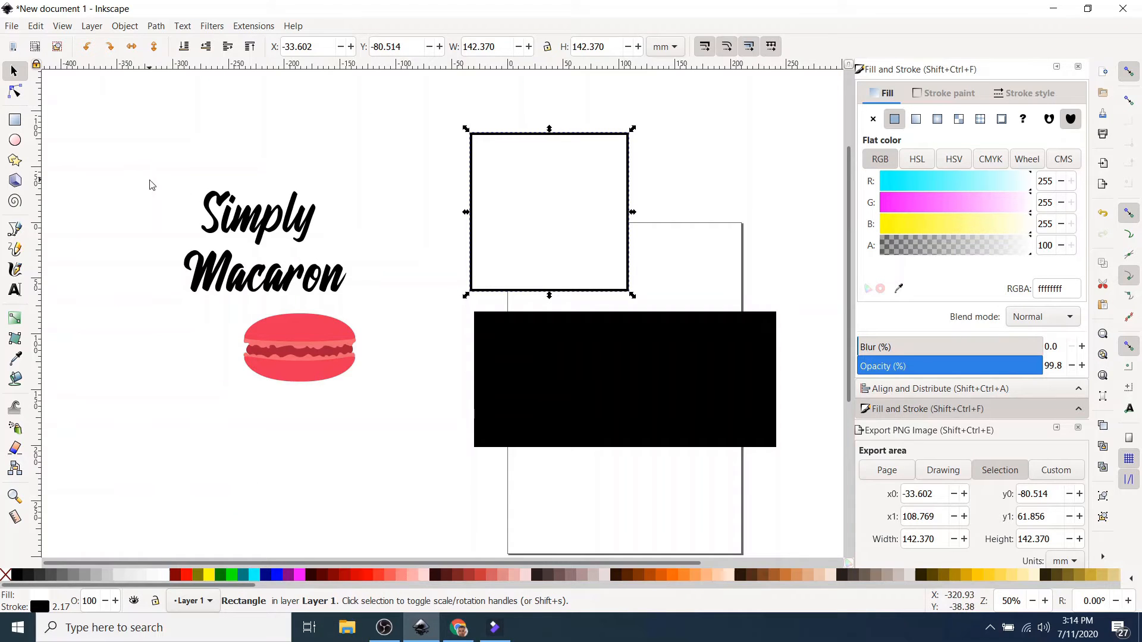
pyautogui.moveTo(533, 379)
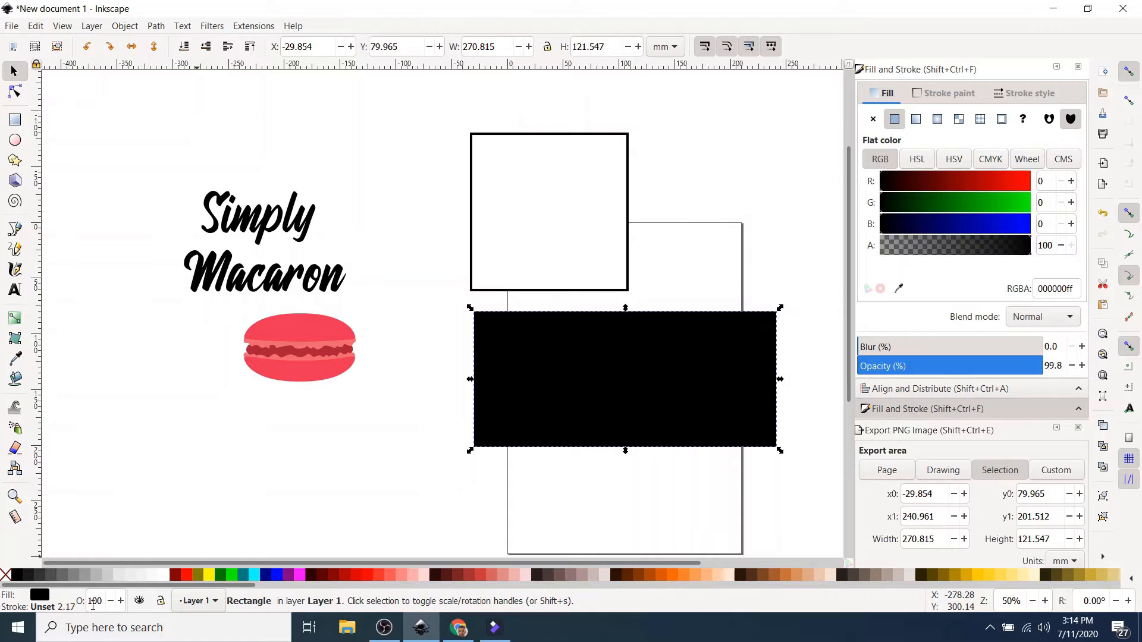
pyautogui.moveTo(191, 574)
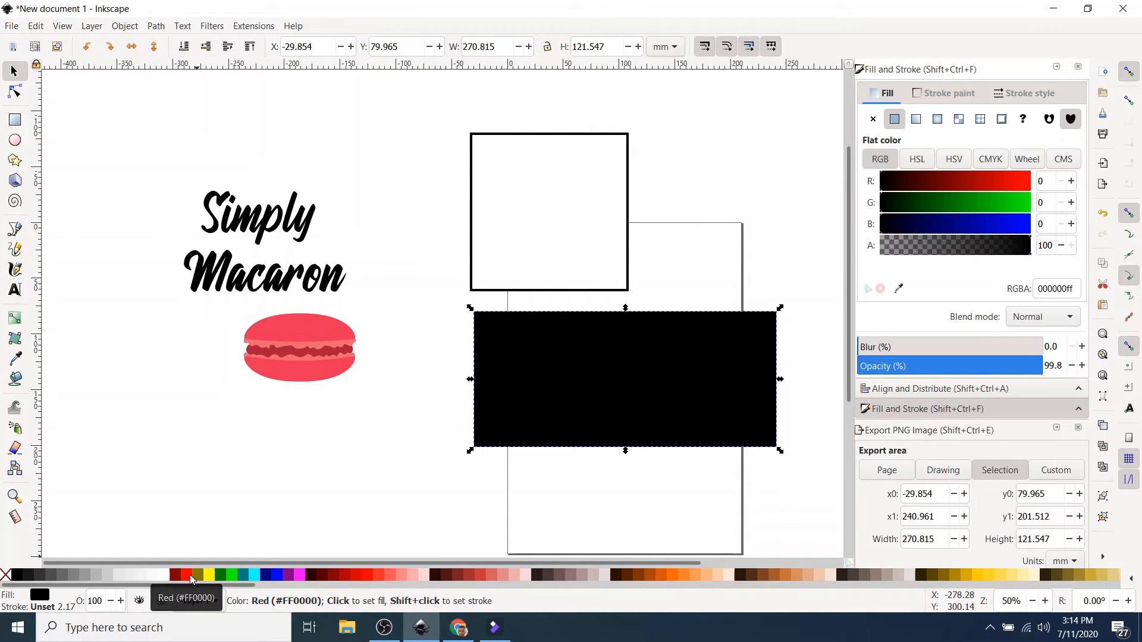
# Step: Fill the landscape rectangle white with a black outline to match the square frame
pyautogui.rightClick(189, 575)
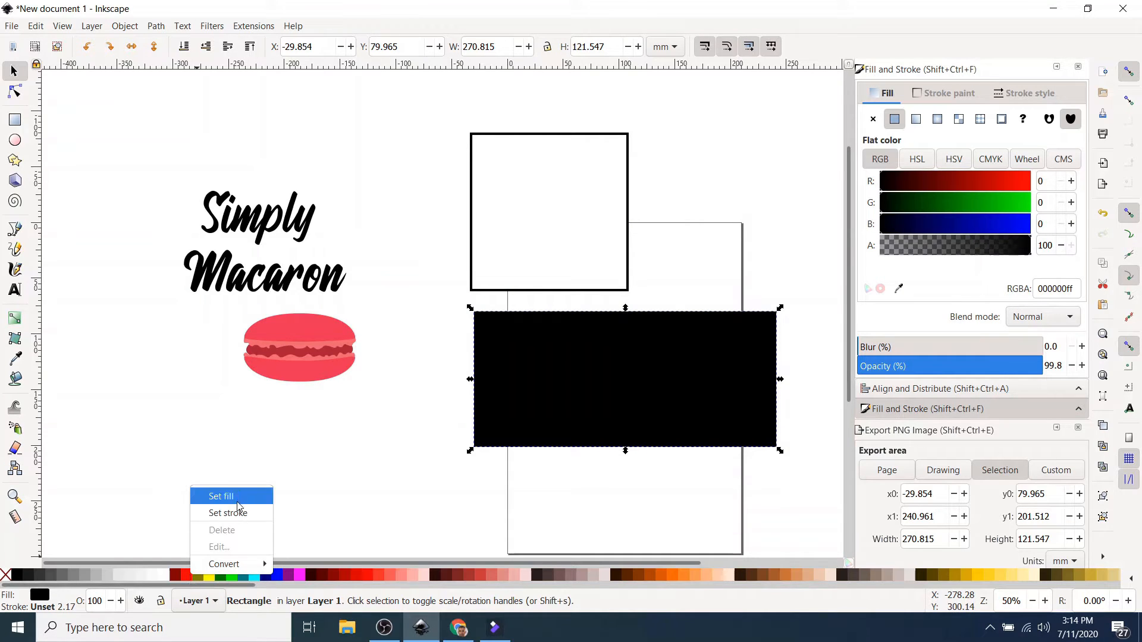
pyautogui.click(221, 496)
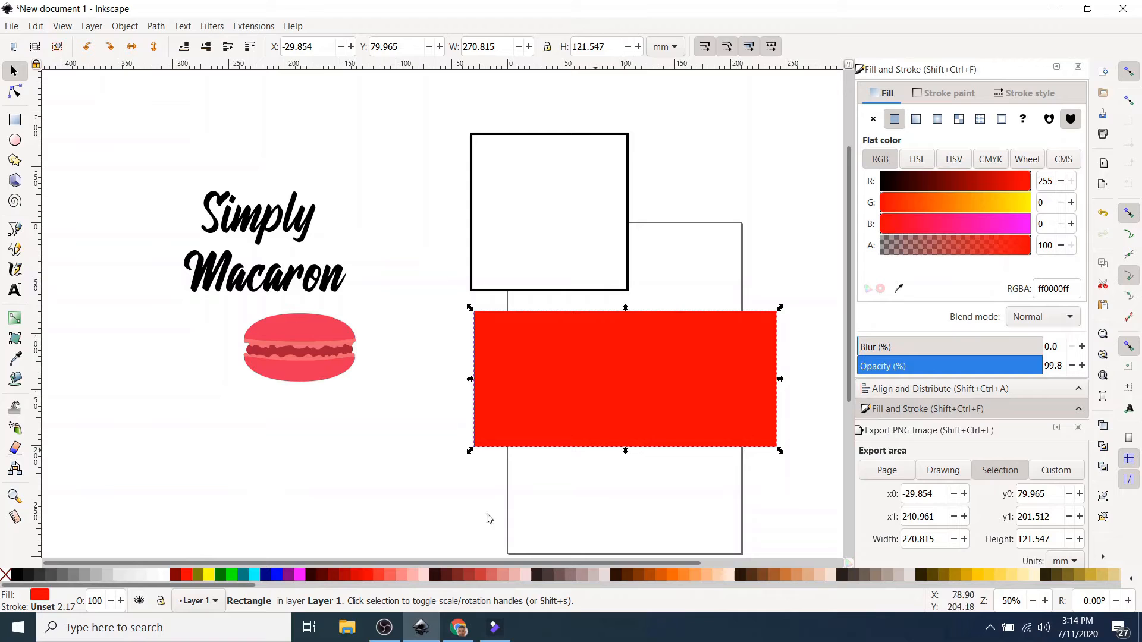
pyautogui.moveTo(164, 574)
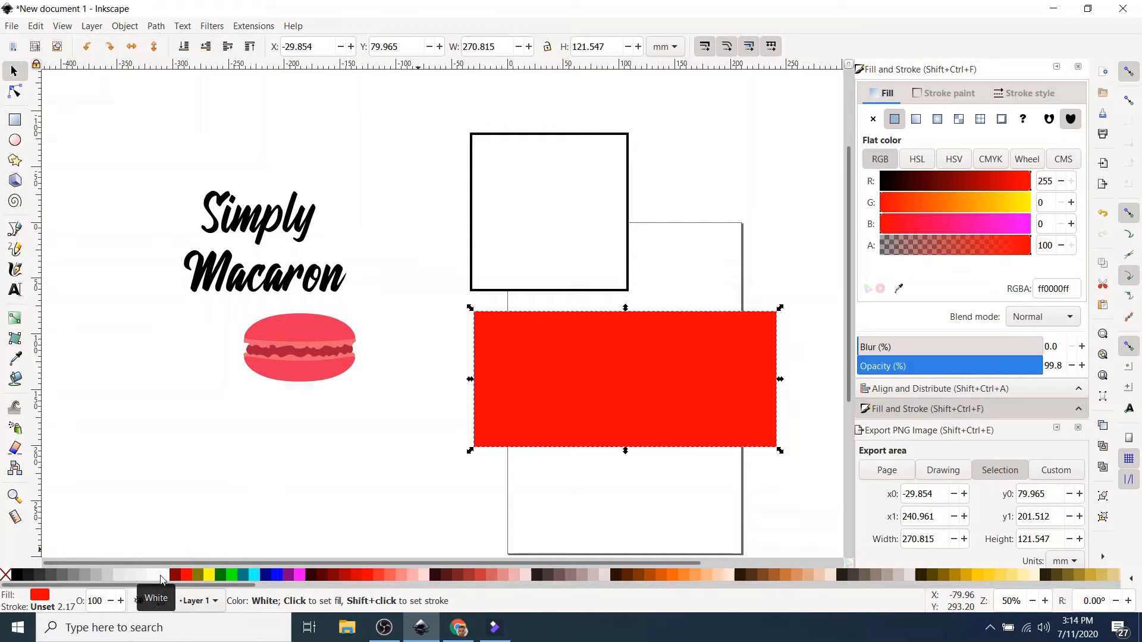
pyautogui.click(156, 575)
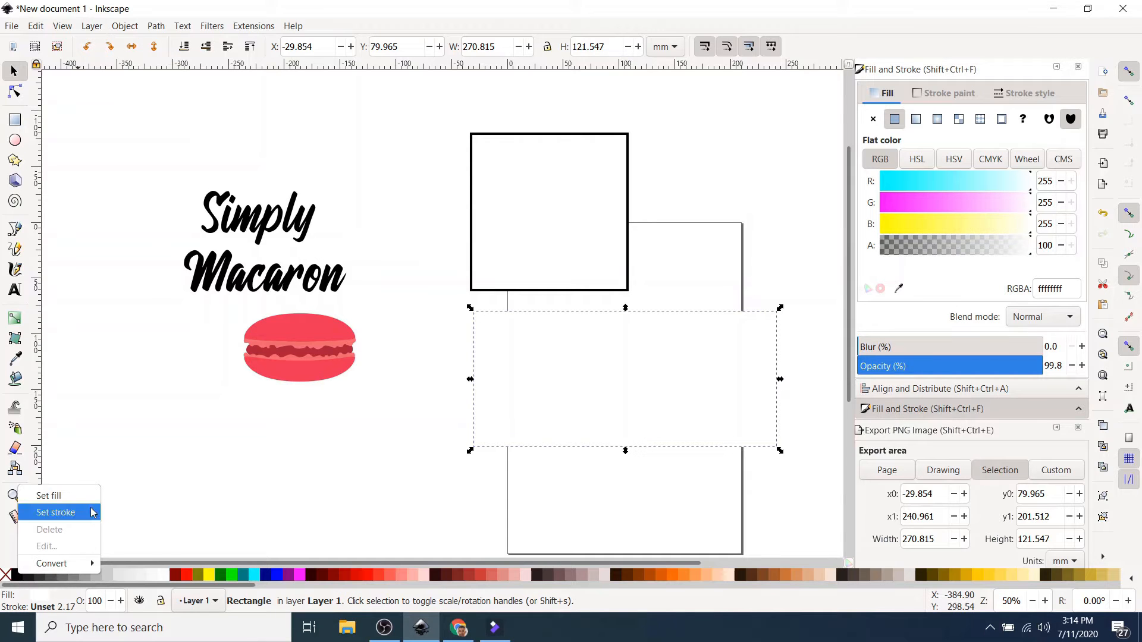
pyautogui.click(55, 512)
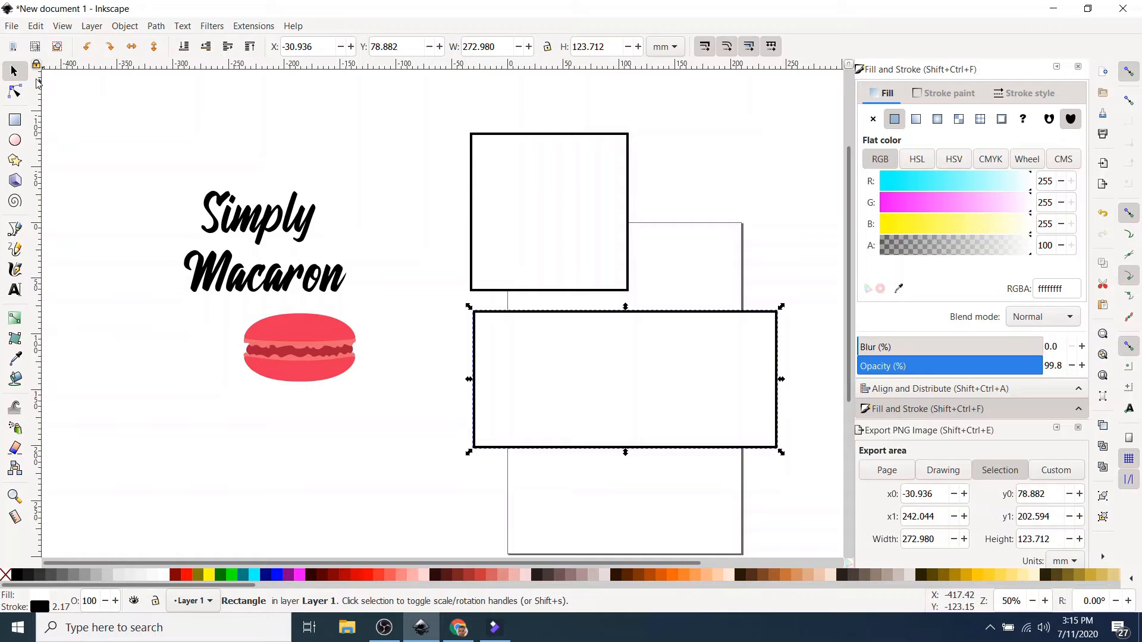
pyautogui.click(98, 167)
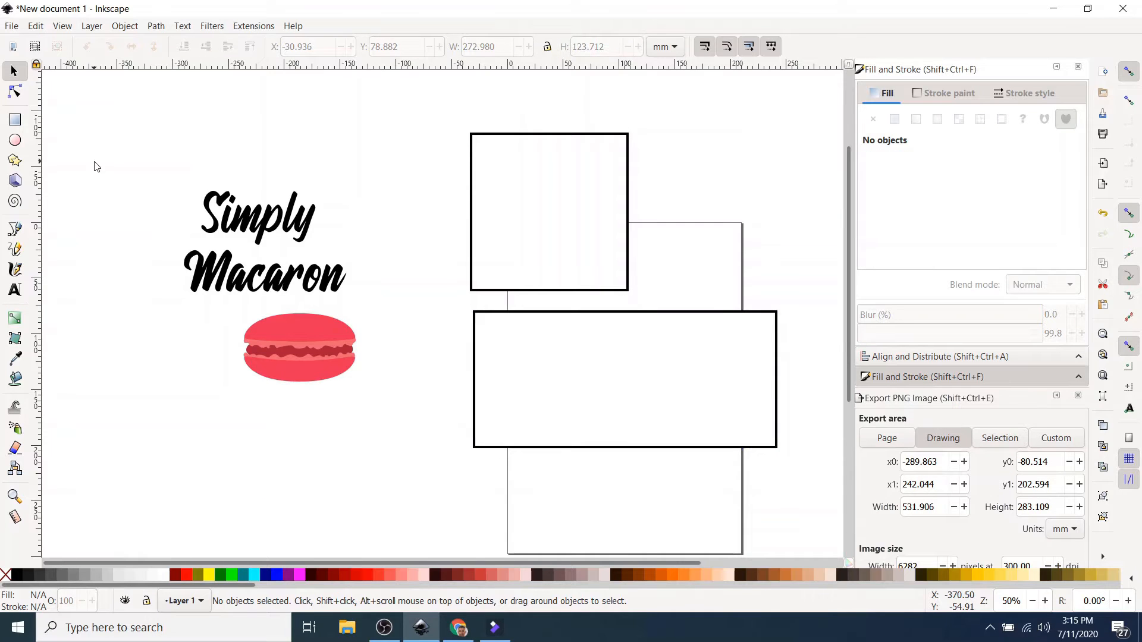
pyautogui.moveTo(160, 171)
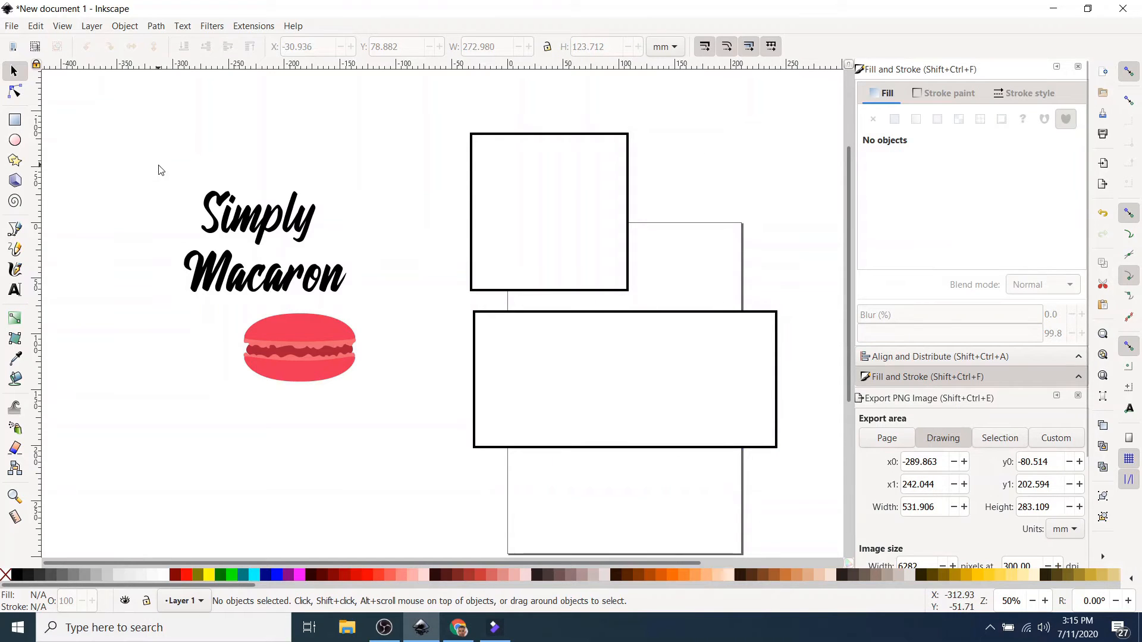
# Step: Move both lines of the Simply Macaron text into the square frame
pyautogui.moveTo(158, 166); pyautogui.dragTo(382, 306)
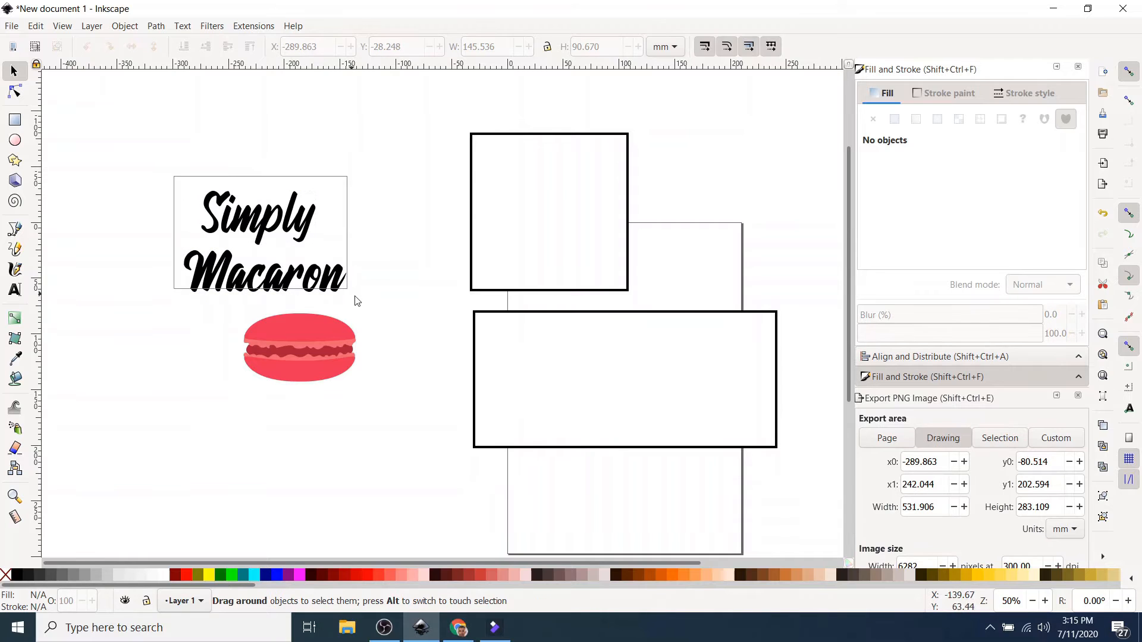
pyautogui.moveTo(261, 233); pyautogui.dragTo(444, 226)
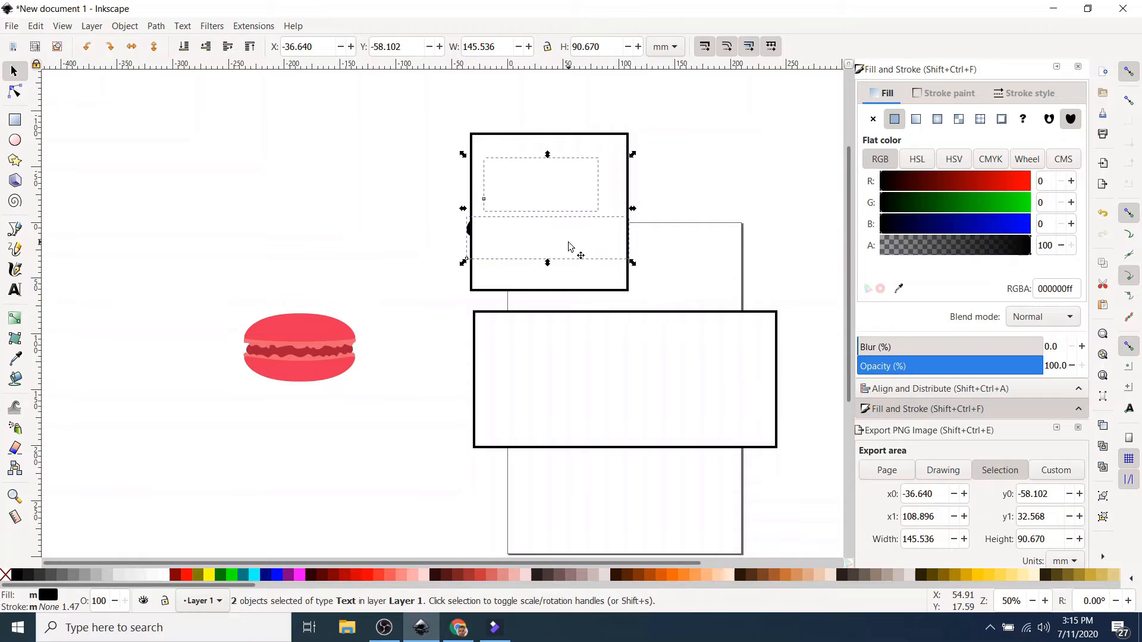
pyautogui.moveTo(588, 214)
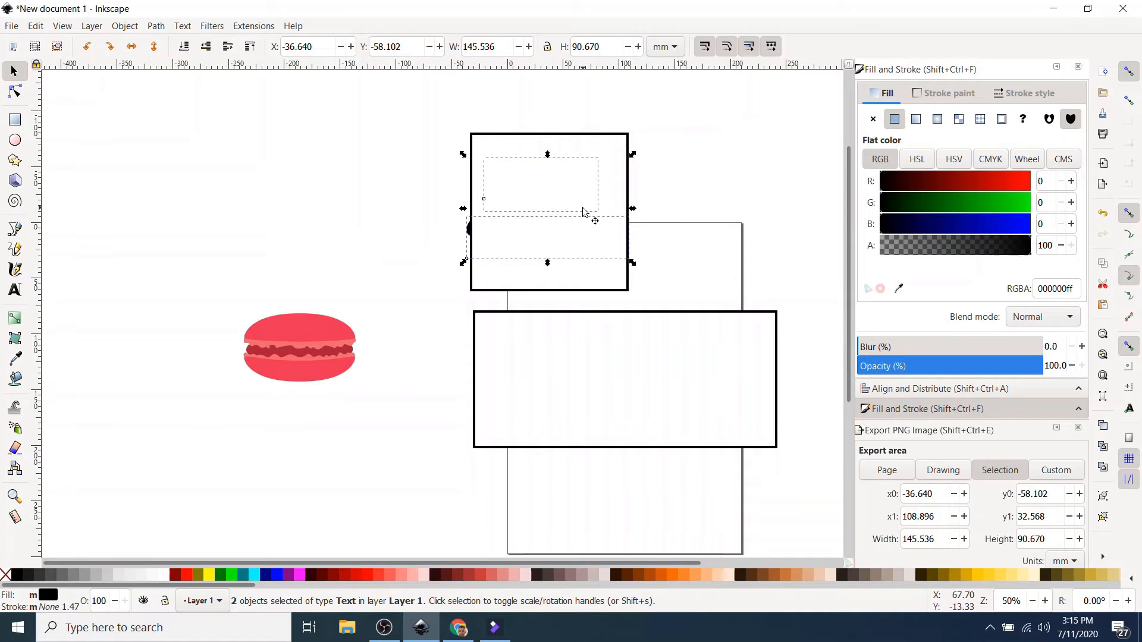
pyautogui.moveTo(397, 195)
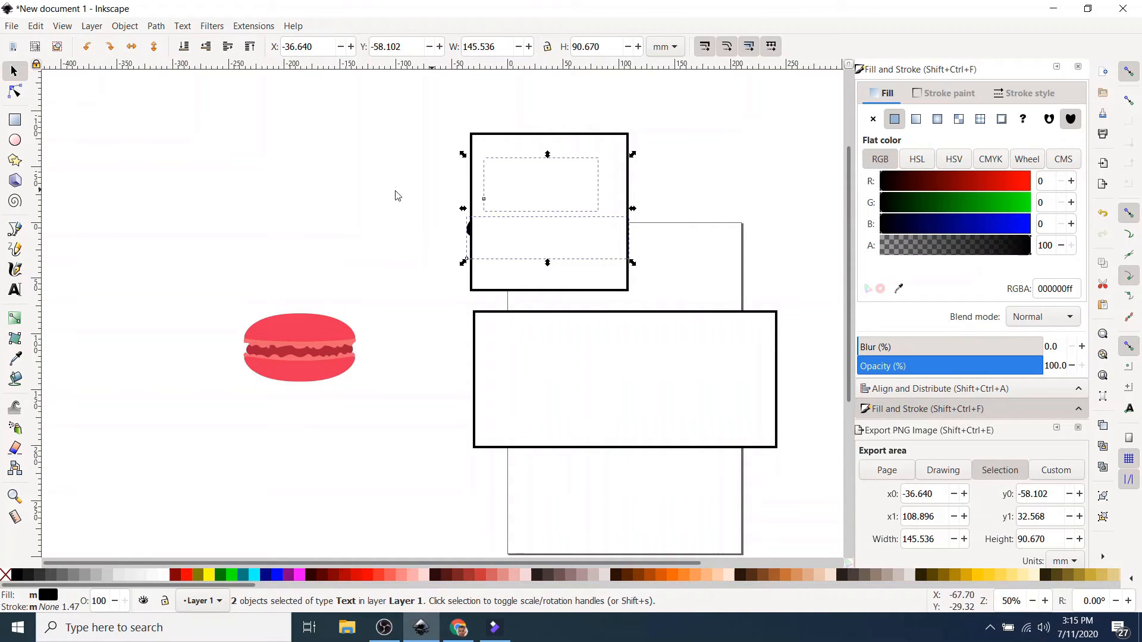
pyautogui.moveTo(477, 243)
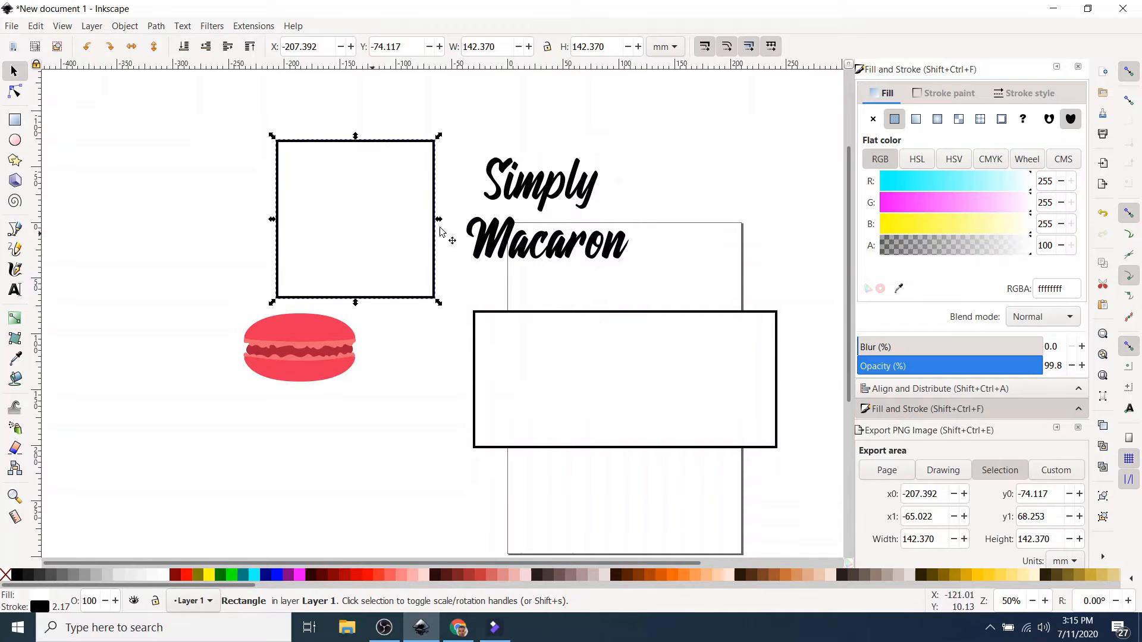
pyautogui.click(540, 184)
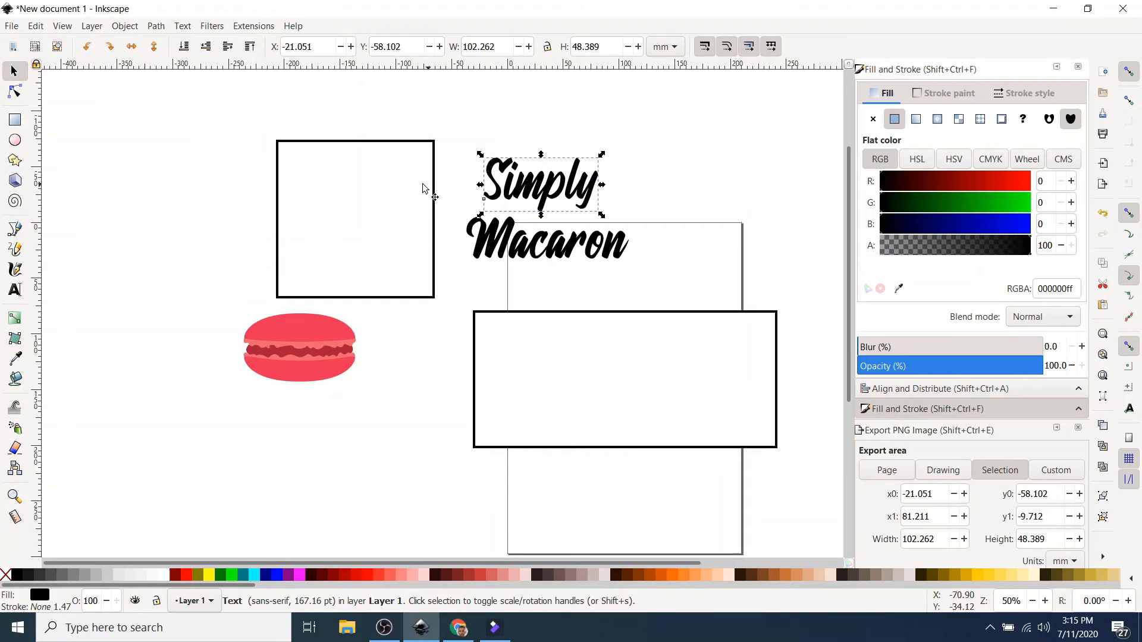
pyautogui.moveTo(365, 208)
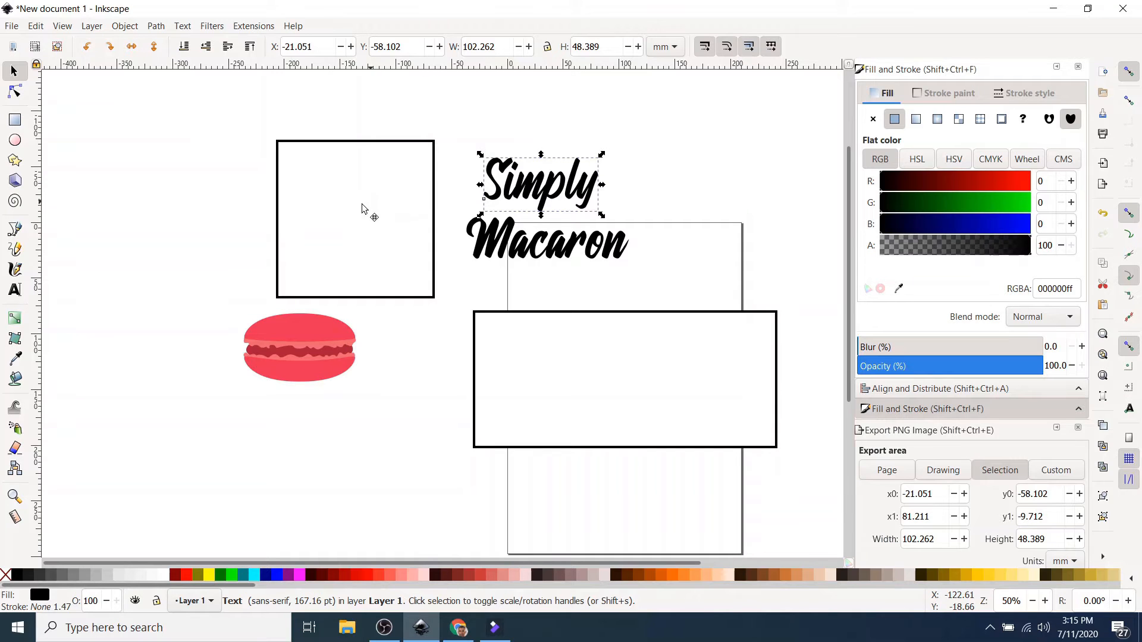
# Step: Reposition the square frame over the text so the text shows in front of it
pyautogui.moveTo(354, 219); pyautogui.dragTo(436, 216)
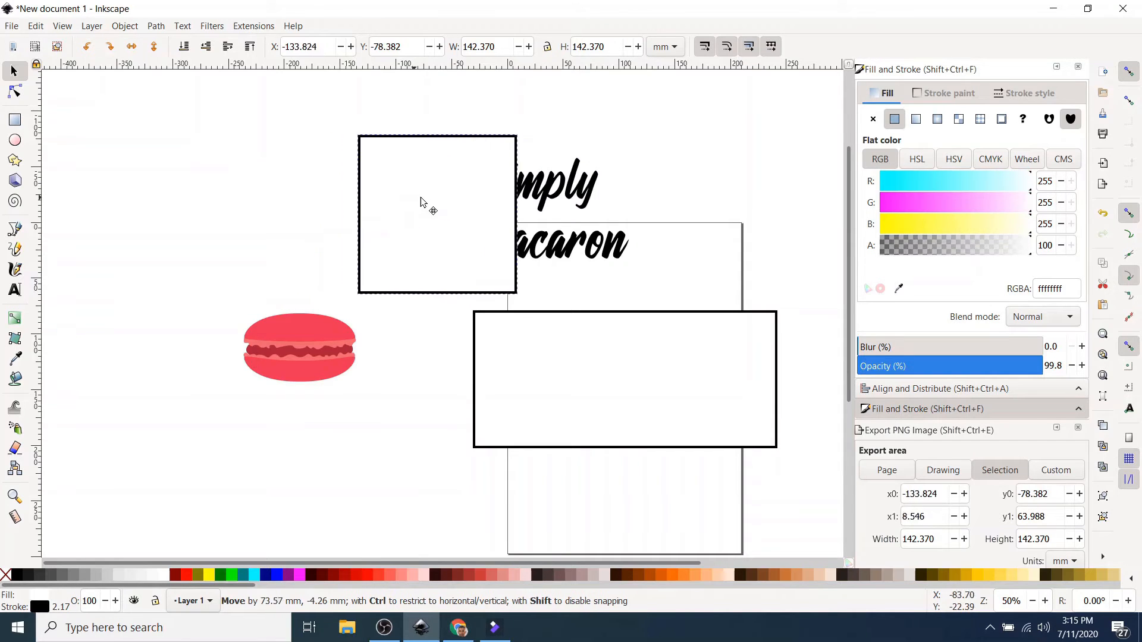
pyautogui.moveTo(419, 202); pyautogui.dragTo(528, 196)
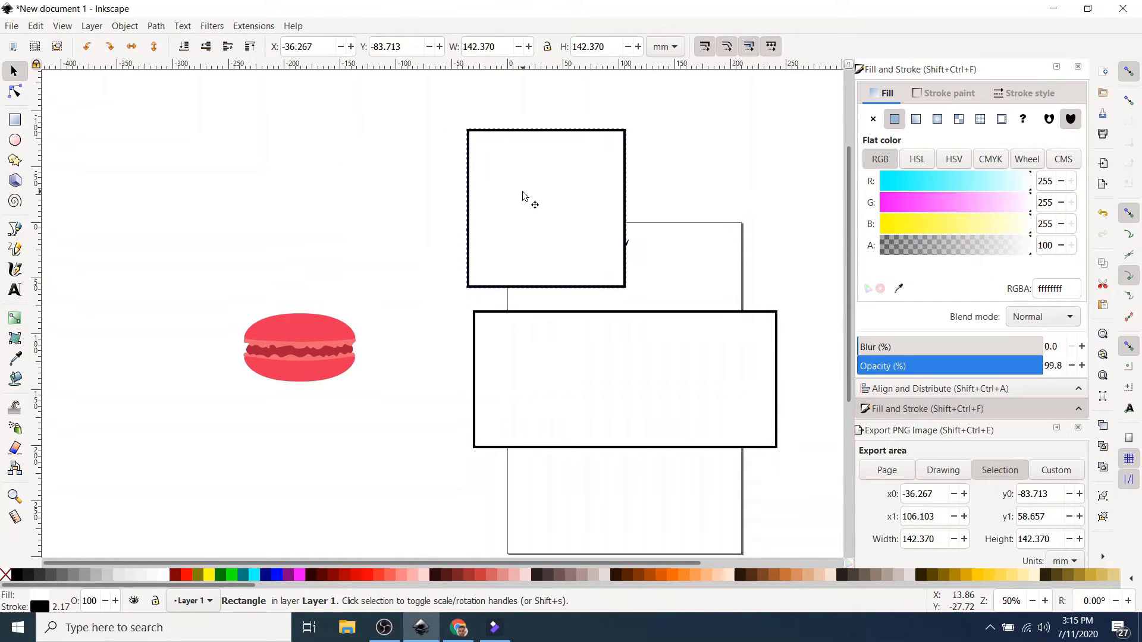
pyautogui.click(530, 193)
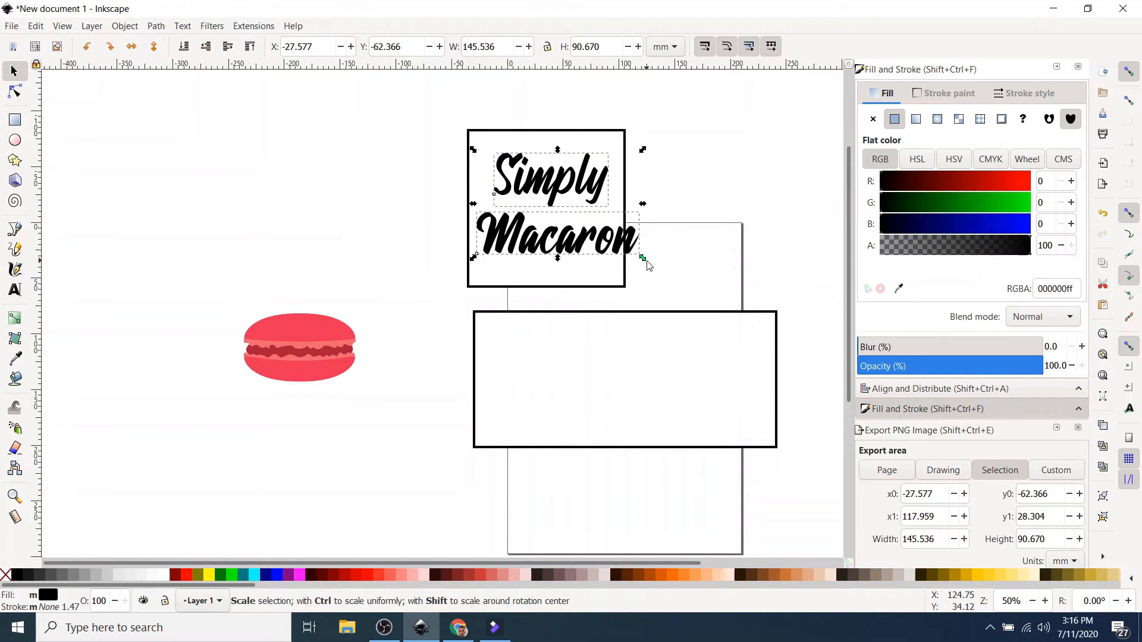
# Step: Scale the text down and centre it within the square frame
pyautogui.moveTo(643, 257); pyautogui.dragTo(618, 235)
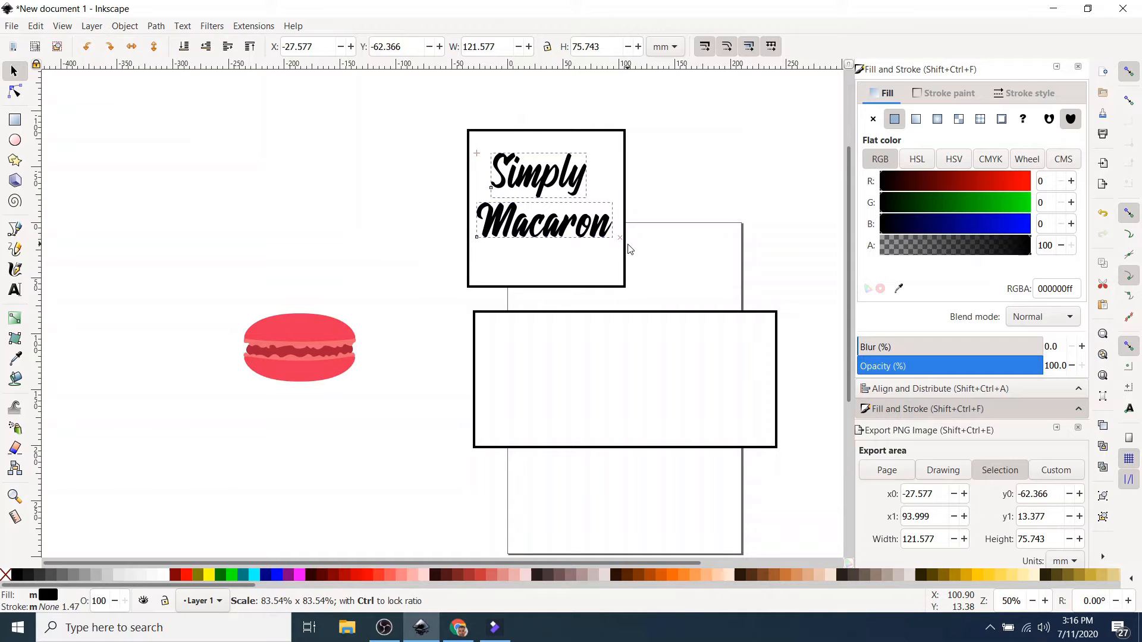
pyautogui.click(535, 178)
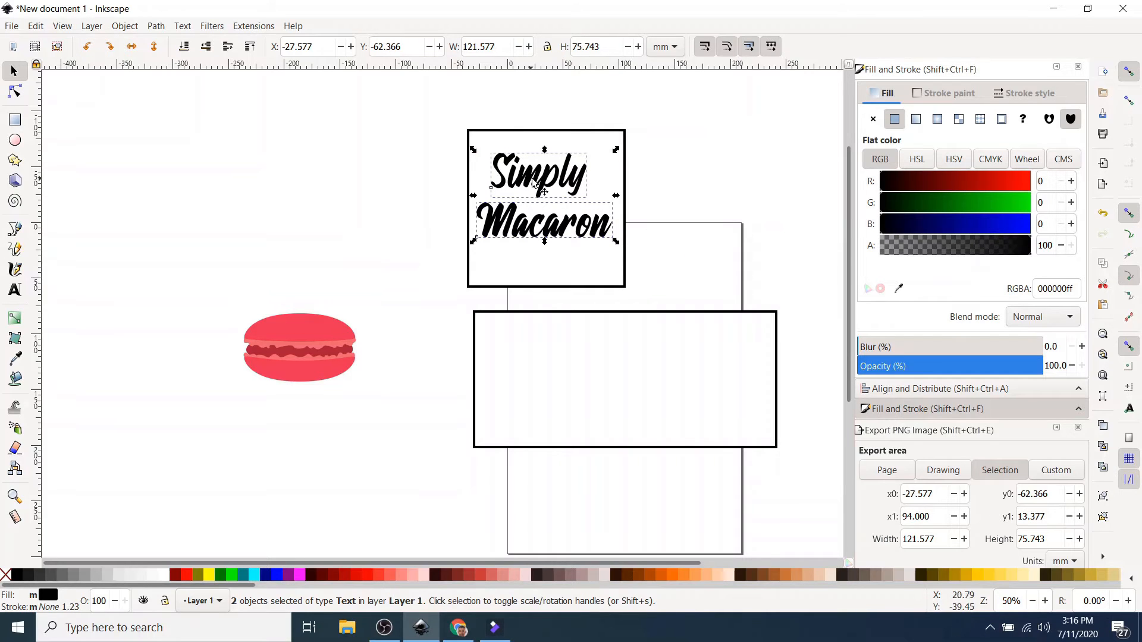
pyautogui.moveTo(539, 182); pyautogui.dragTo(527, 200)
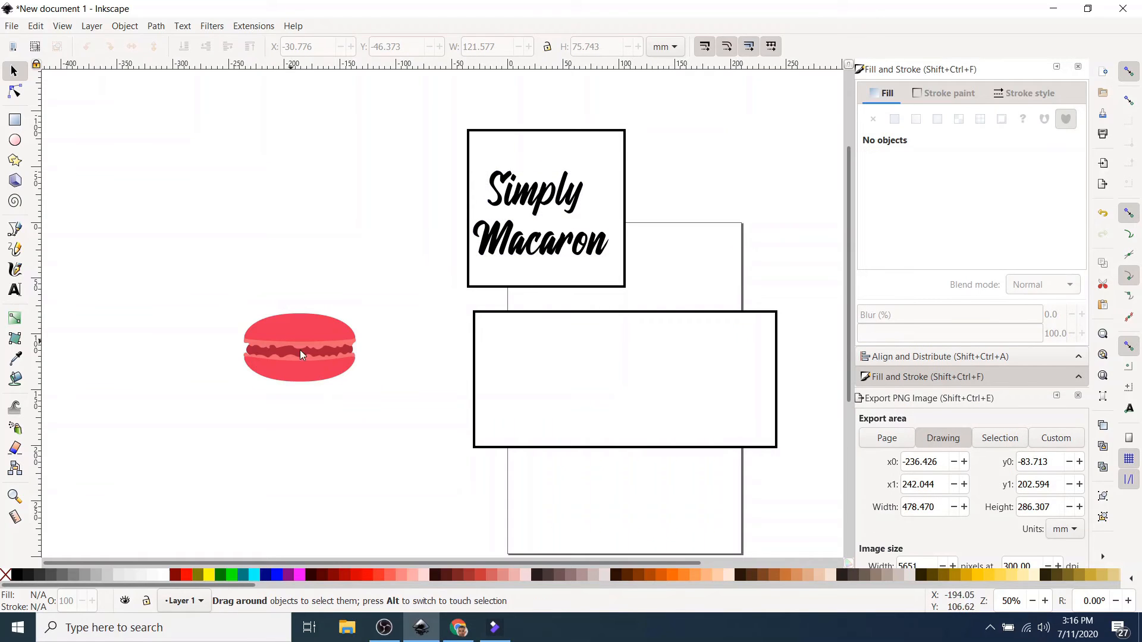
# Step: Select the macaron and move it to the left of the square frame
pyautogui.moveTo(241, 292); pyautogui.dragTo(385, 411)
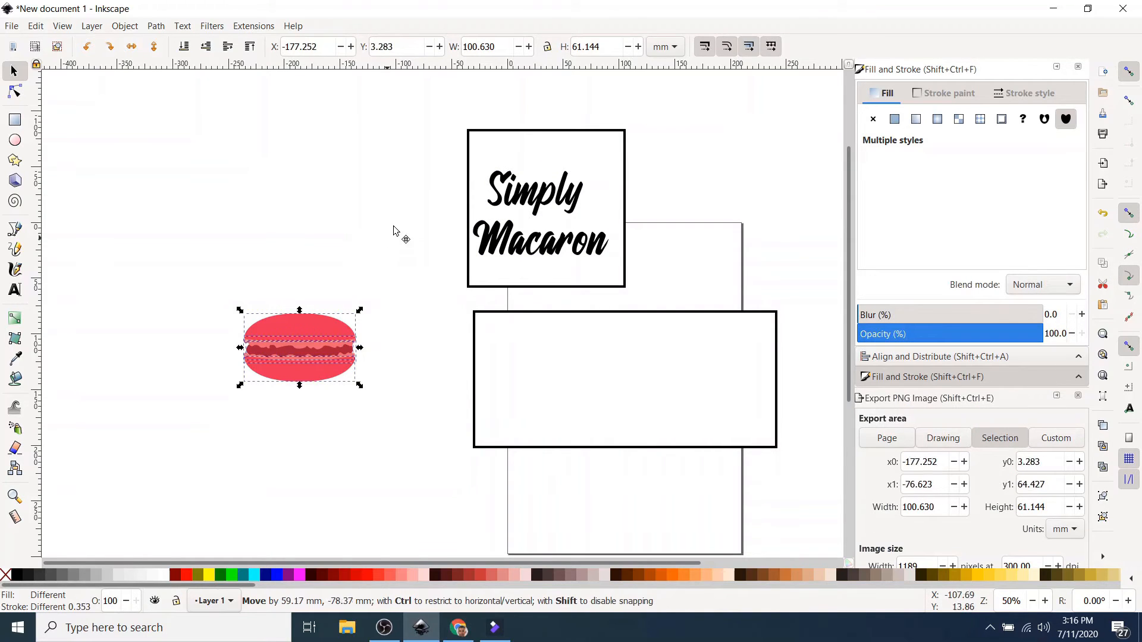
pyautogui.moveTo(299, 346); pyautogui.dragTo(373, 209)
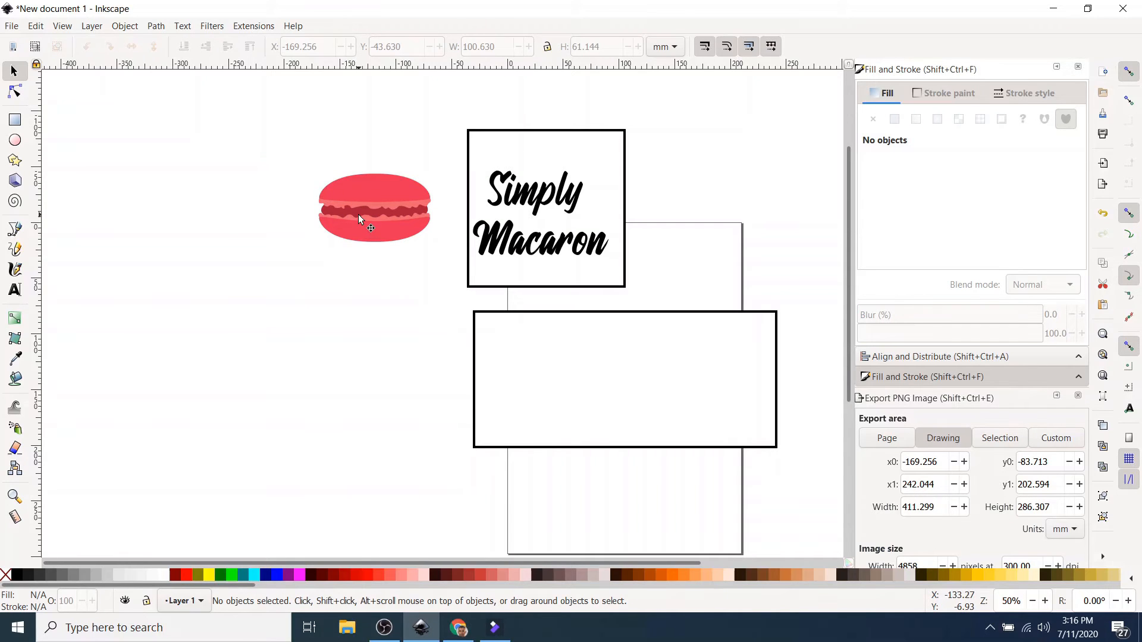
pyautogui.moveTo(354, 212)
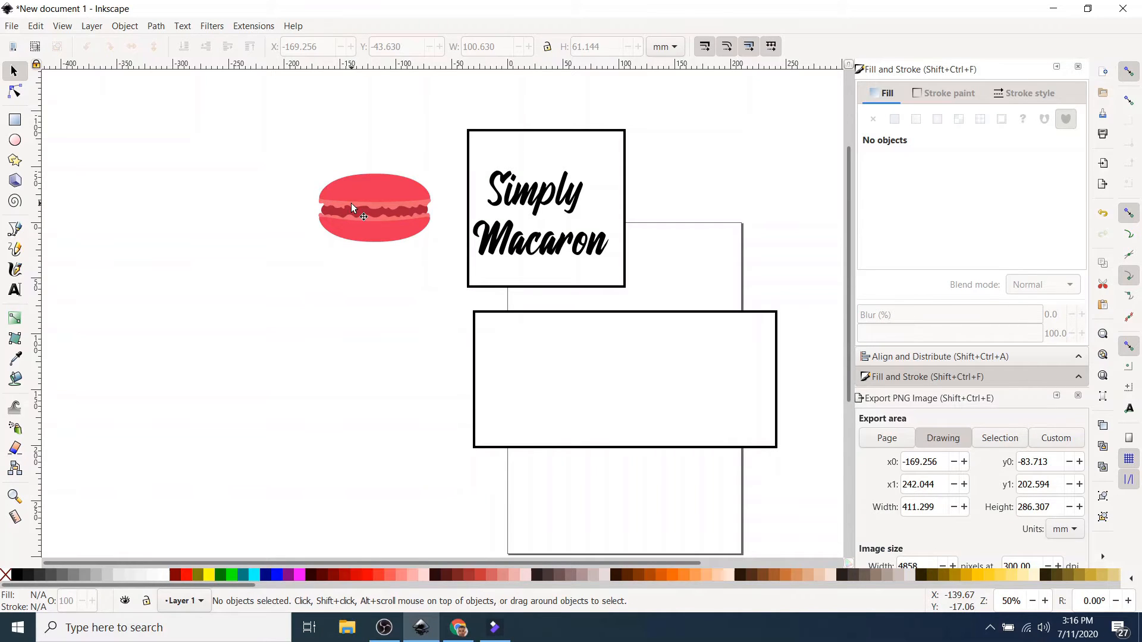
pyautogui.moveTo(464, 169)
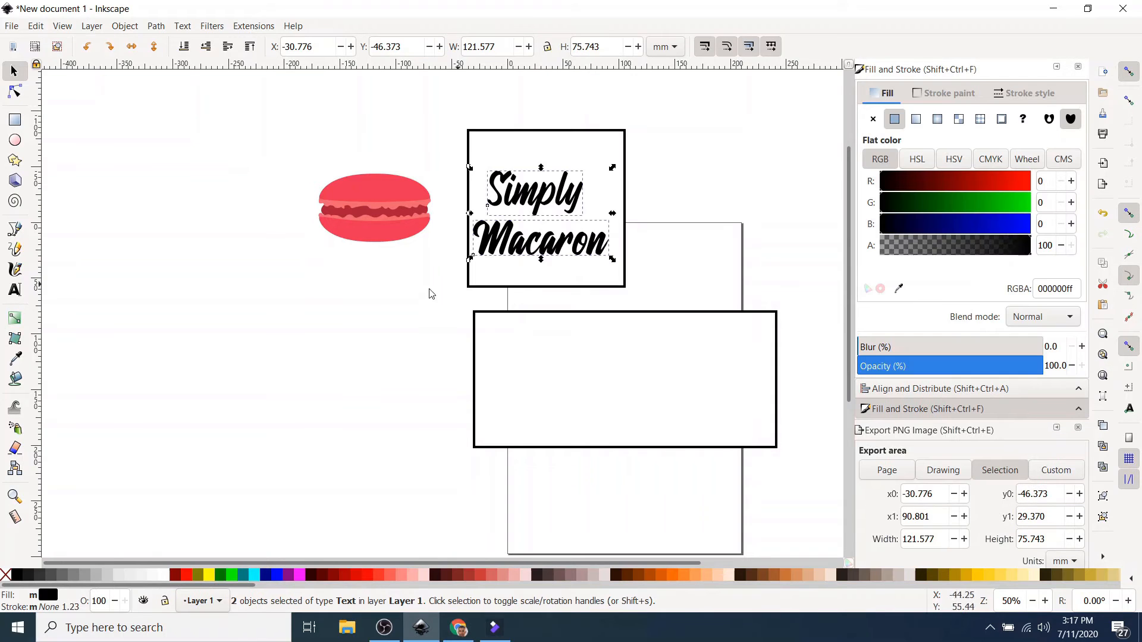
pyautogui.moveTo(381, 303)
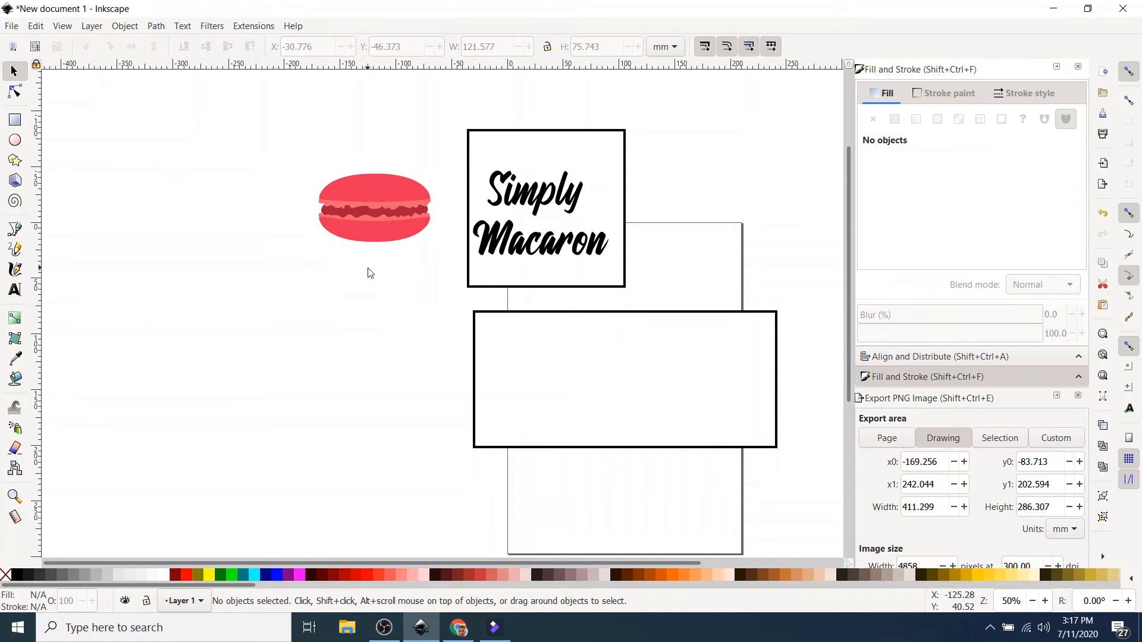
# Step: Colour the macaron's top and bottom shells black from the palette, keeping the pink filling
pyautogui.click(374, 204)
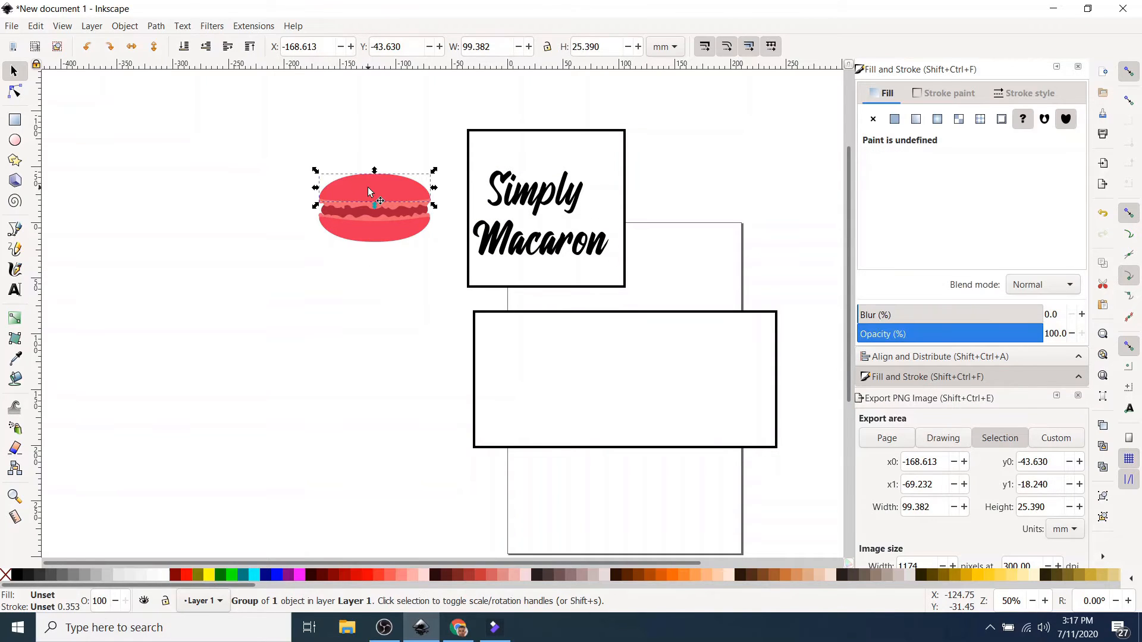
pyautogui.moveTo(18, 578)
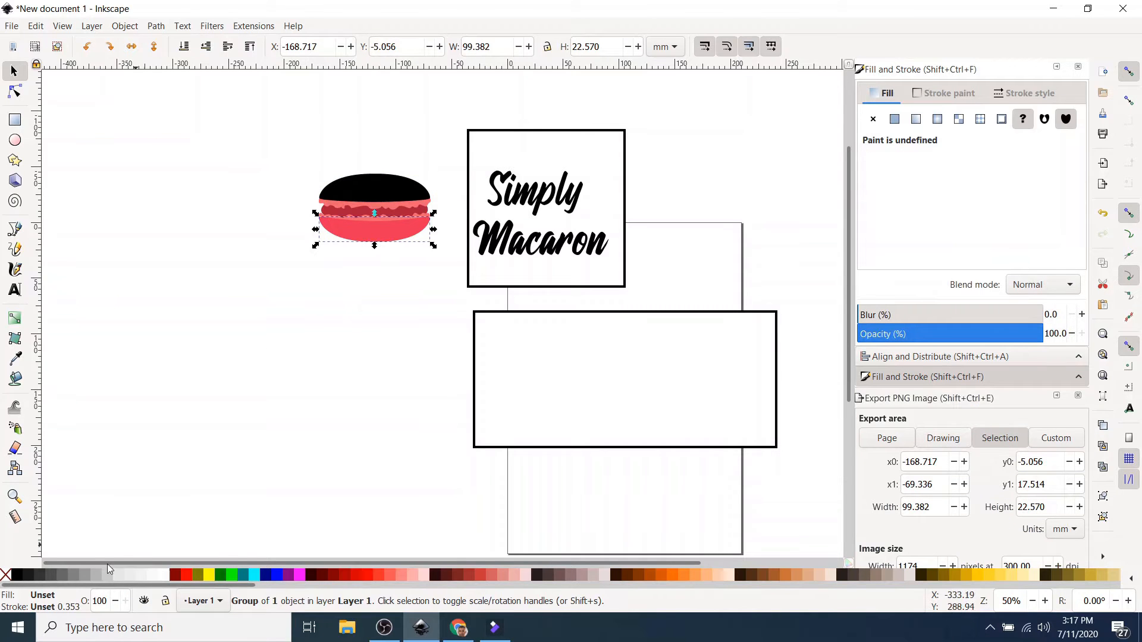
pyautogui.moveTo(14, 576)
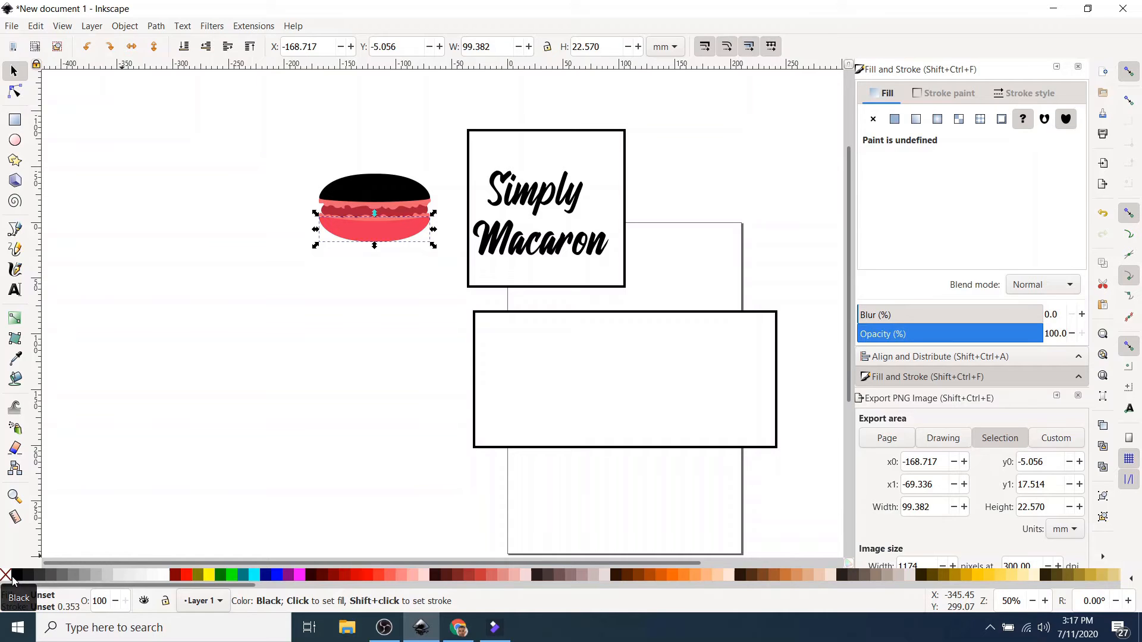
pyautogui.click(18, 574)
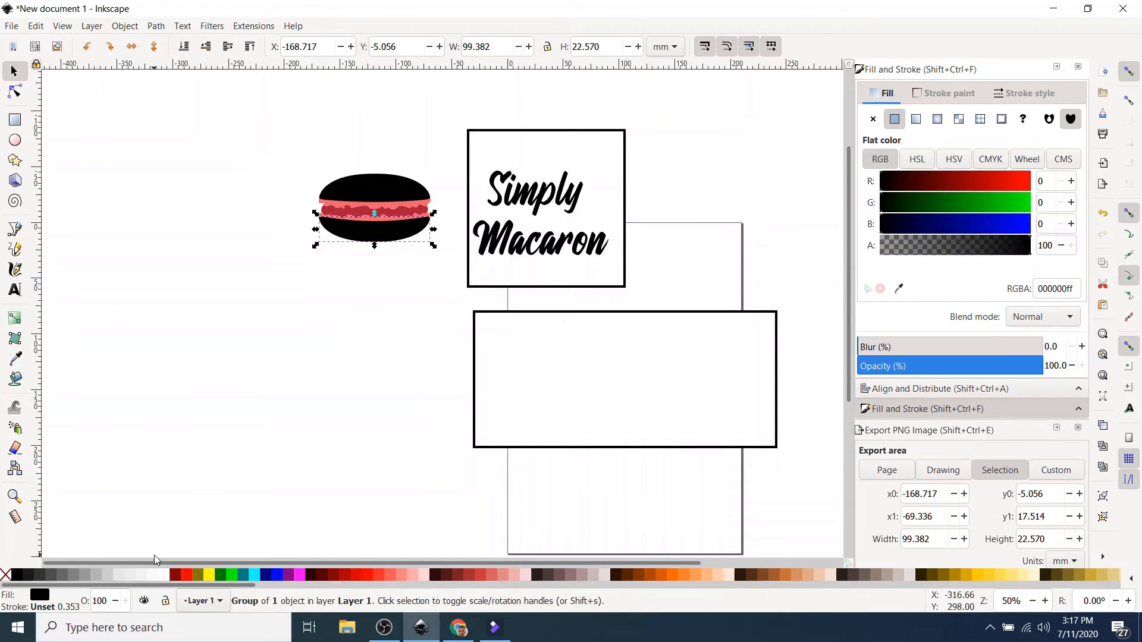
pyautogui.moveTo(172, 540)
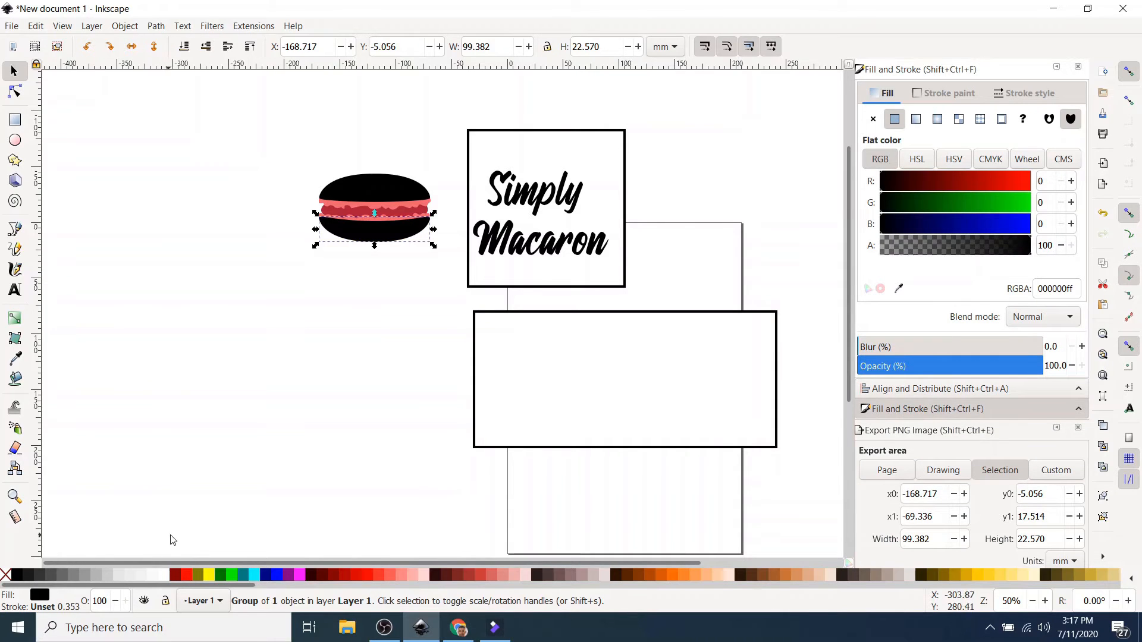
pyautogui.moveTo(347, 402)
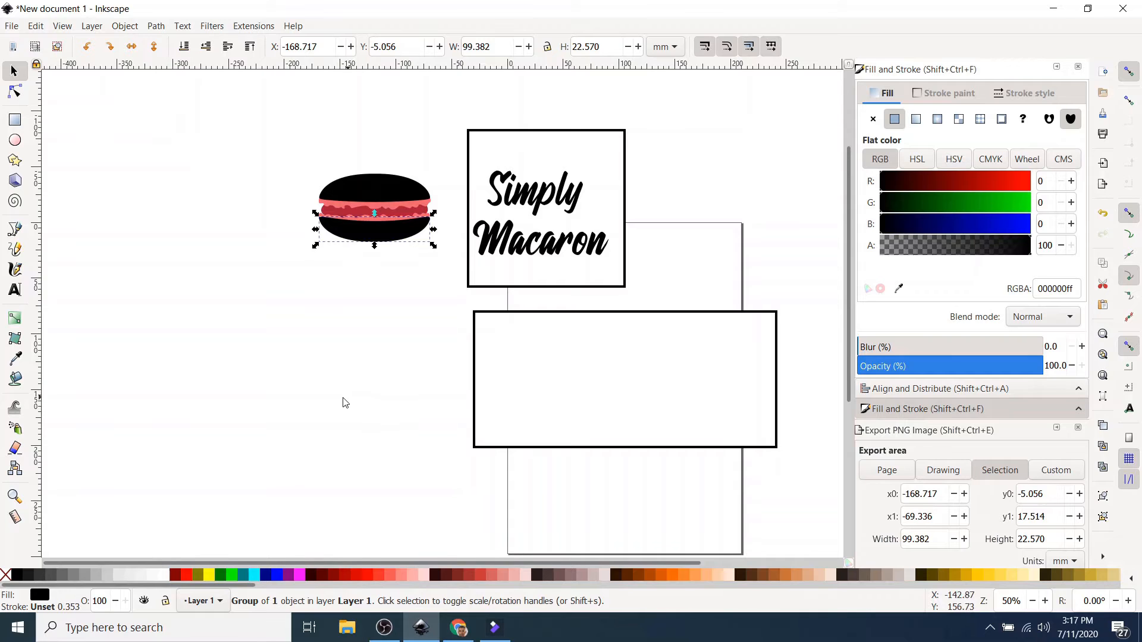
pyautogui.moveTo(330, 215)
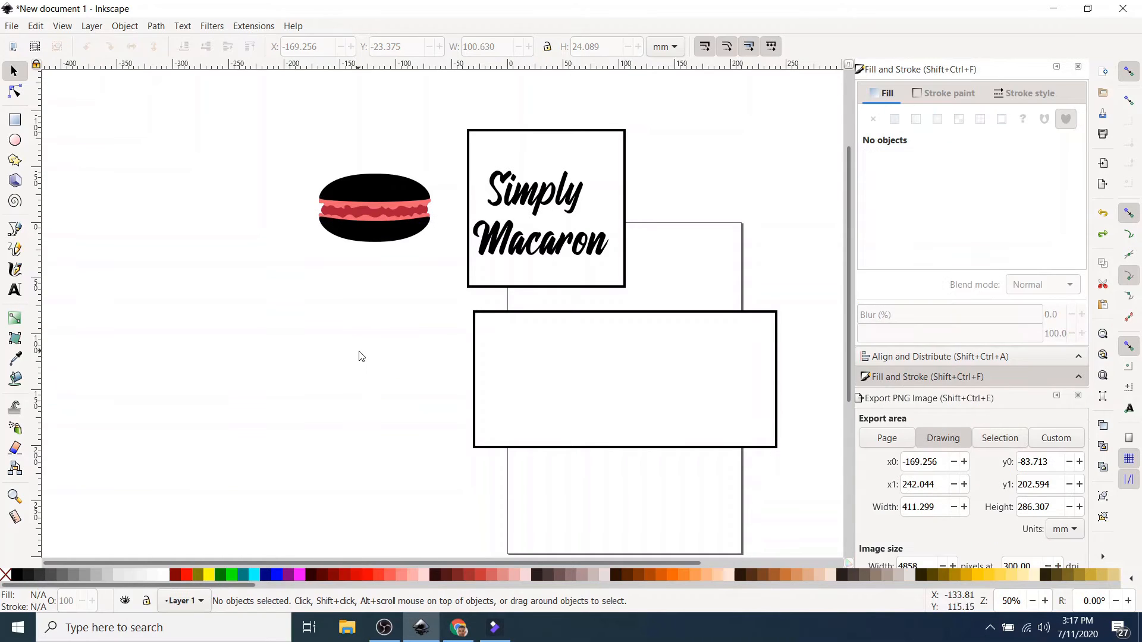
pyautogui.moveTo(204, 192)
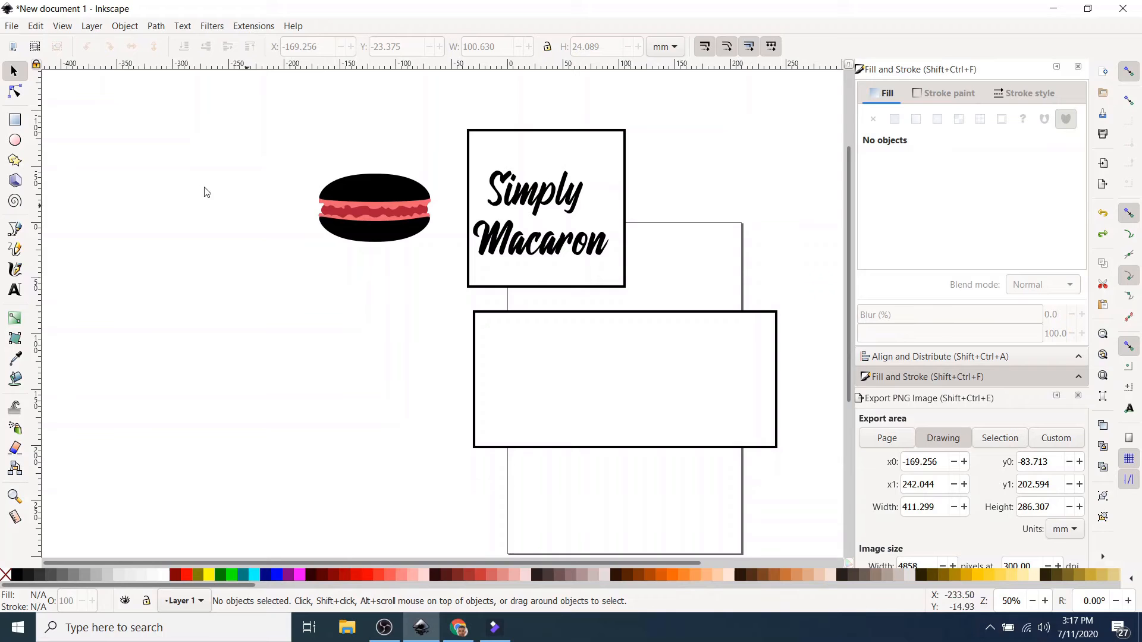
pyautogui.moveTo(3, 478)
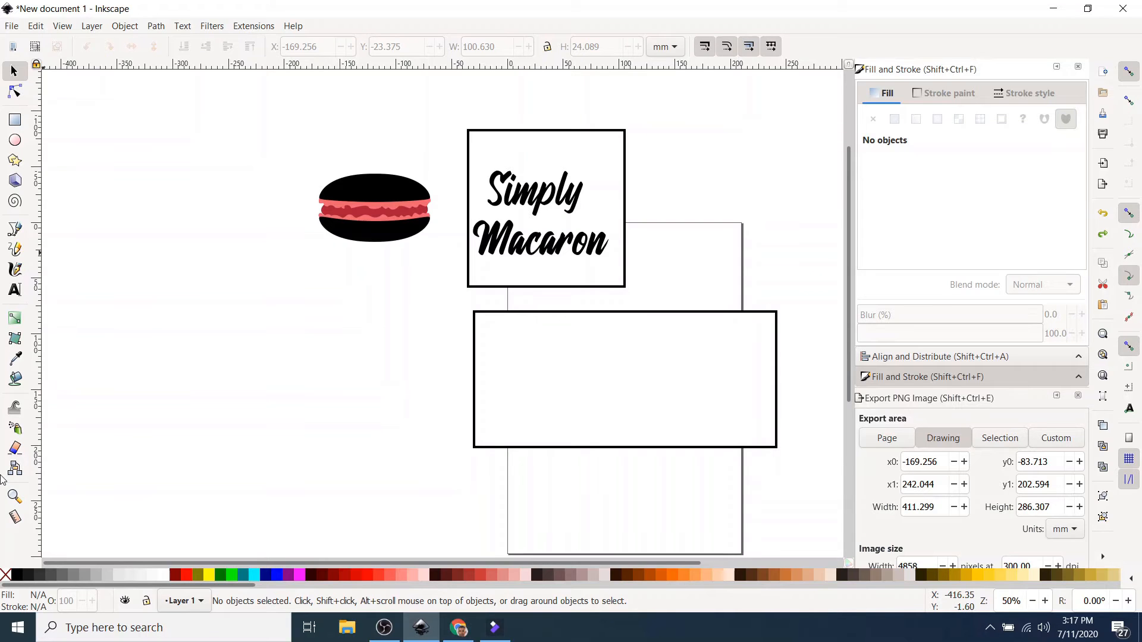
pyautogui.moveTo(14, 497)
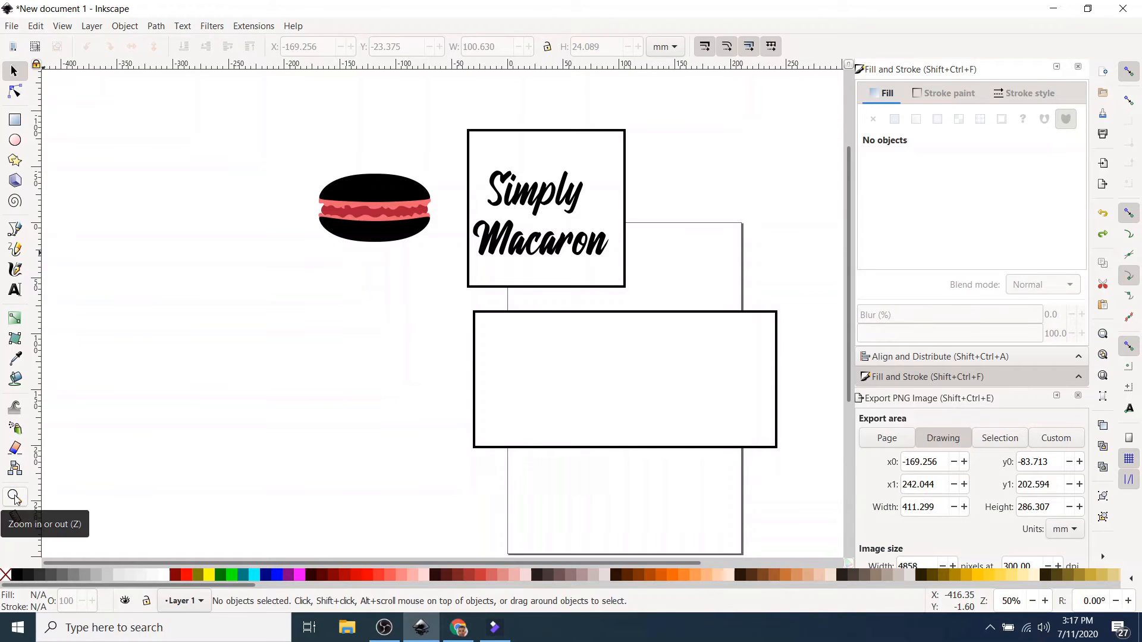
pyautogui.click(14, 497)
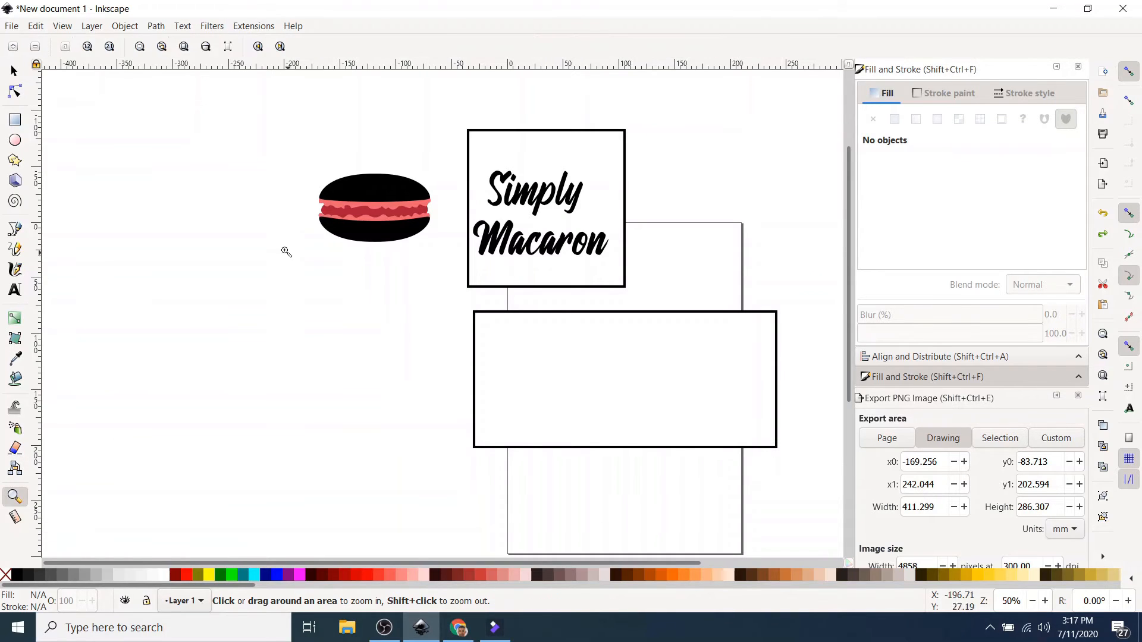
pyautogui.moveTo(276, 127)
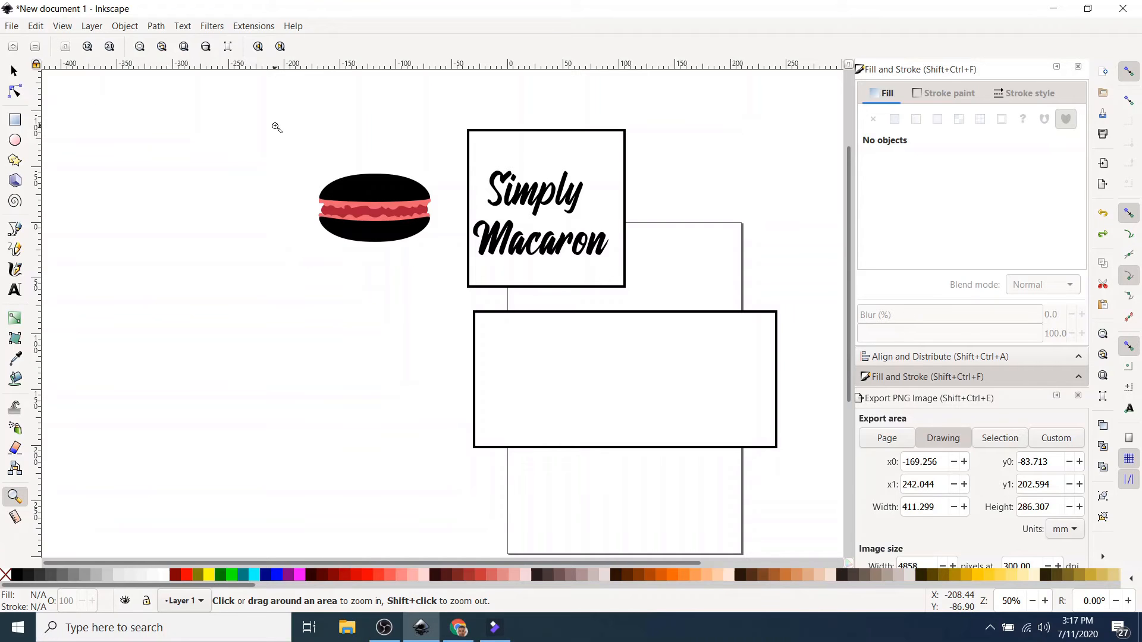
pyautogui.moveTo(275, 125); pyautogui.dragTo(418, 252)
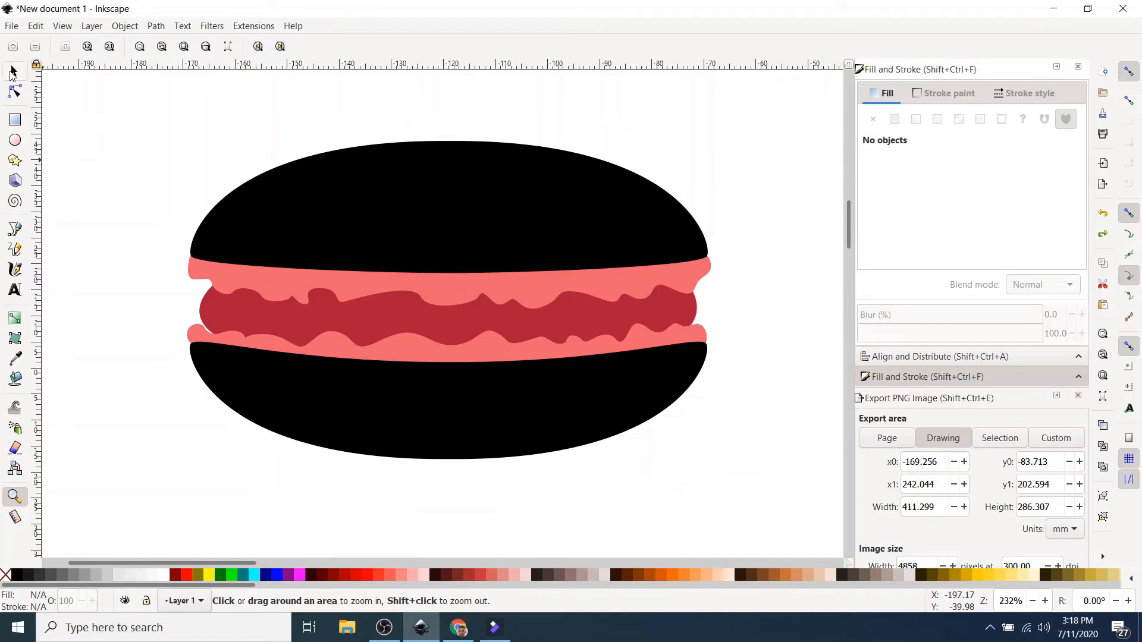
pyautogui.click(15, 71)
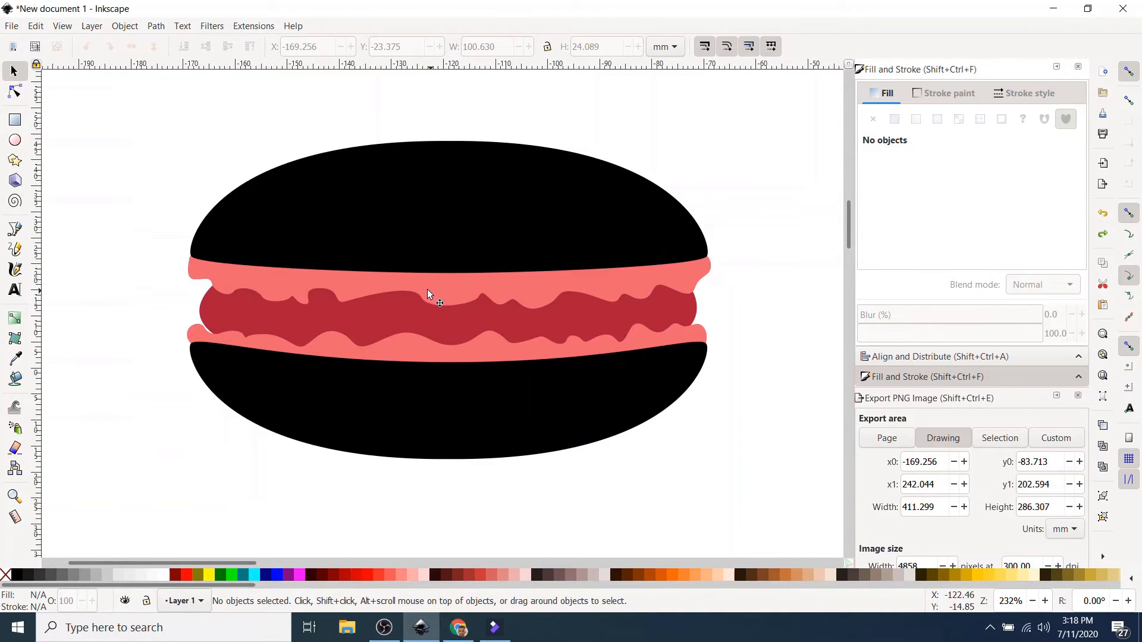
pyautogui.moveTo(207, 312)
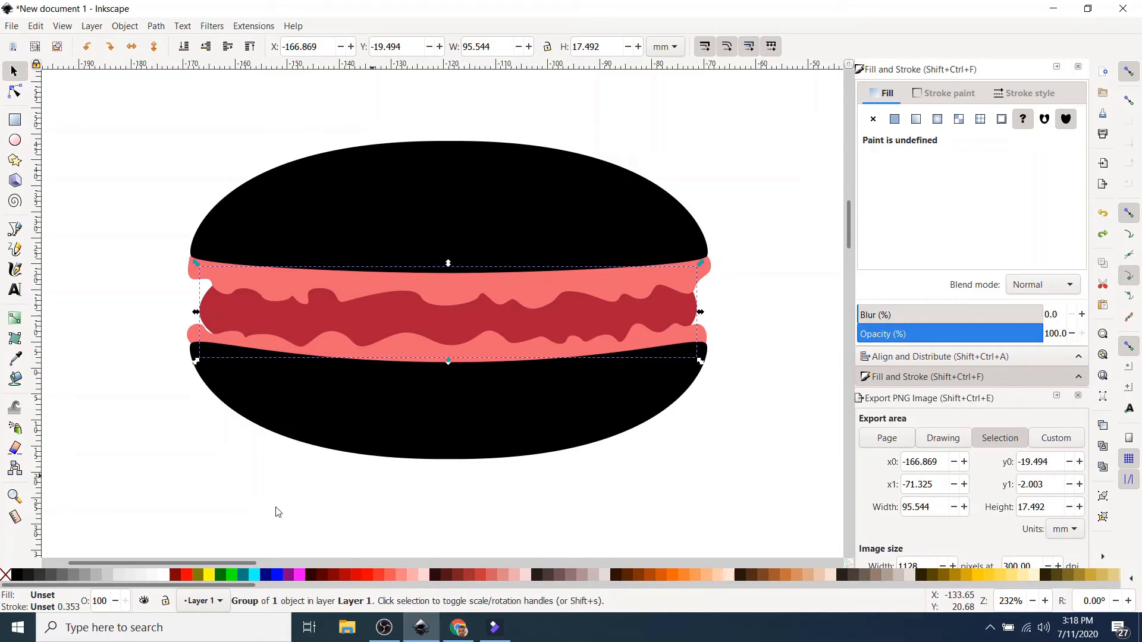
# Step: Turn the jam filling black, try white on the cream, then undo that trial recolour
pyautogui.click(895, 119)
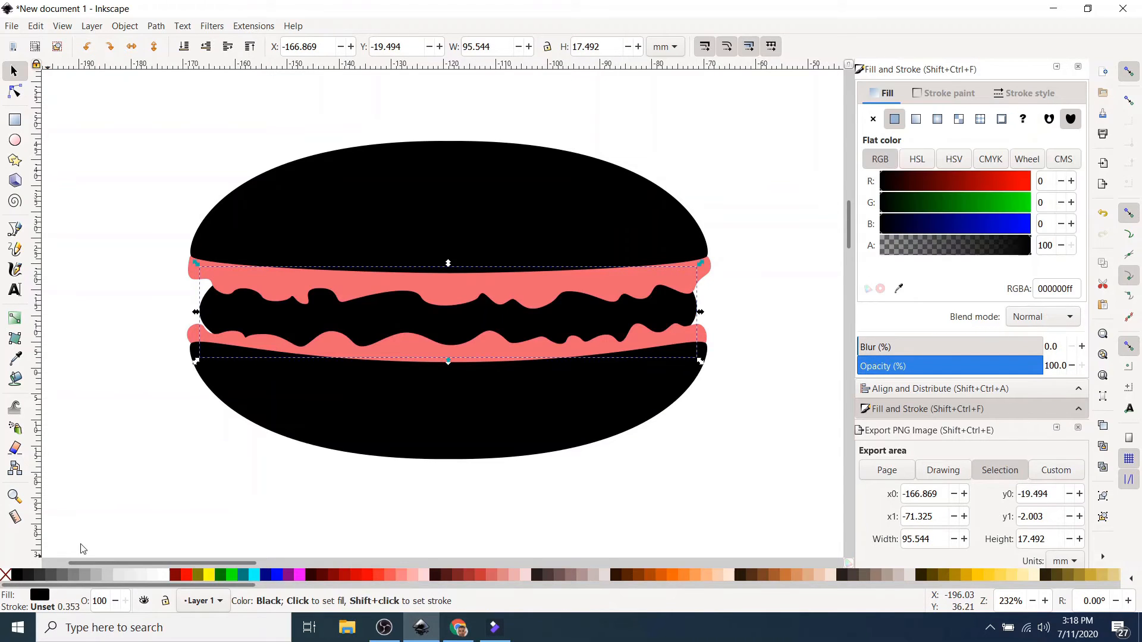
pyautogui.click(224, 478)
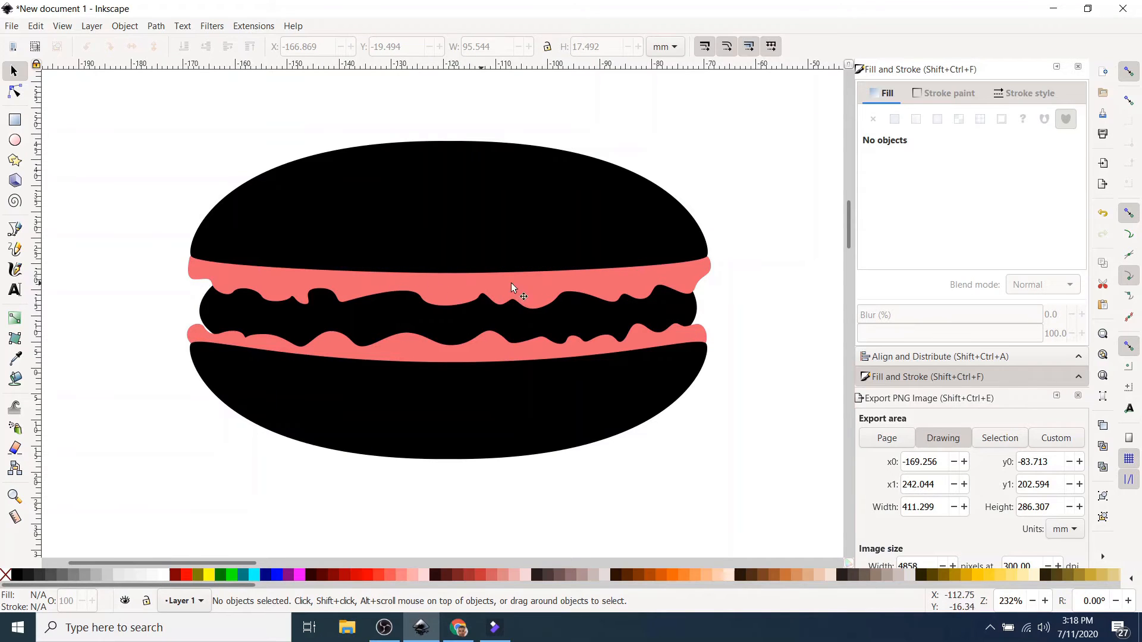
pyautogui.moveTo(620, 294)
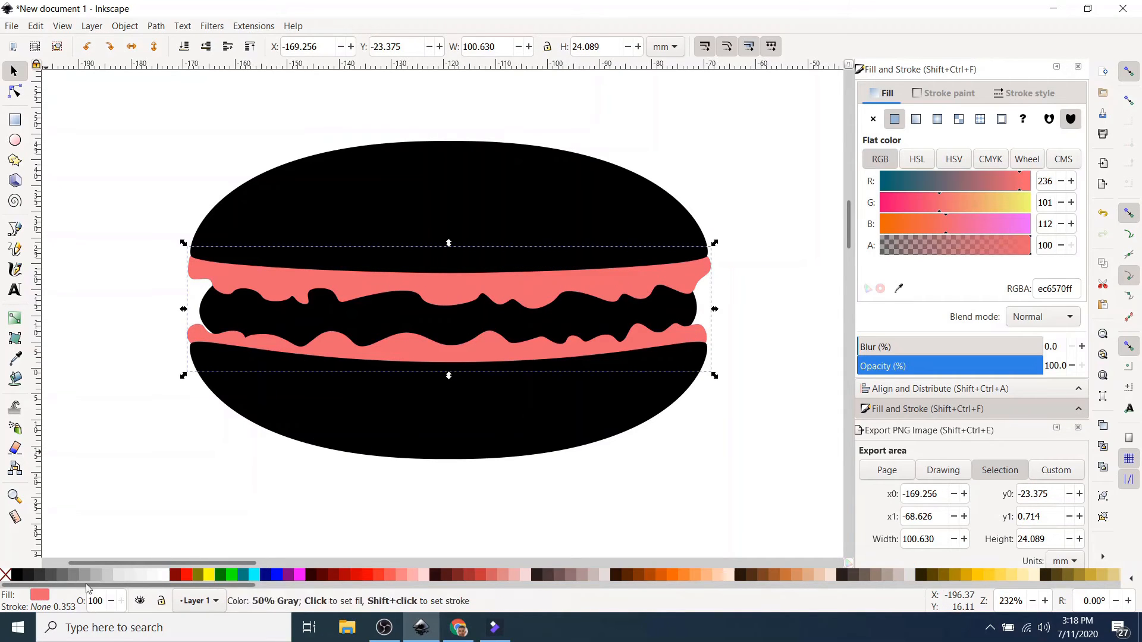
pyautogui.click(166, 575)
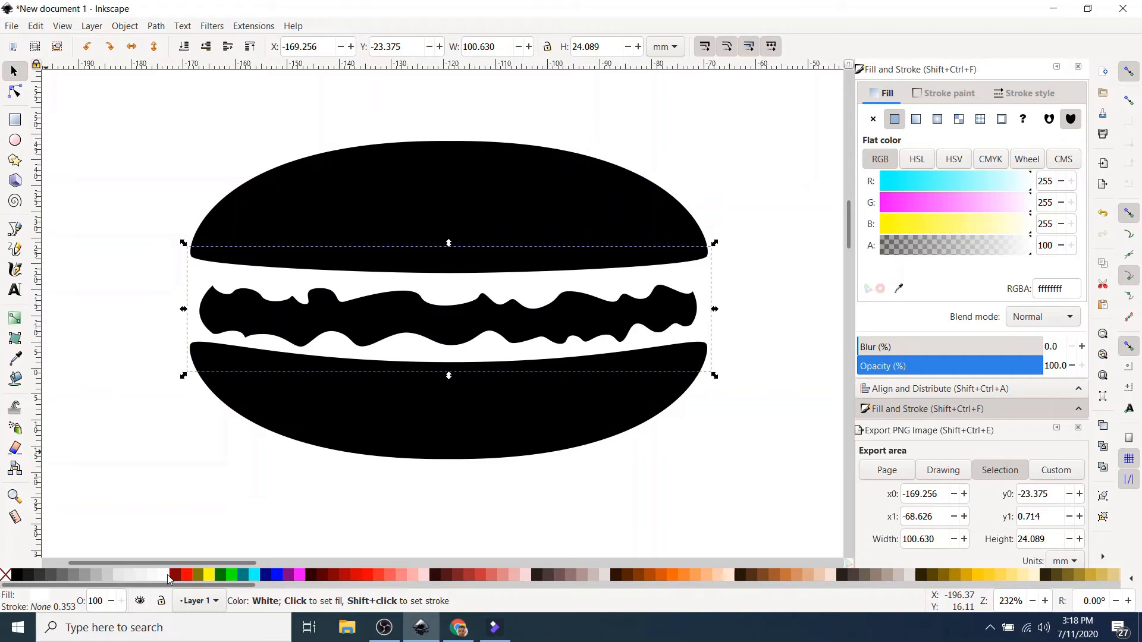
pyautogui.moveTo(149, 330)
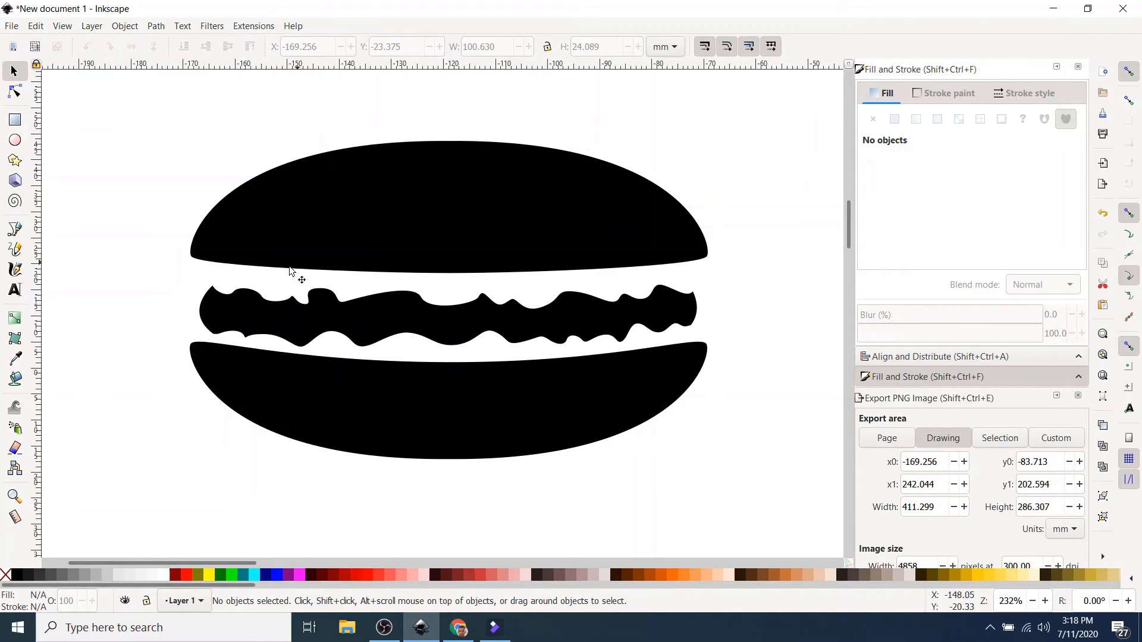
pyautogui.click(36, 26)
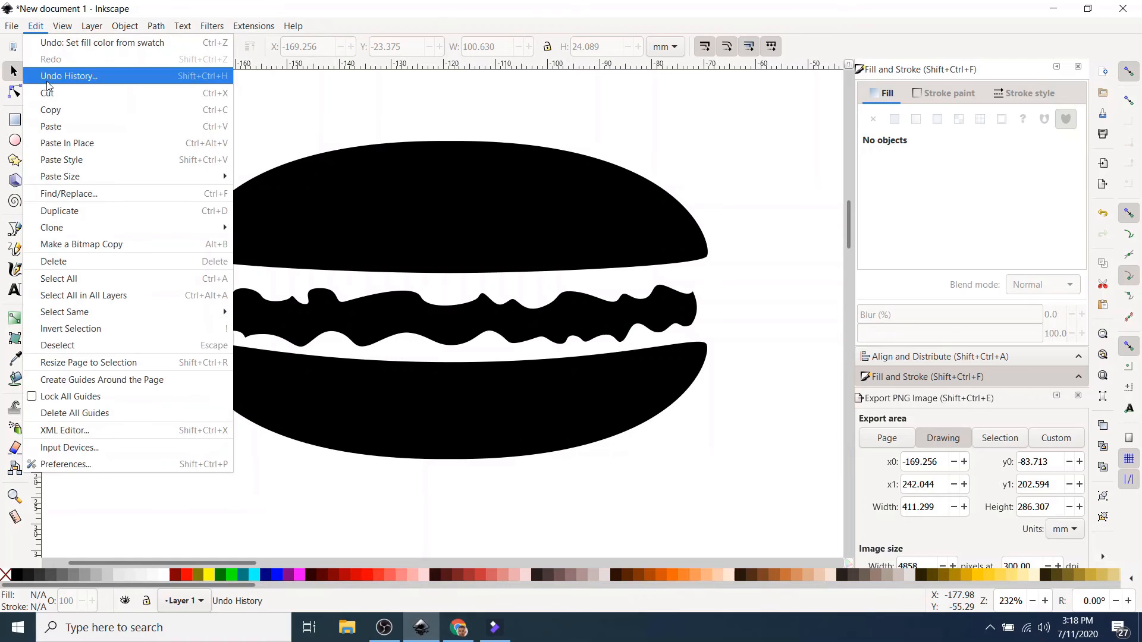
pyautogui.moveTo(62, 48)
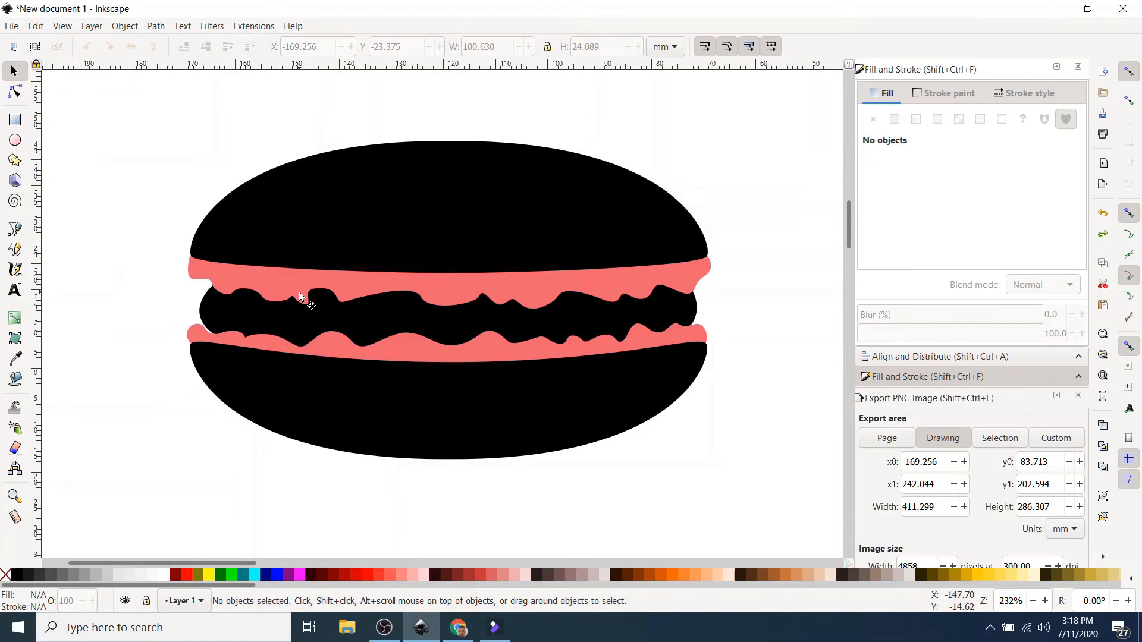
pyautogui.moveTo(250, 283)
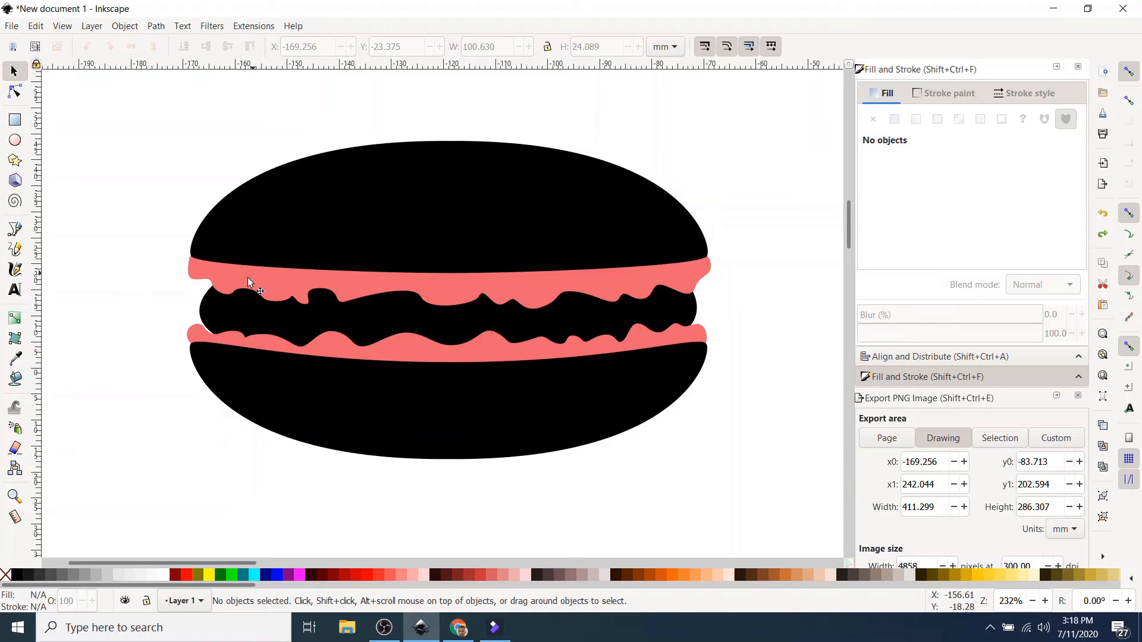
# Step: Select the pink cream layer and shift it to the left
pyautogui.click(325, 302)
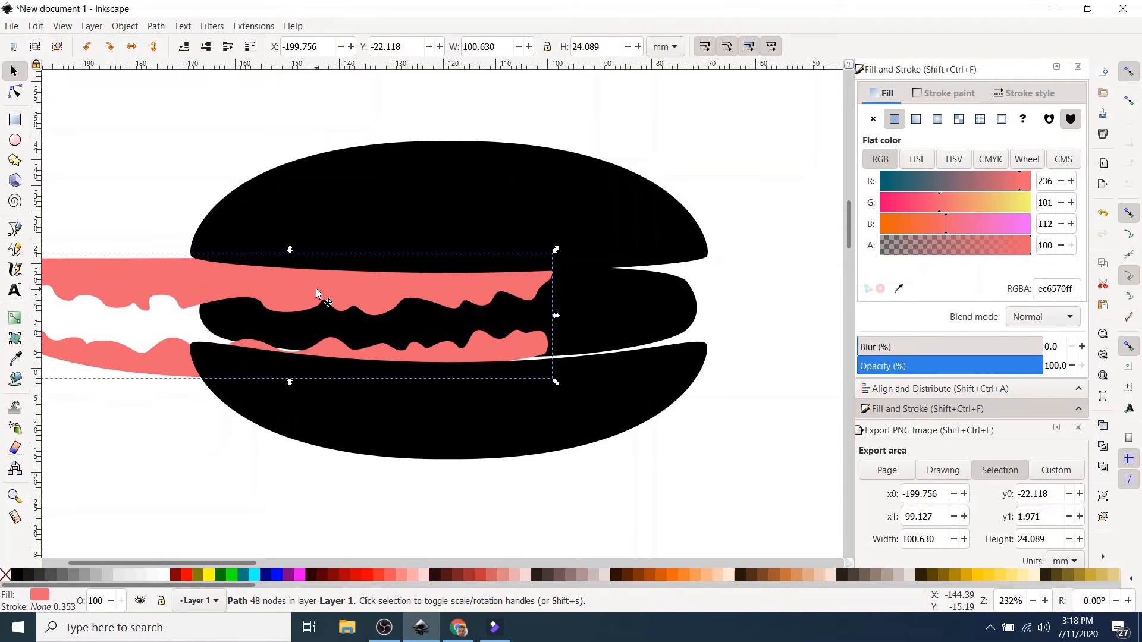
pyautogui.moveTo(316, 303); pyautogui.dragTo(181, 371)
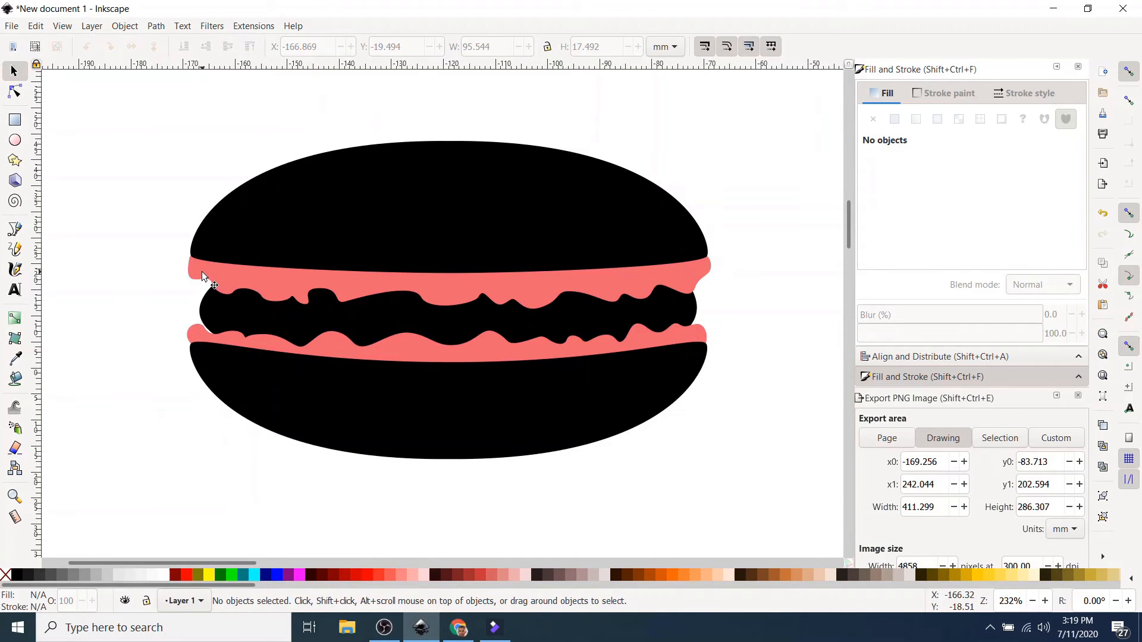
# Step: Subtract the cream from the filling with Path > Difference, leaving white gaps
pyautogui.click(383, 287)
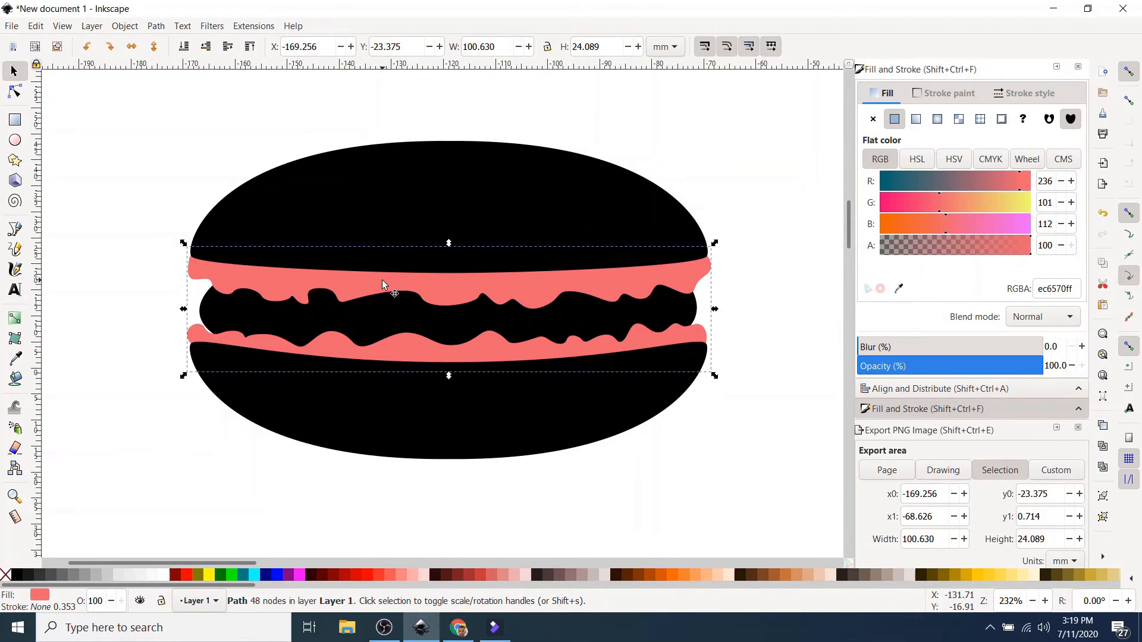
pyautogui.moveTo(382, 285); pyautogui.dragTo(299, 288)
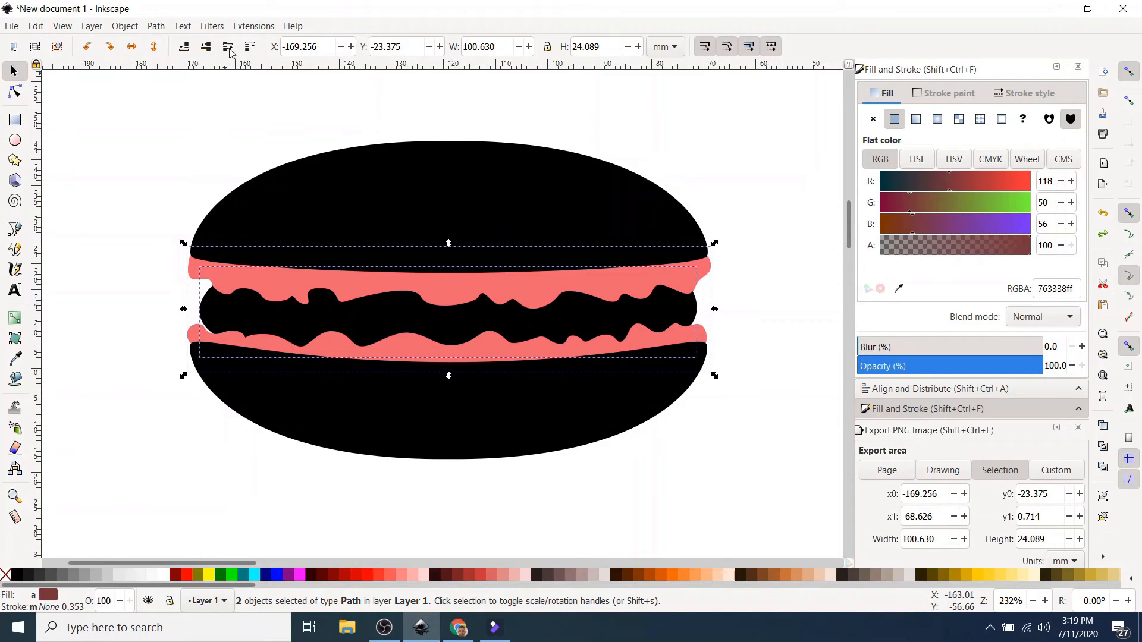
pyautogui.click(156, 26)
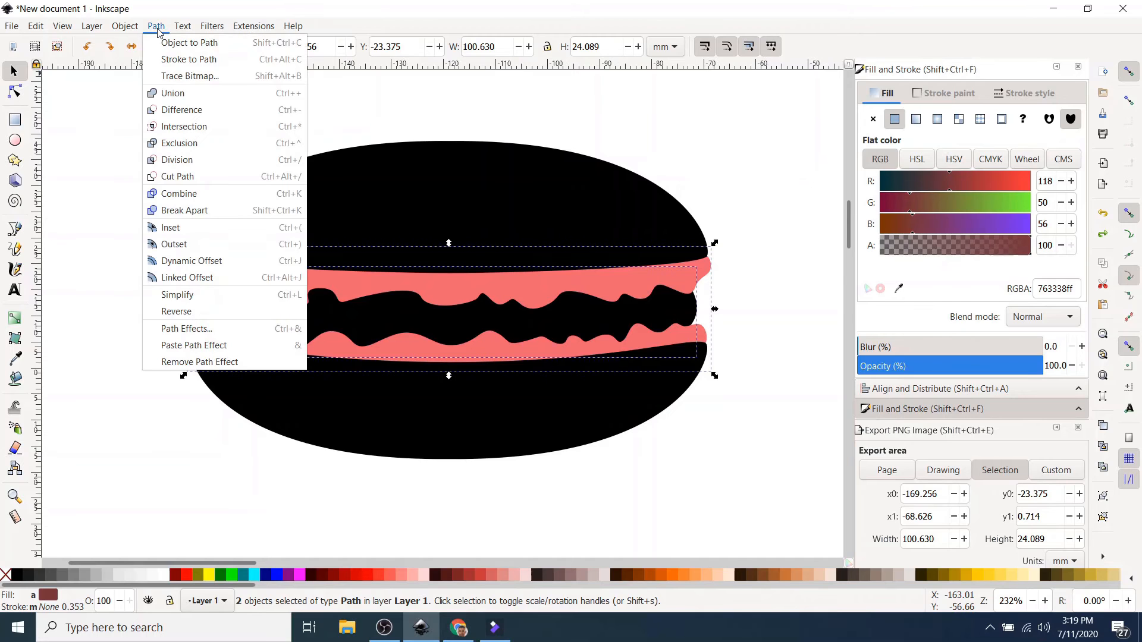
pyautogui.click(182, 110)
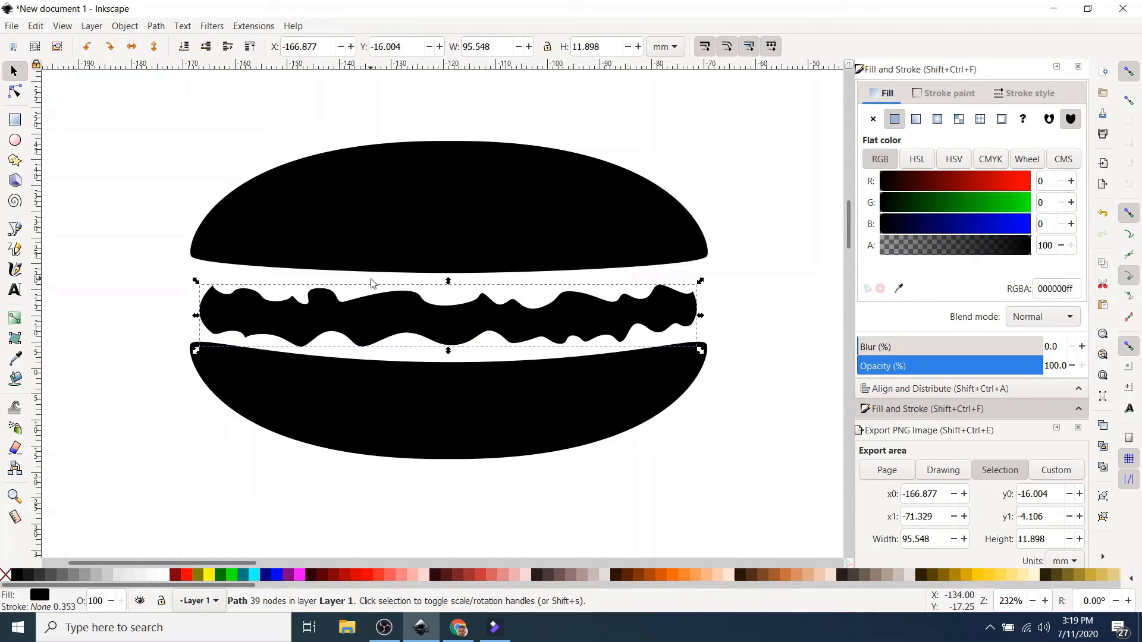
pyautogui.moveTo(667, 282)
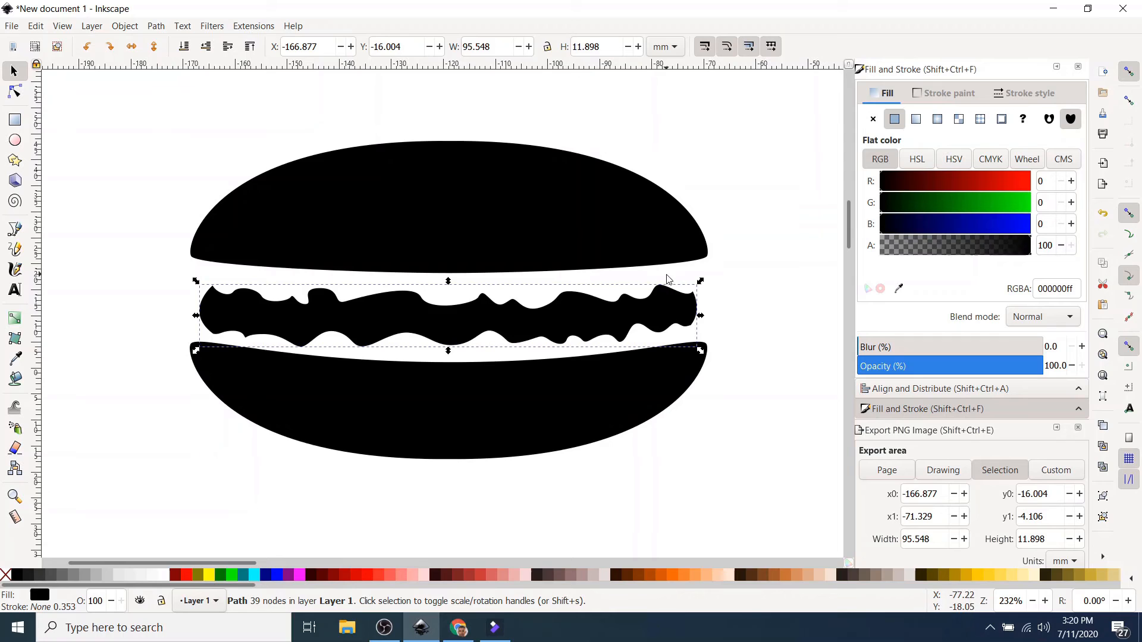
pyautogui.moveTo(666, 403)
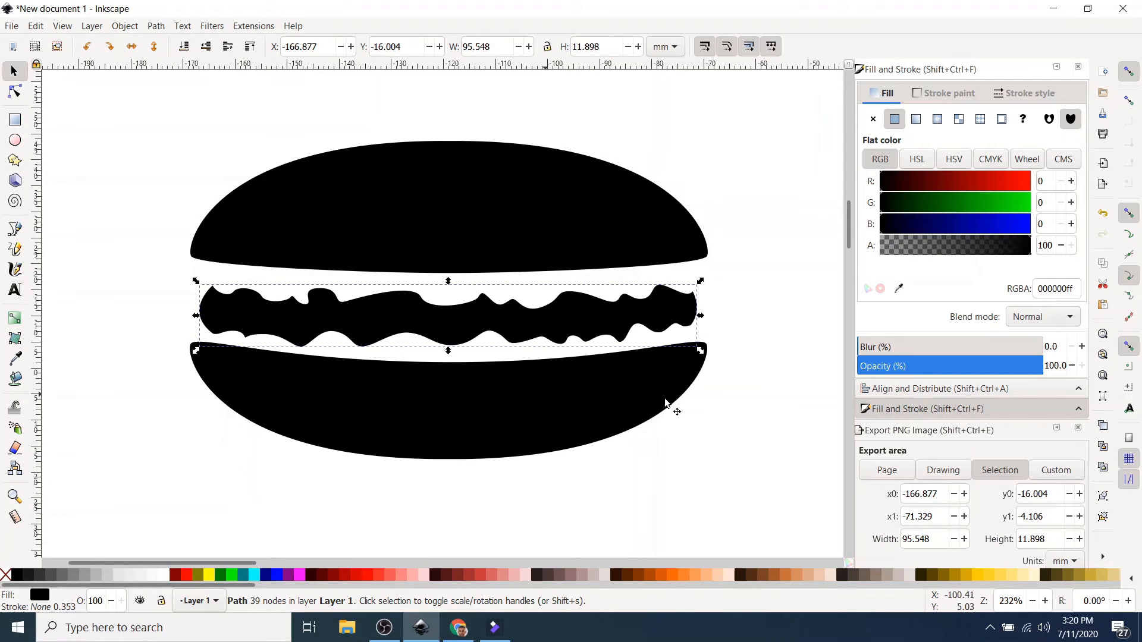
pyautogui.moveTo(333, 330)
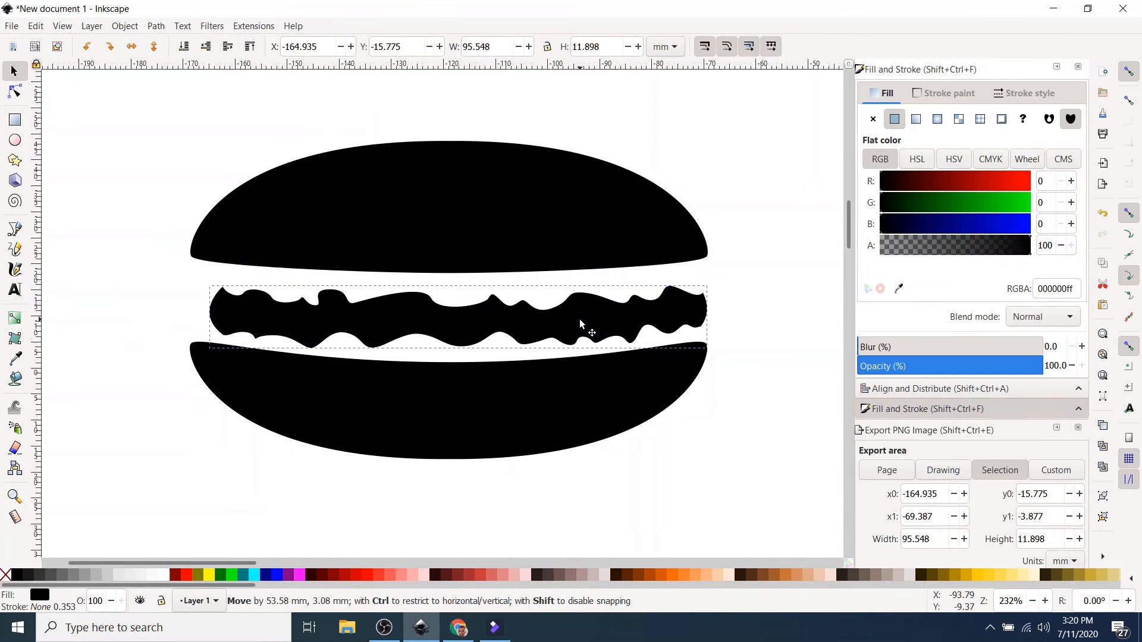
# Step: Nudge the filling back between the halves and group the three black macaron pieces
pyautogui.moveTo(590, 333); pyautogui.dragTo(582, 329)
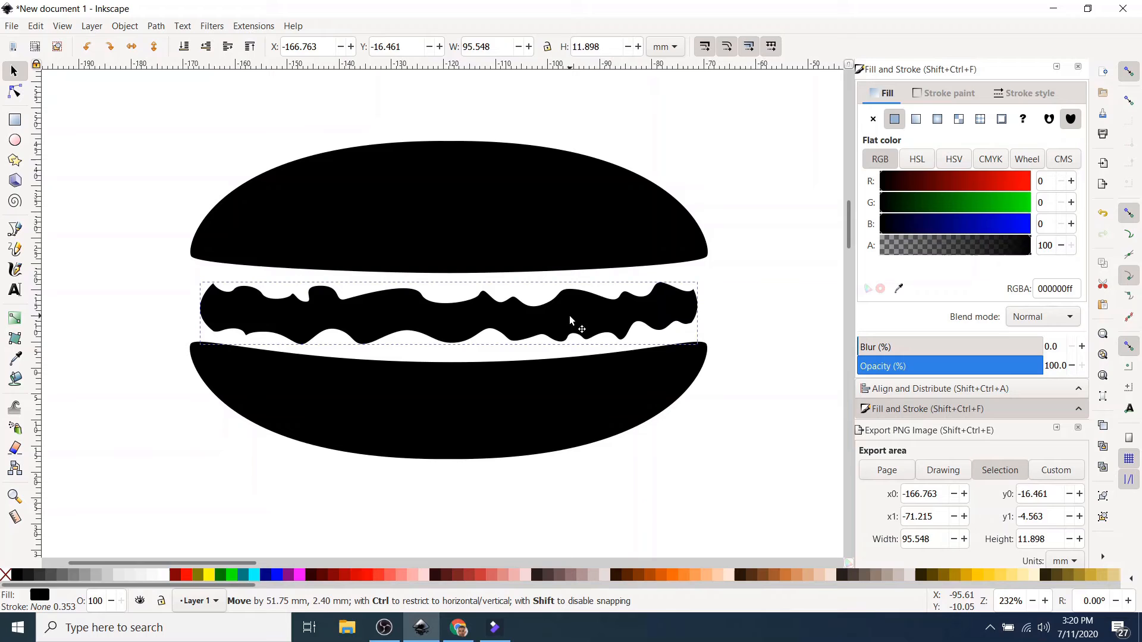
pyautogui.click(576, 321)
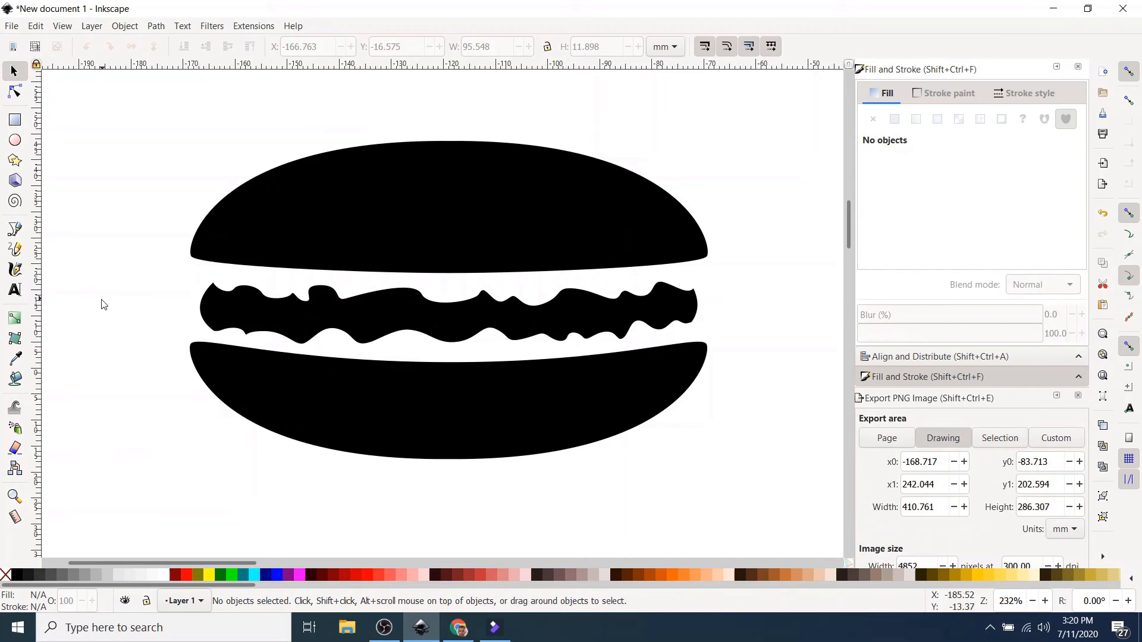
pyautogui.moveTo(146, 147)
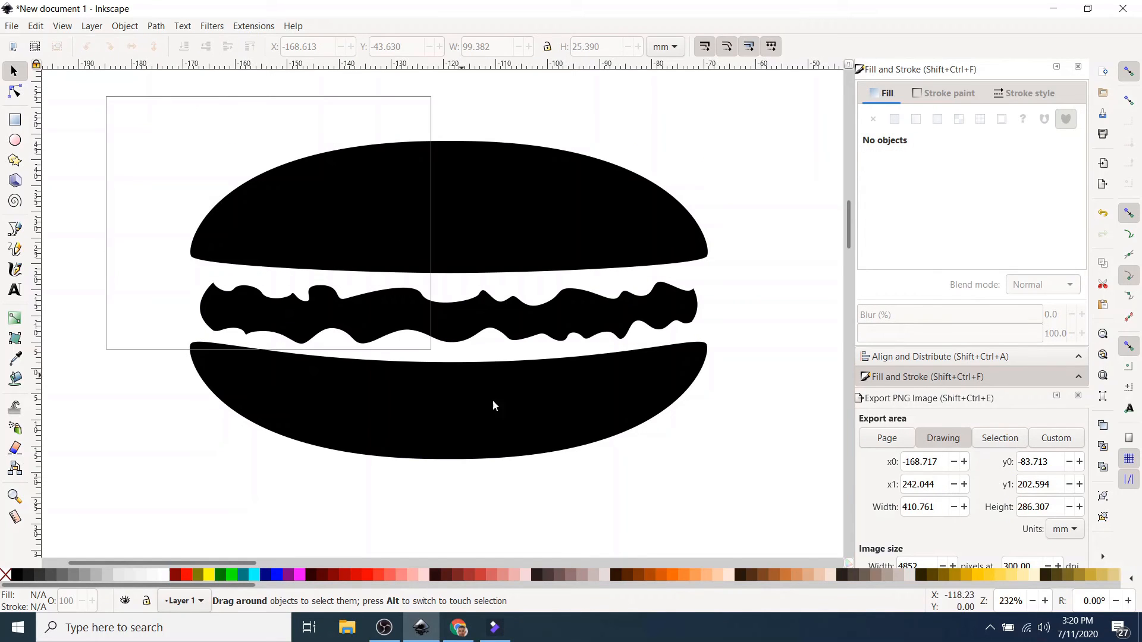
pyautogui.rightClick(494, 405)
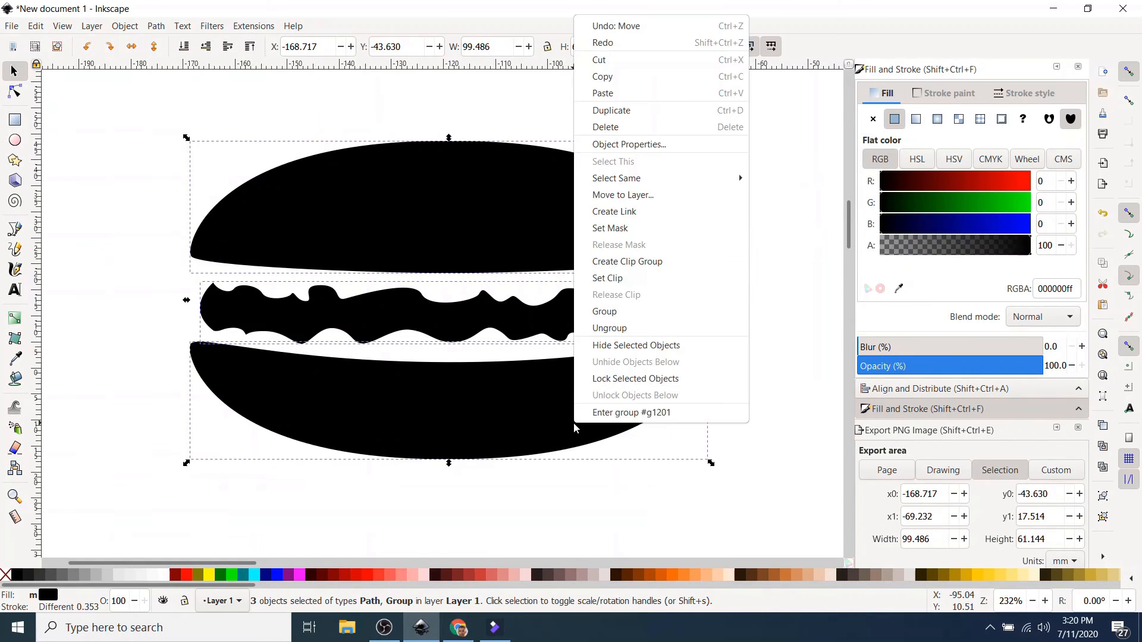
pyautogui.moveTo(636, 316)
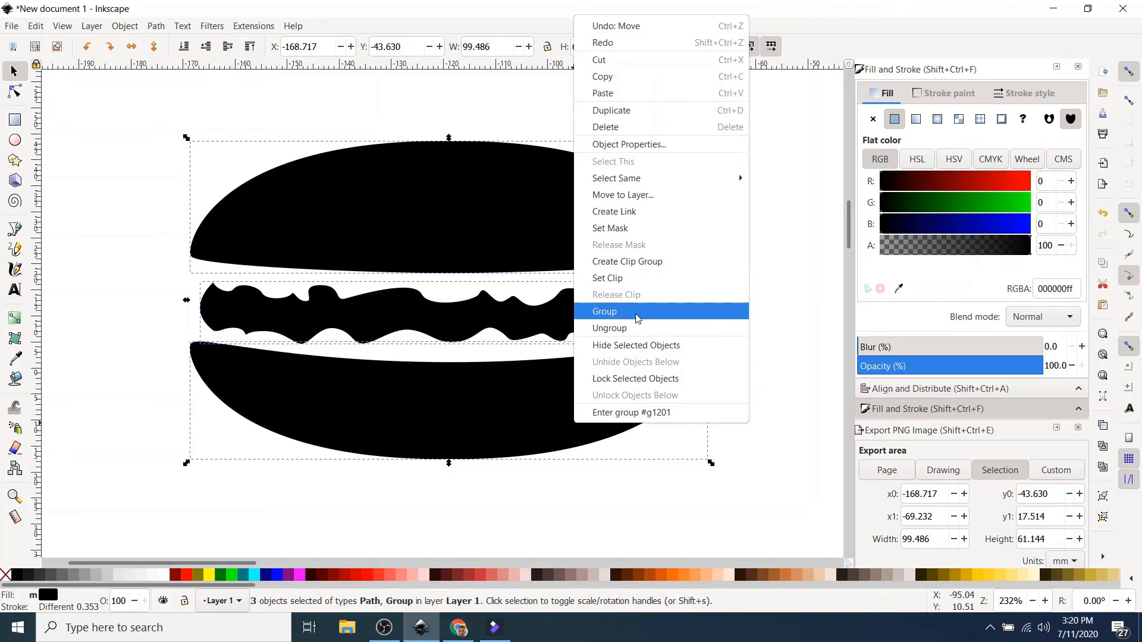
pyautogui.click(605, 311)
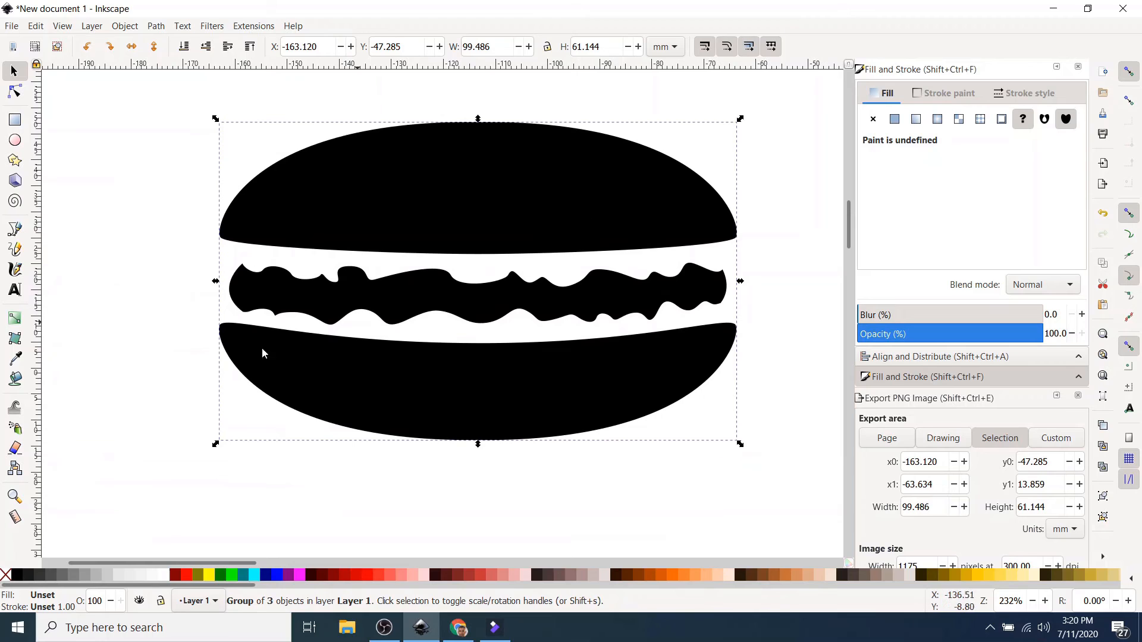
pyautogui.moveTo(135, 267)
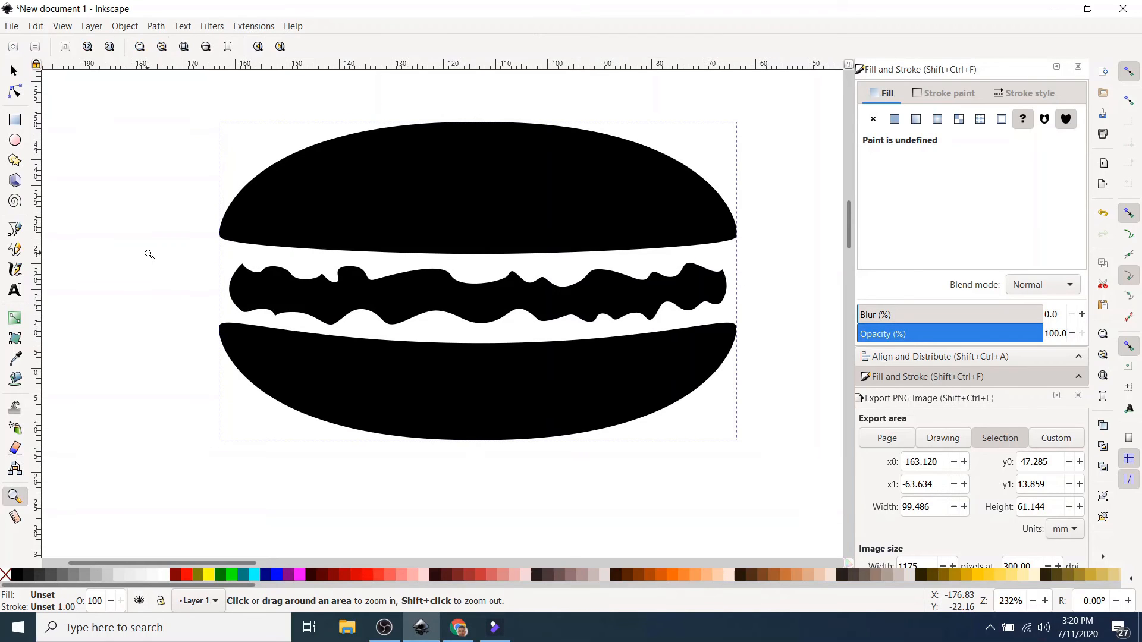
pyautogui.moveTo(171, 345)
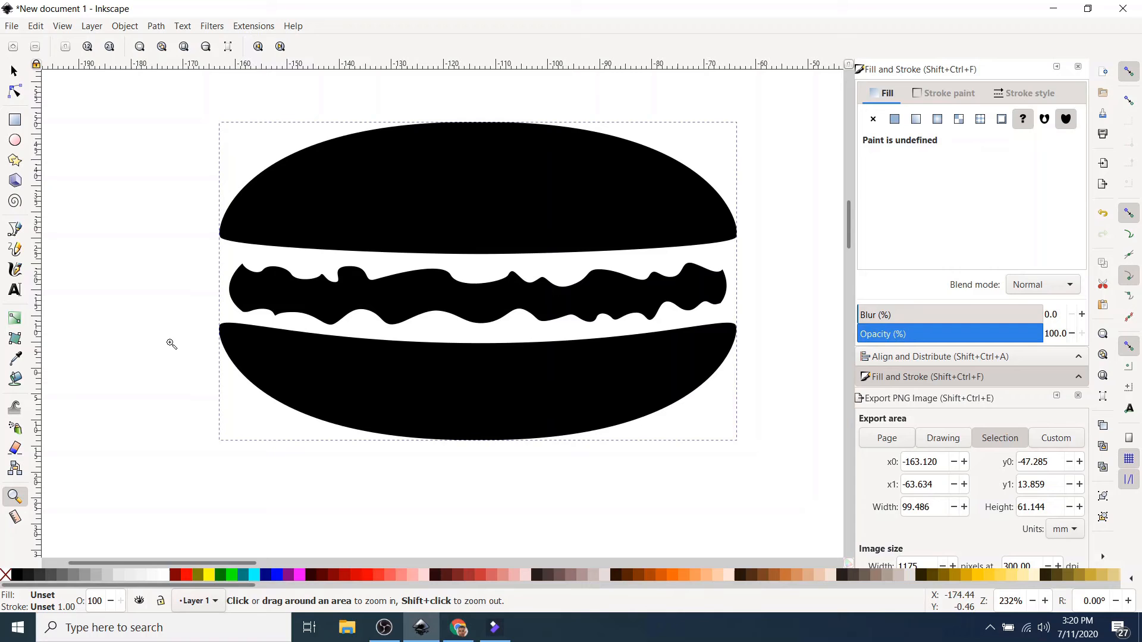
pyautogui.moveTo(181, 334)
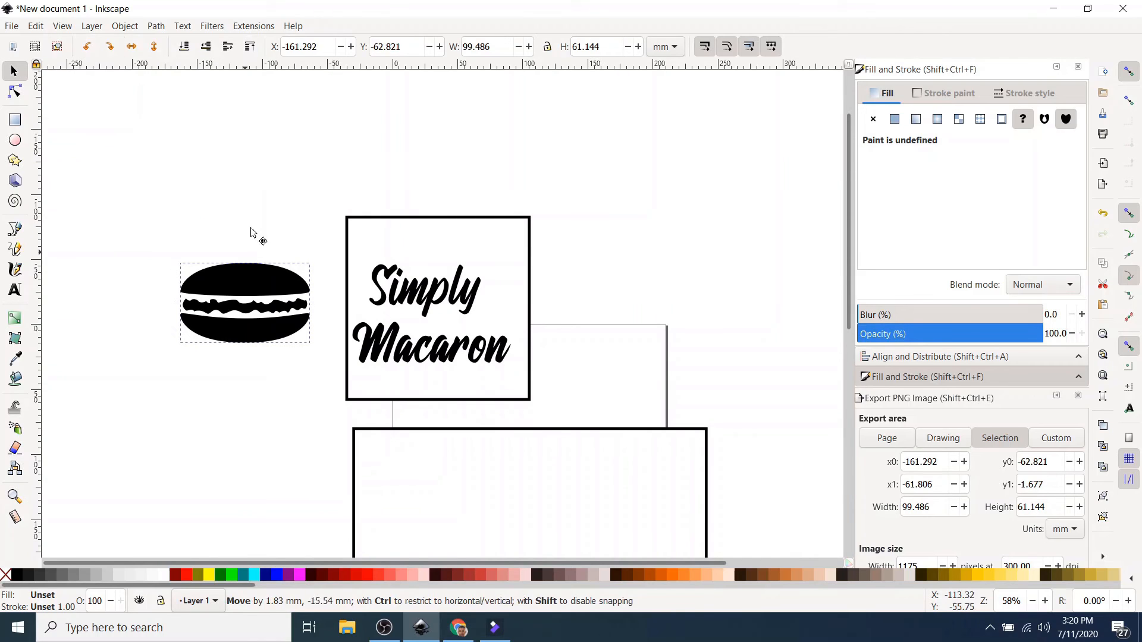
# Step: Move the macaron into the square frame above the text and shrink it to fit
pyautogui.moveTo(243, 301); pyautogui.dragTo(285, 250)
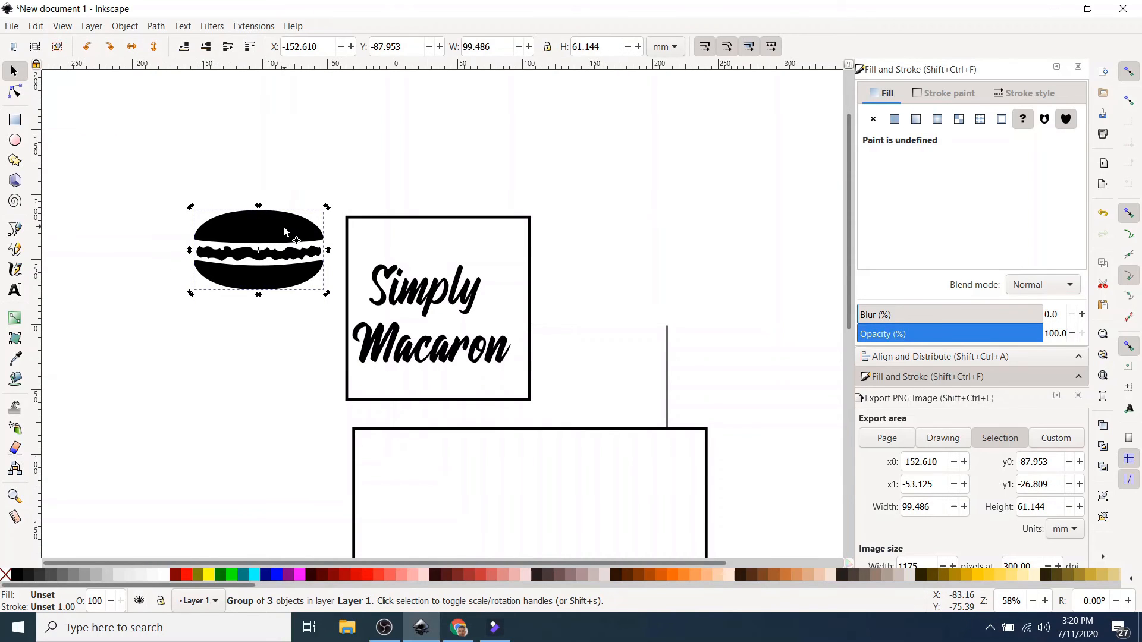
pyautogui.moveTo(446, 360)
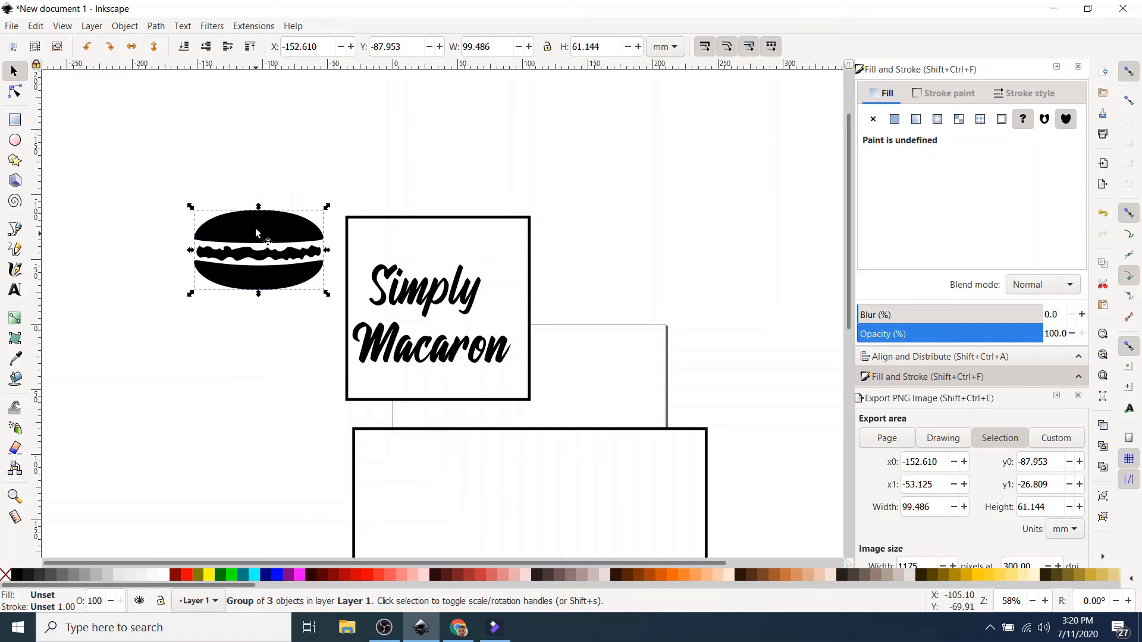
pyautogui.moveTo(255, 234); pyautogui.dragTo(298, 237)
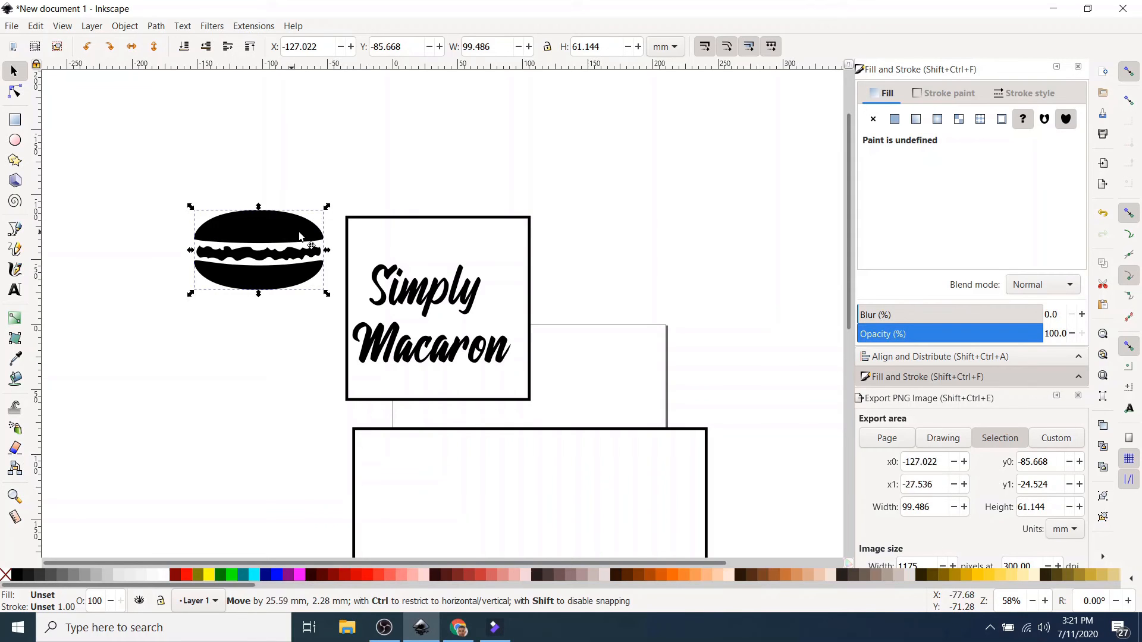
pyautogui.moveTo(258, 250); pyautogui.dragTo(476, 222)
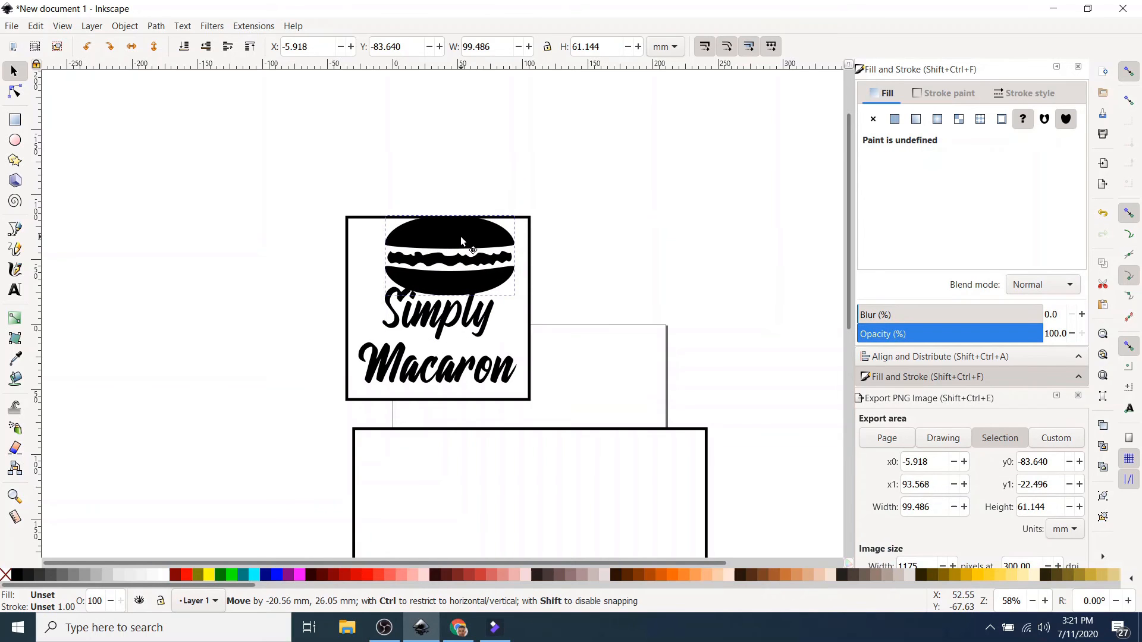
pyautogui.moveTo(514, 224); pyautogui.dragTo(501, 233)
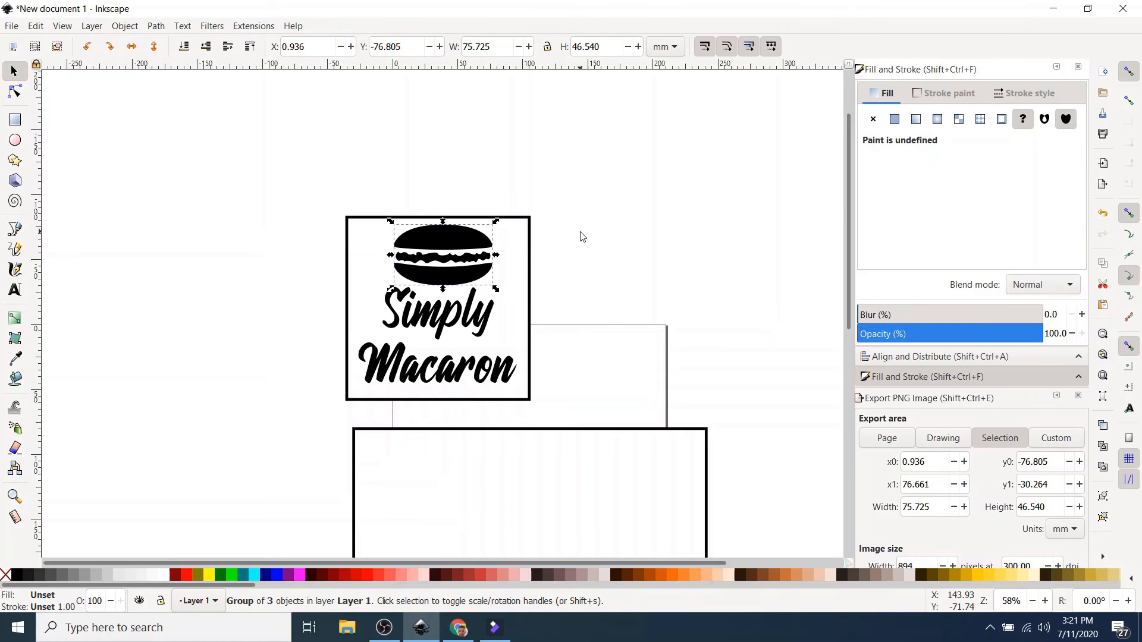
pyautogui.click(560, 250)
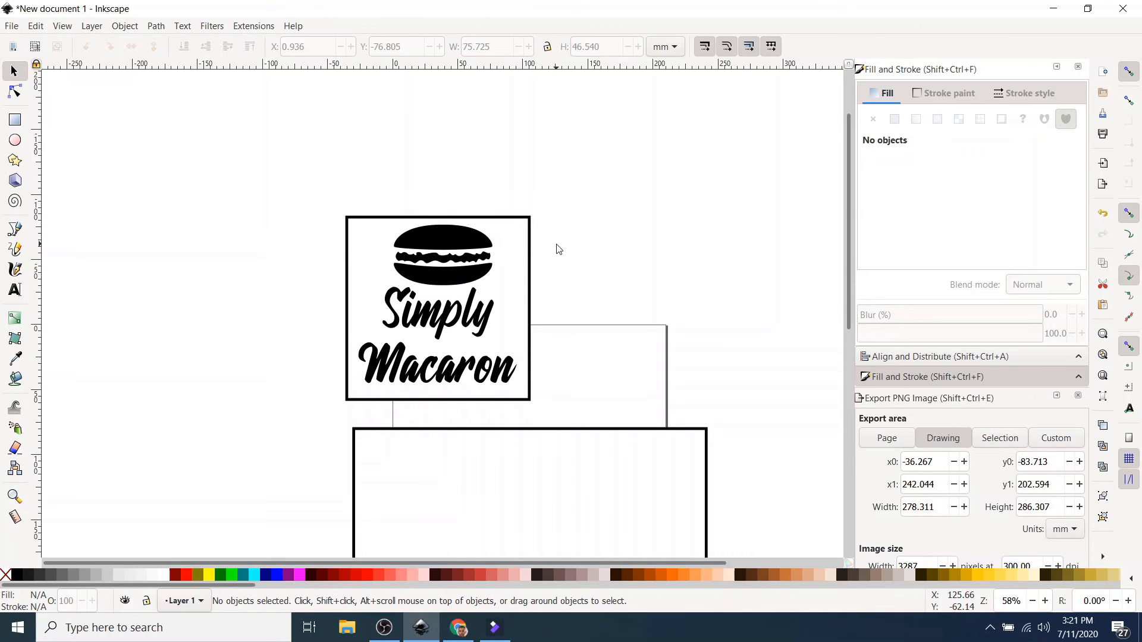
pyautogui.moveTo(504, 284)
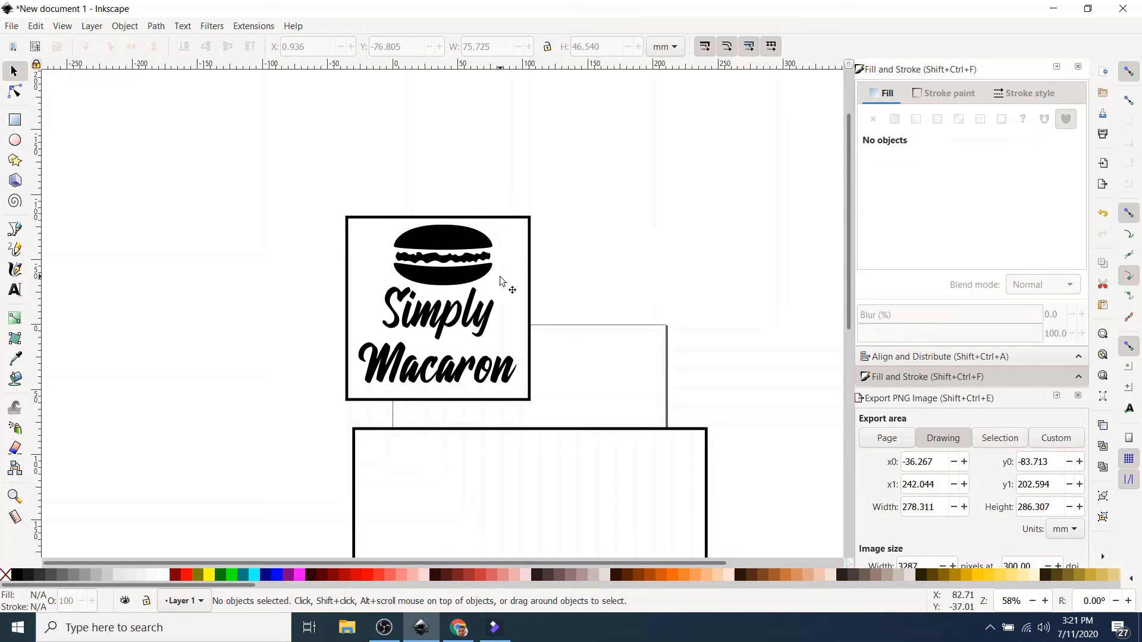
pyautogui.moveTo(479, 378)
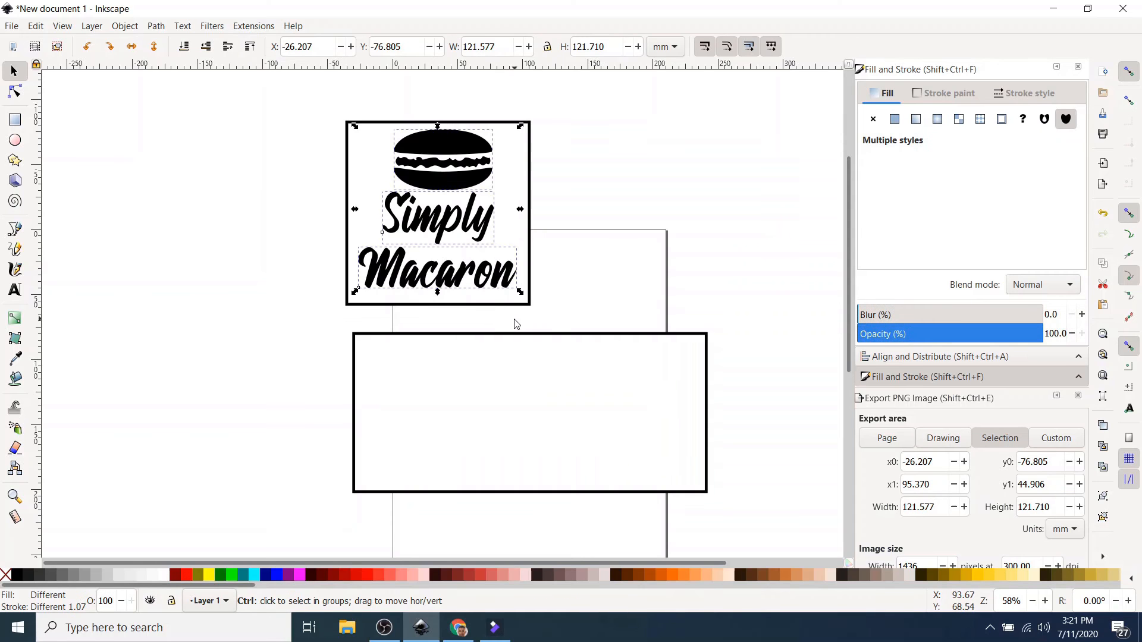
# Step: Move a logo copy into the landscape frame and enlarge the Simply and Macaron words
pyautogui.moveTo(437, 212); pyautogui.dragTo(510, 320)
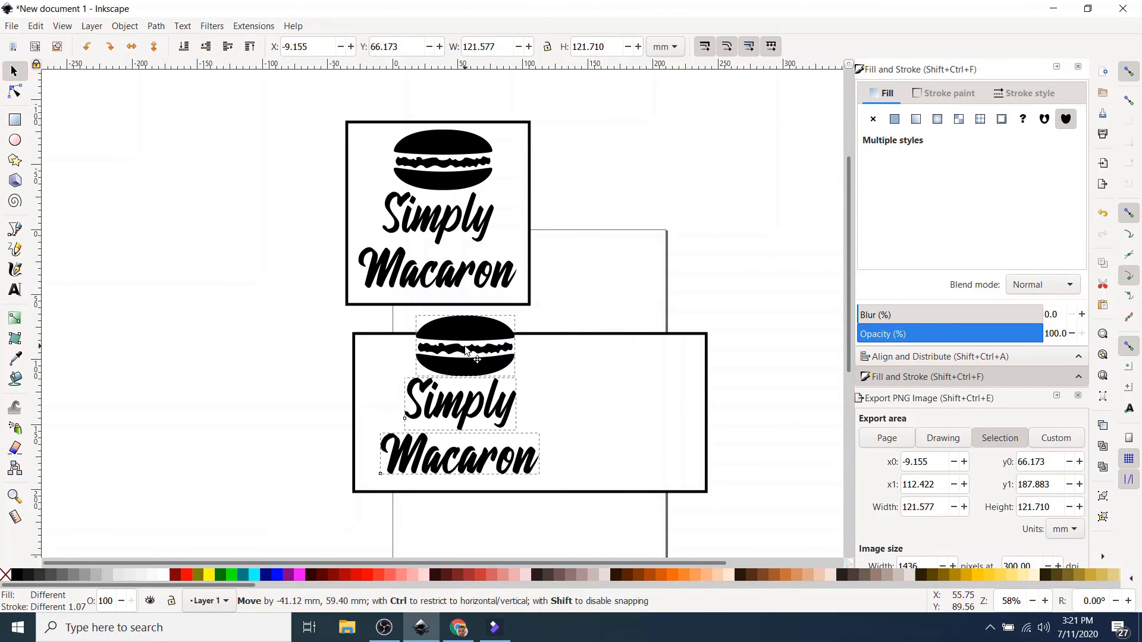
pyautogui.click(462, 464)
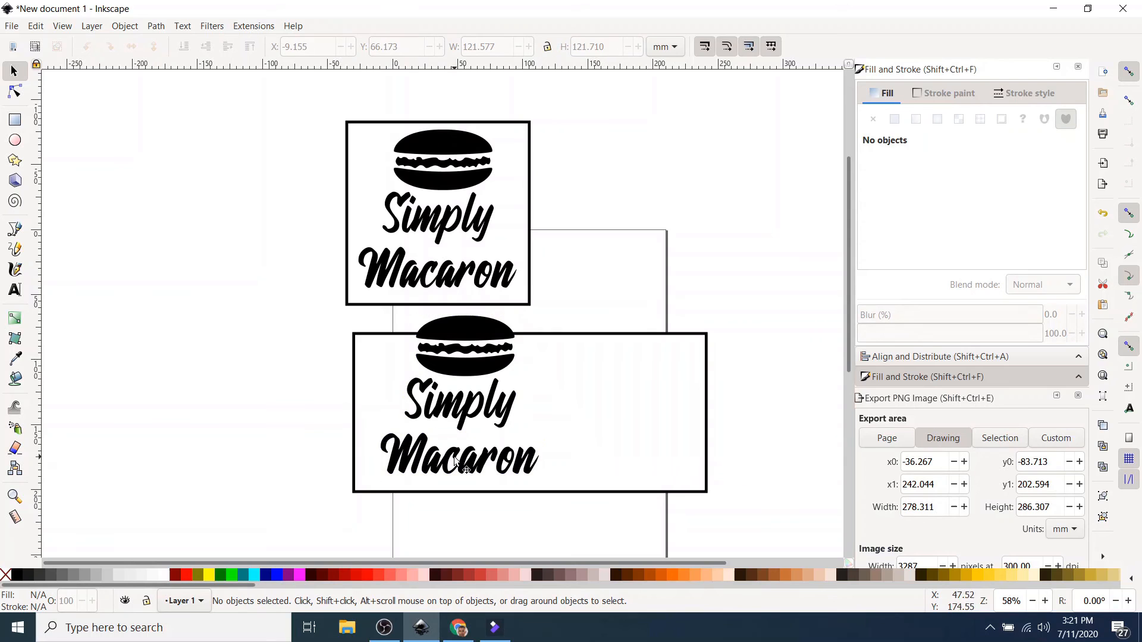
pyautogui.click(459, 405)
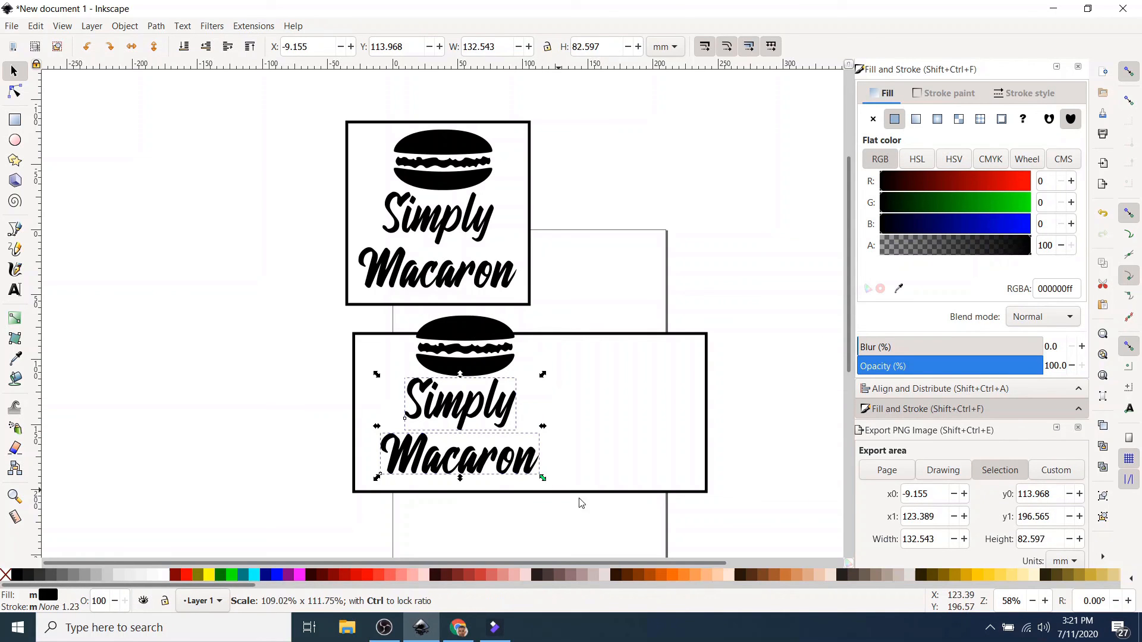
pyautogui.moveTo(545, 479); pyautogui.dragTo(642, 520)
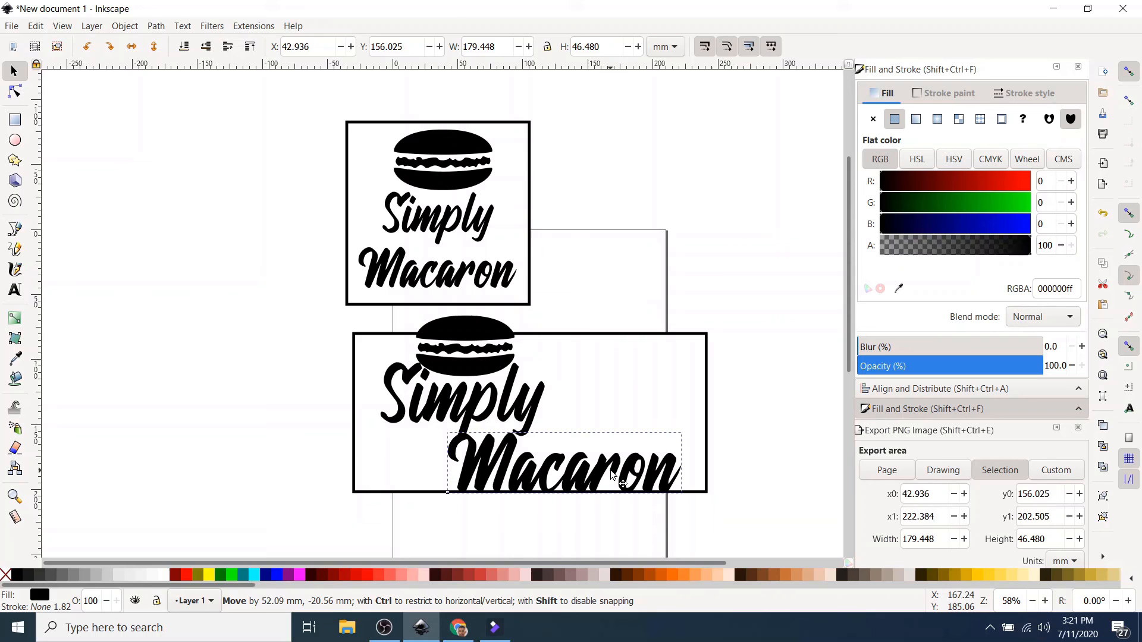
# Step: Offset Macaron right, nudge Simply up, and set the macaron beside Simply
pyautogui.moveTo(612, 473); pyautogui.dragTo(627, 467)
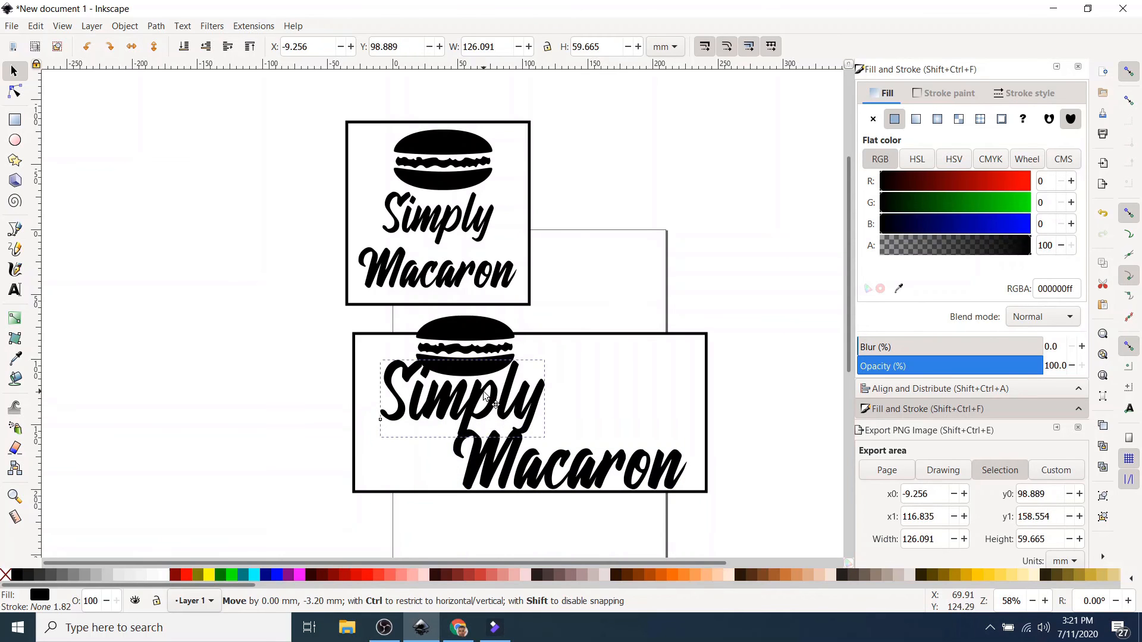
pyautogui.moveTo(463, 397); pyautogui.dragTo(480, 405)
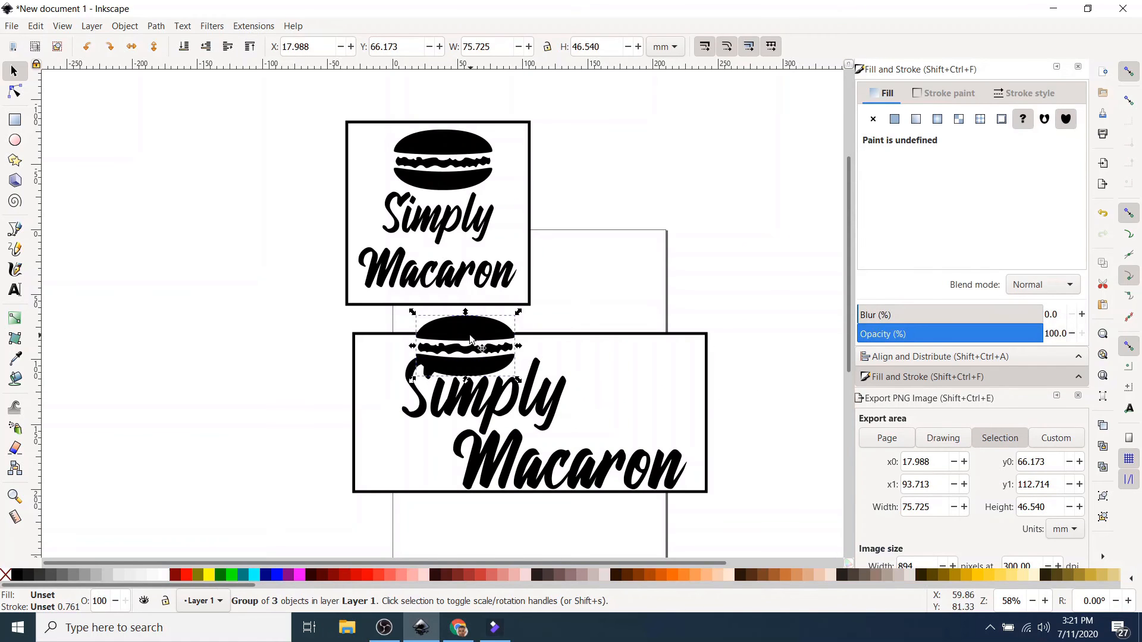
pyautogui.moveTo(467, 346); pyautogui.dragTo(614, 385)
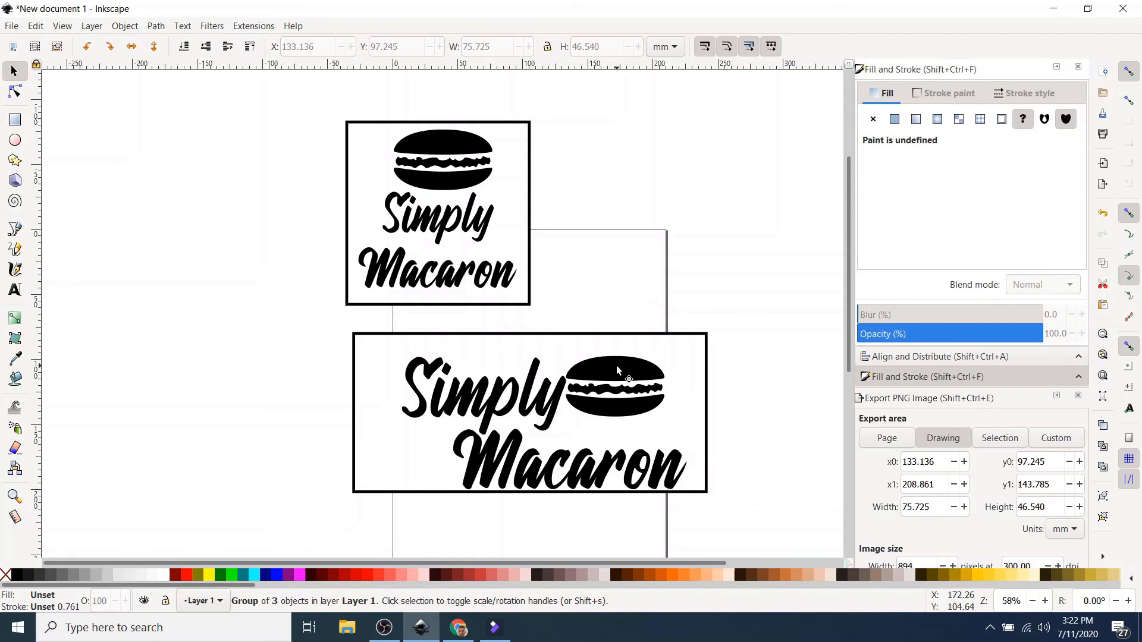
# Step: Tilt the macaron, place it right of Simply above Macaron, then select the logo pieces
pyautogui.click(615, 386)
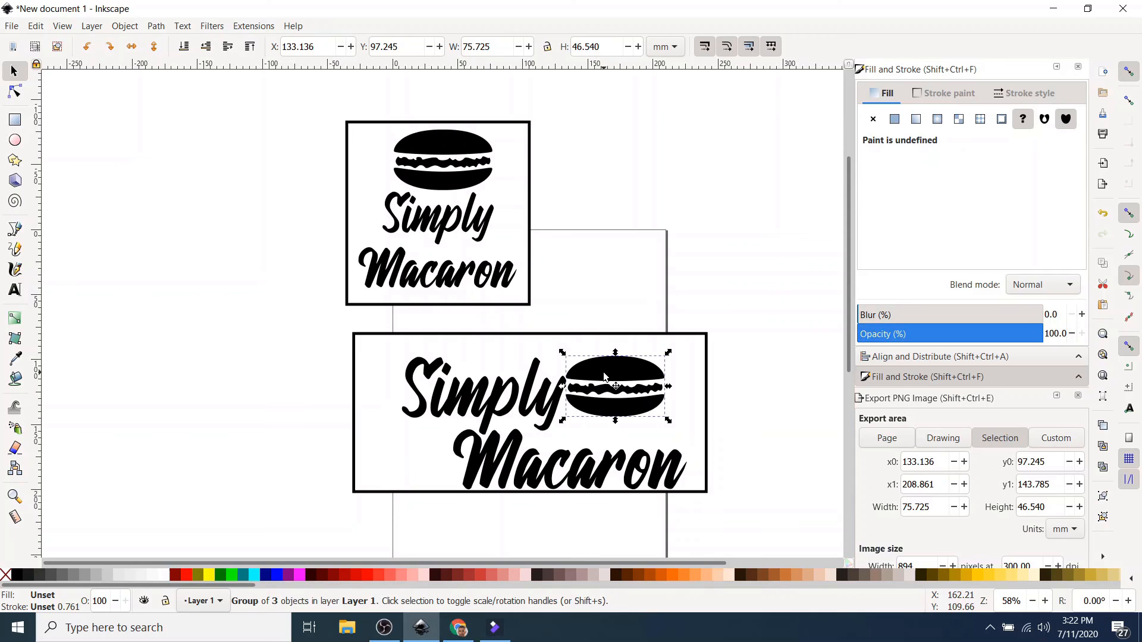
pyautogui.moveTo(669, 422)
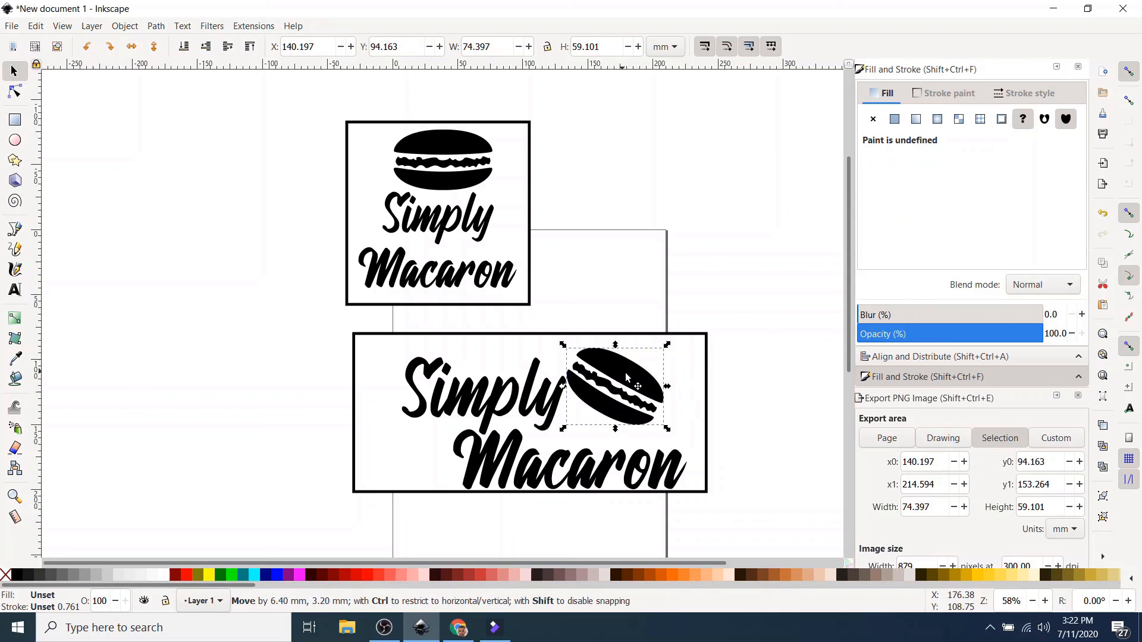
pyautogui.moveTo(619, 386); pyautogui.dragTo(632, 397)
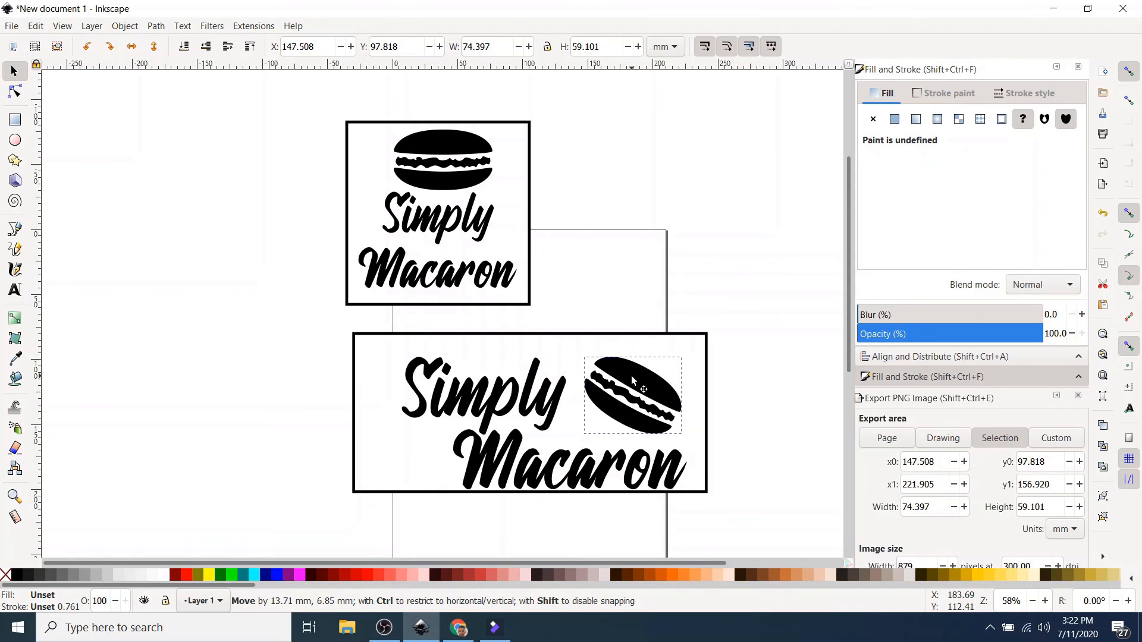
pyautogui.click(746, 422)
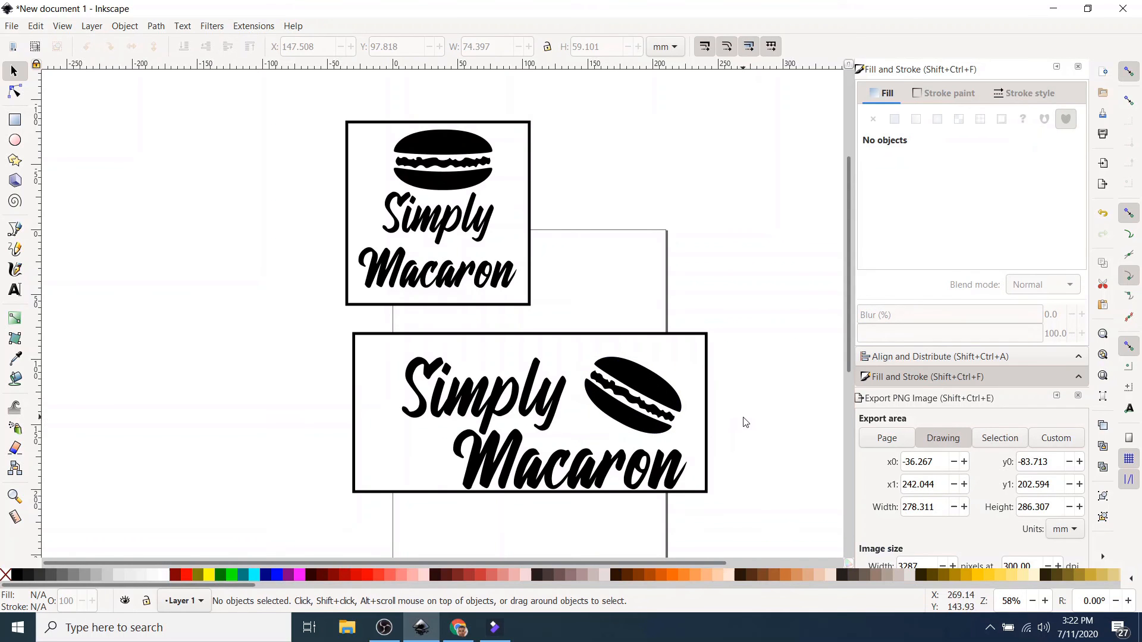
pyautogui.click(558, 469)
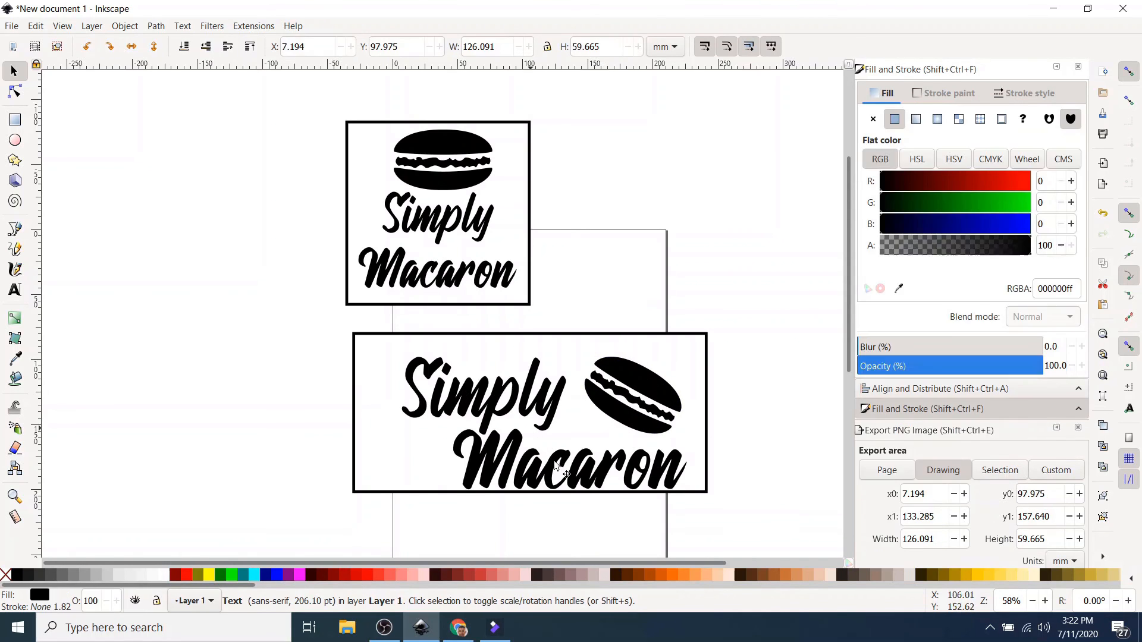
pyautogui.click(567, 467)
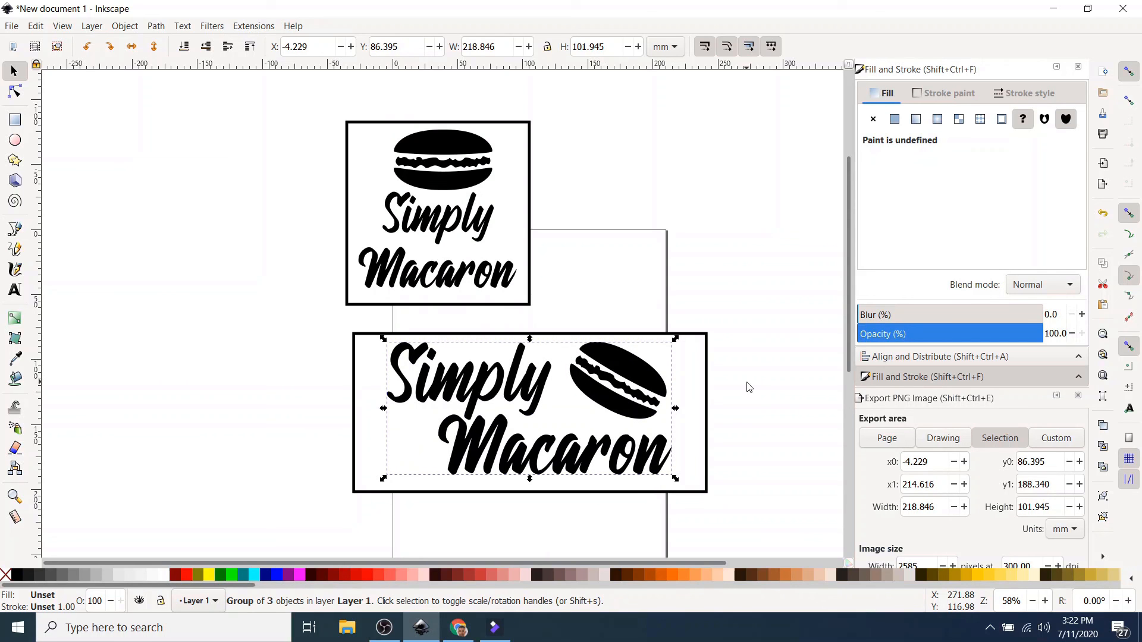
pyautogui.moveTo(533, 498)
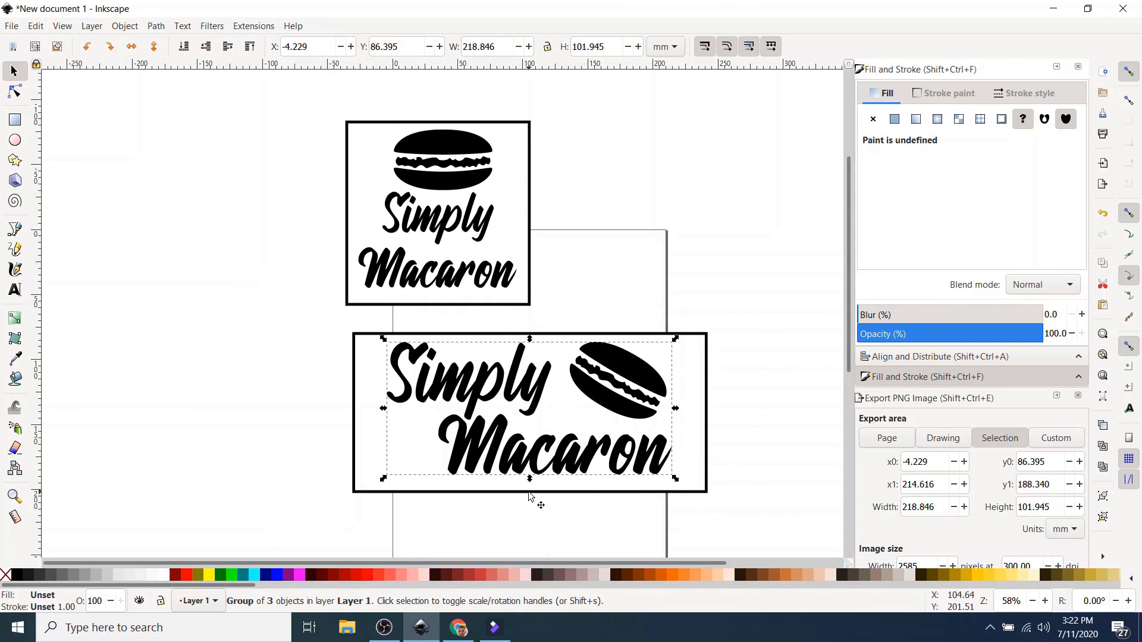
pyautogui.moveTo(636, 378)
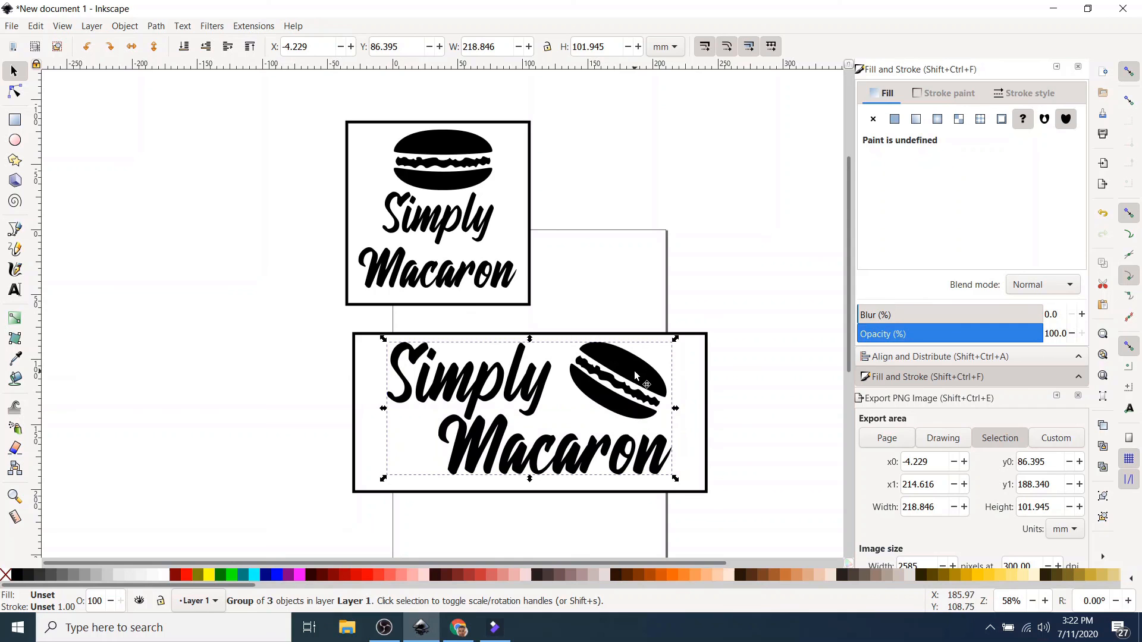
# Step: Move the grouped side-by-side logo out of the landscape frame onto the square
pyautogui.moveTo(634, 375); pyautogui.dragTo(510, 328)
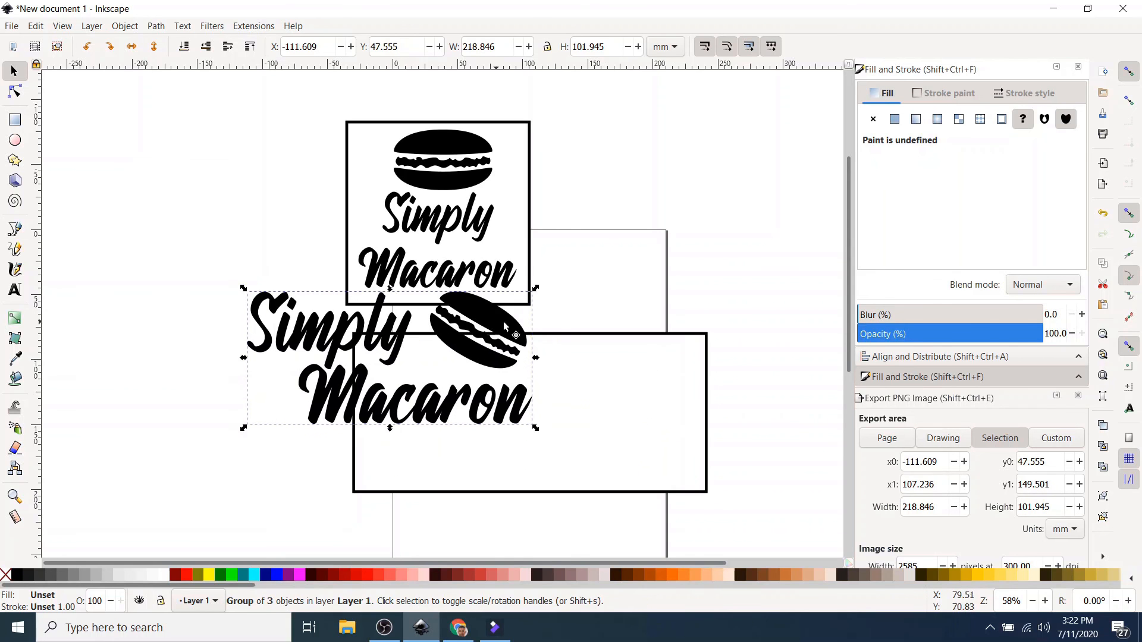
pyautogui.moveTo(385, 357); pyautogui.dragTo(164, 248)
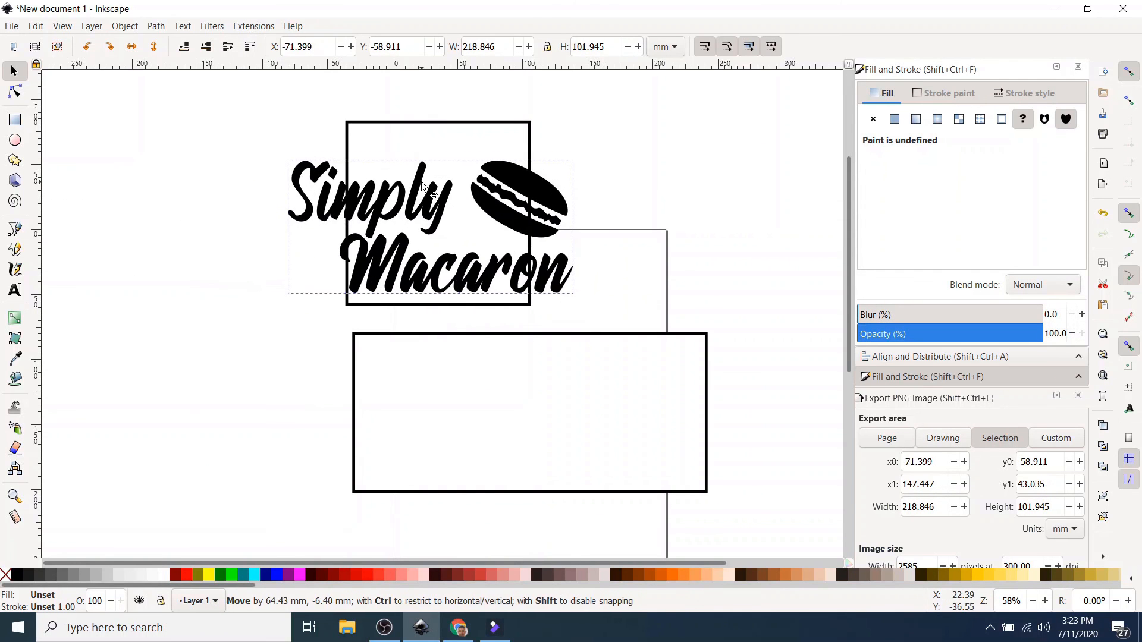
pyautogui.moveTo(430, 219); pyautogui.dragTo(452, 219)
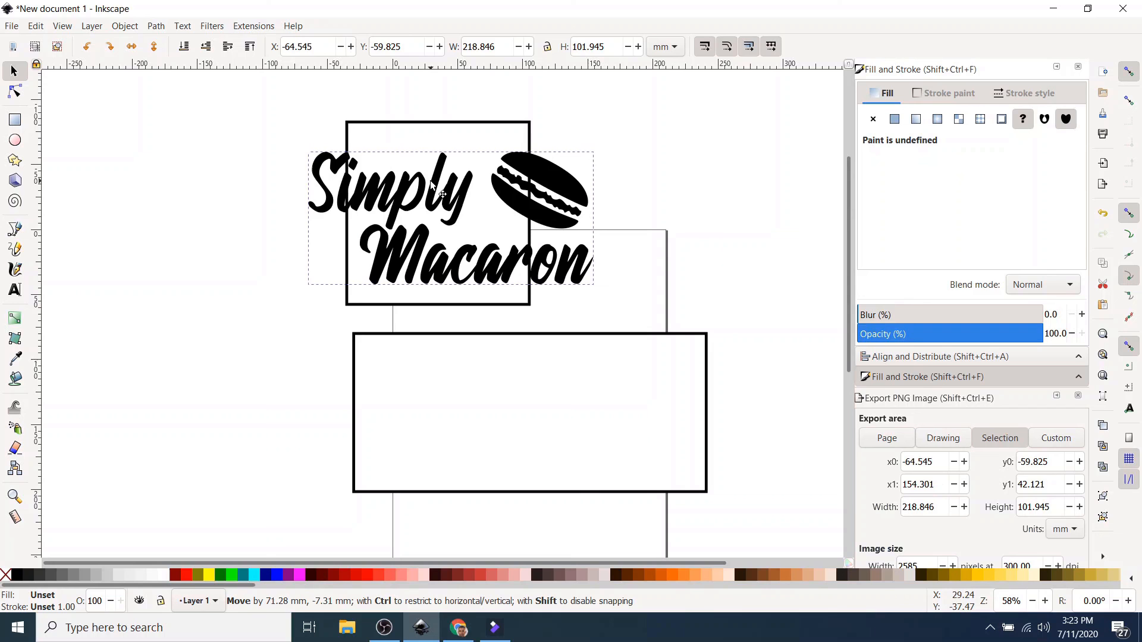
pyautogui.moveTo(448, 212); pyautogui.dragTo(436, 203)
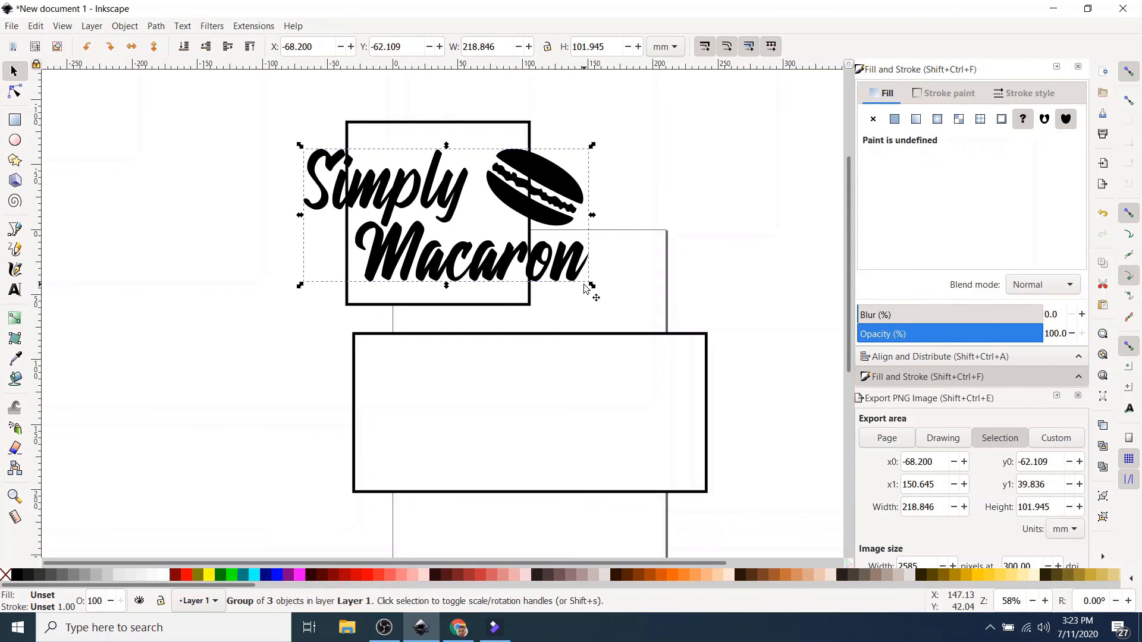
# Step: Shrink the grouped logo in two passes and centre it inside the square frame
pyautogui.moveTo(591, 287); pyautogui.dragTo(581, 278)
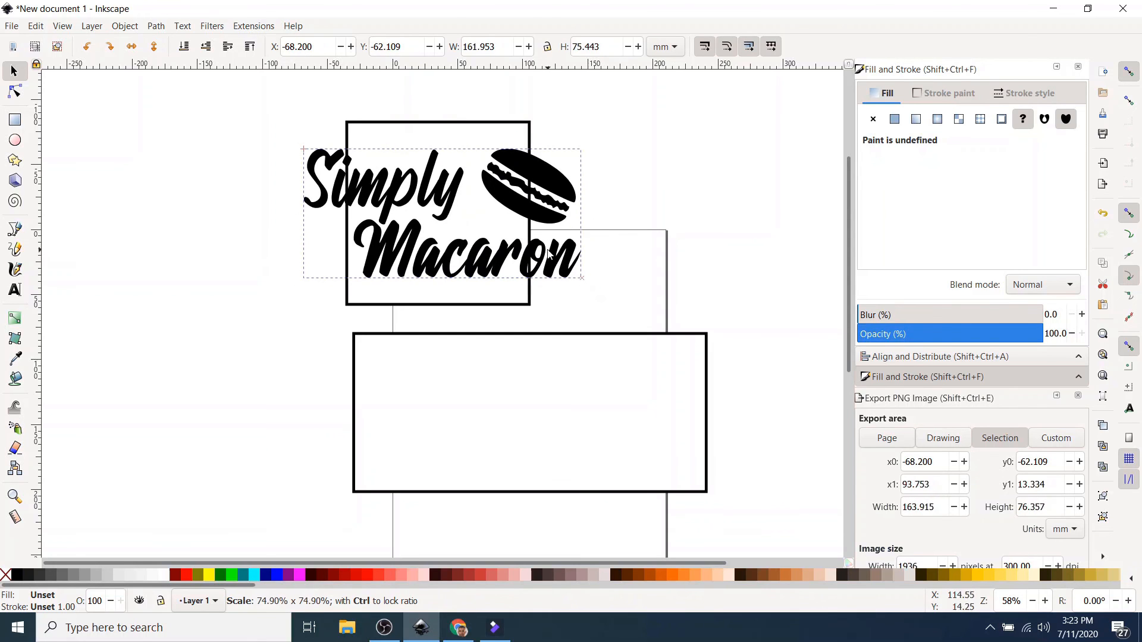
pyautogui.moveTo(580, 278); pyautogui.dragTo(495, 240)
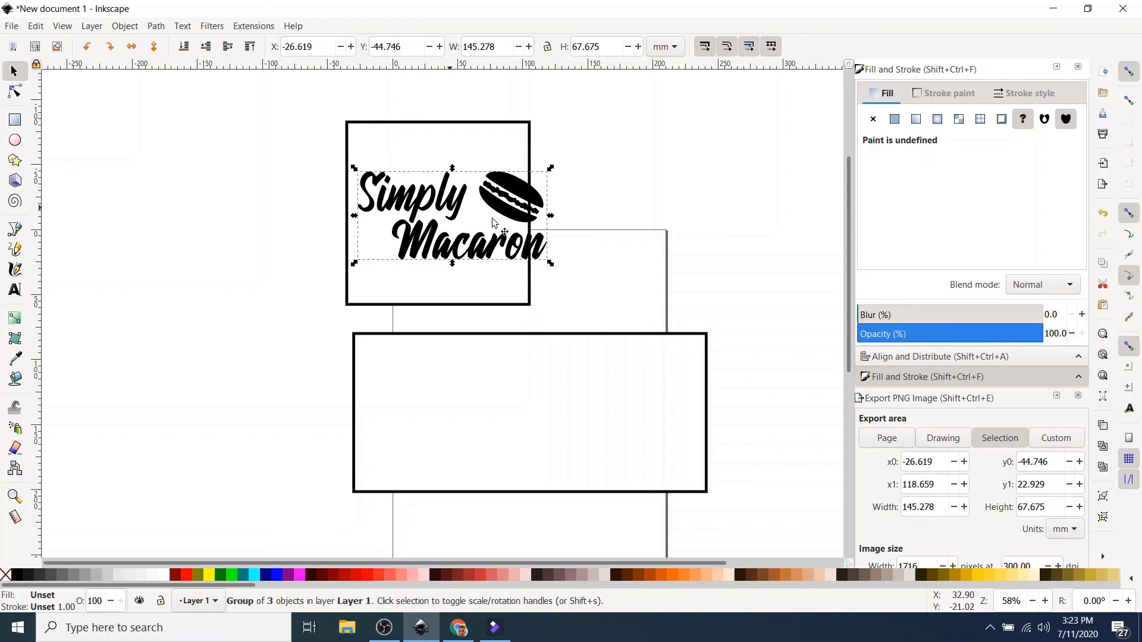
pyautogui.moveTo(550, 264); pyautogui.dragTo(526, 258)
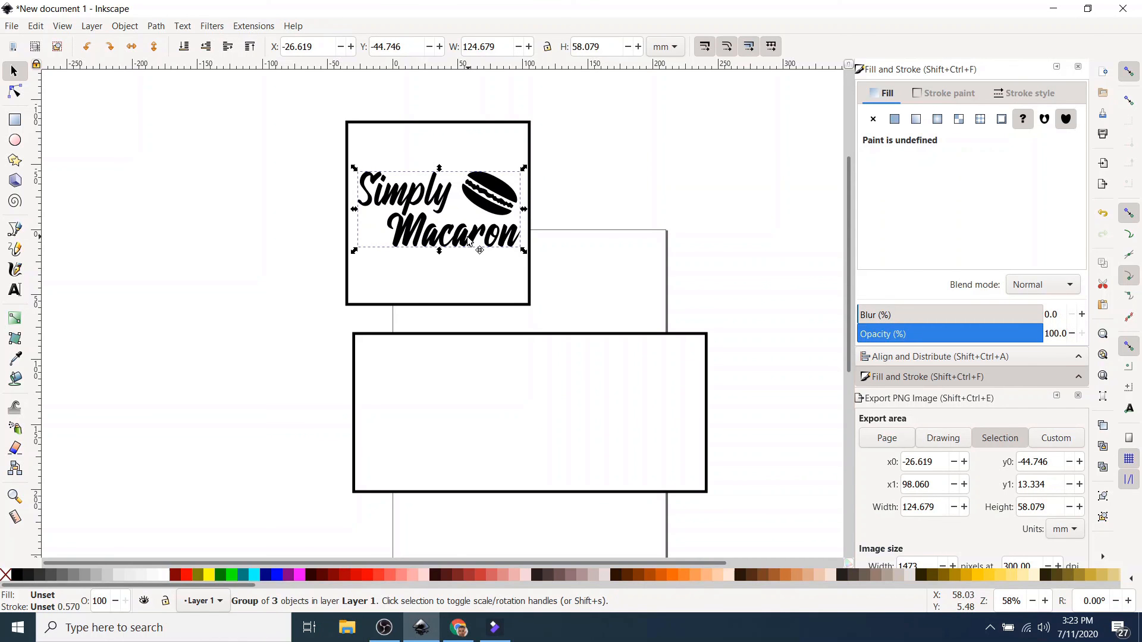
pyautogui.moveTo(437, 212); pyautogui.dragTo(470, 240)
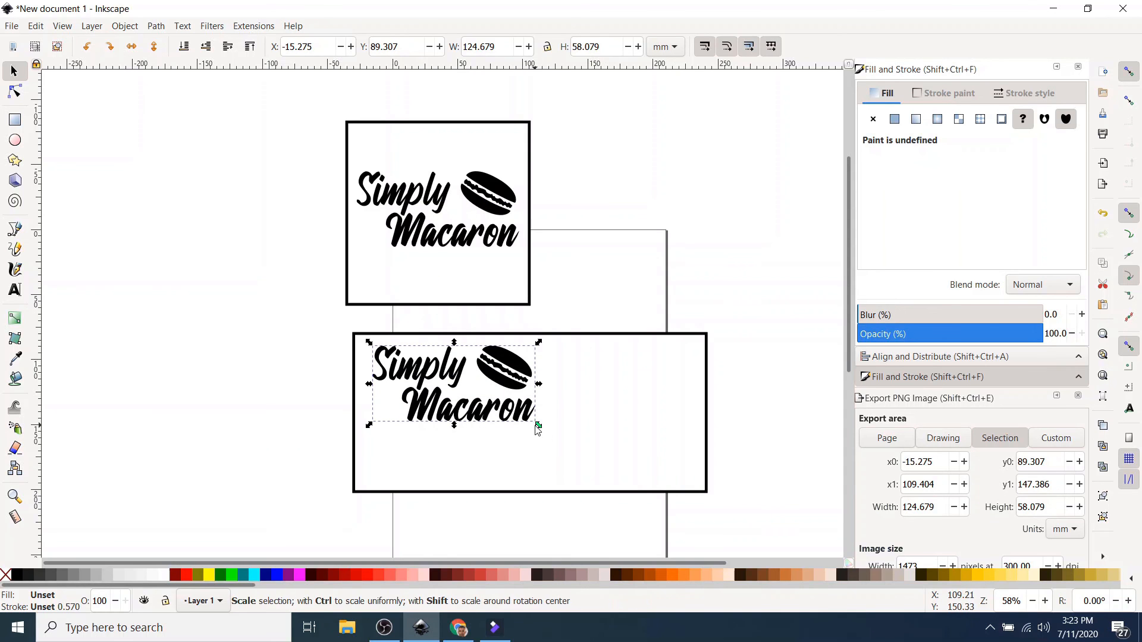
# Step: Enlarge the logo copy to fill most of the landscape frame
pyautogui.moveTo(538, 426); pyautogui.dragTo(603, 462)
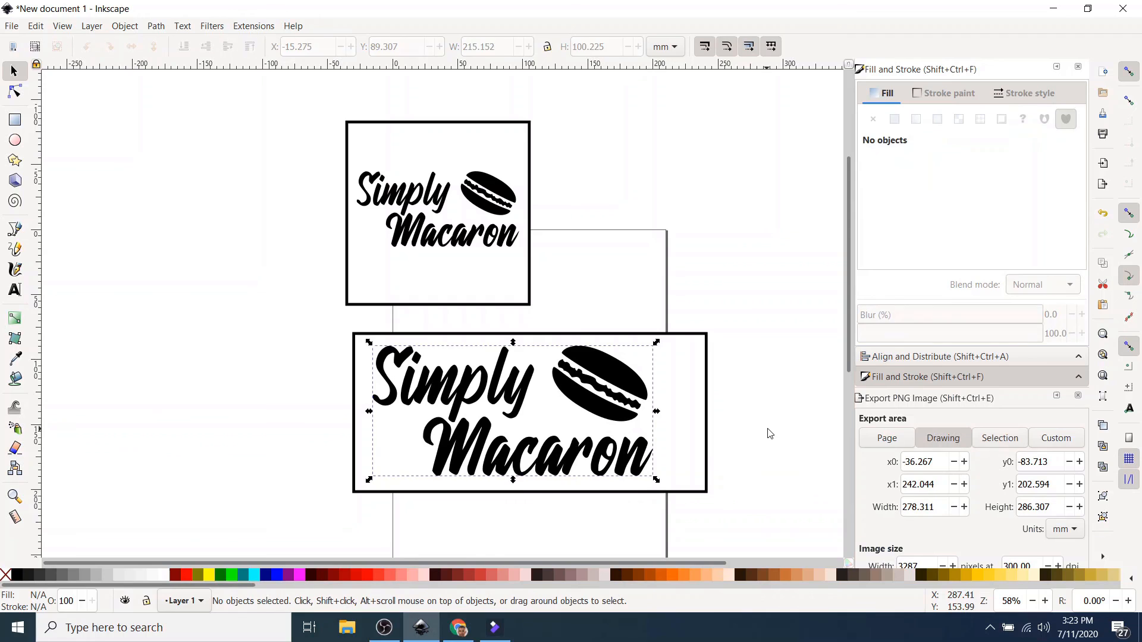
pyautogui.click(685, 427)
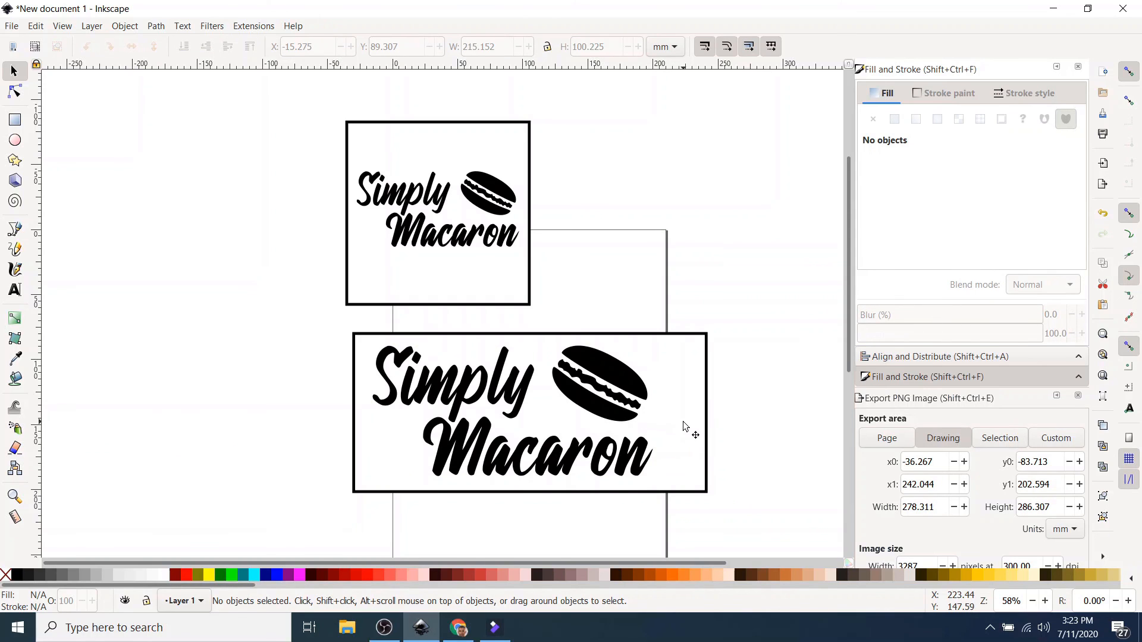